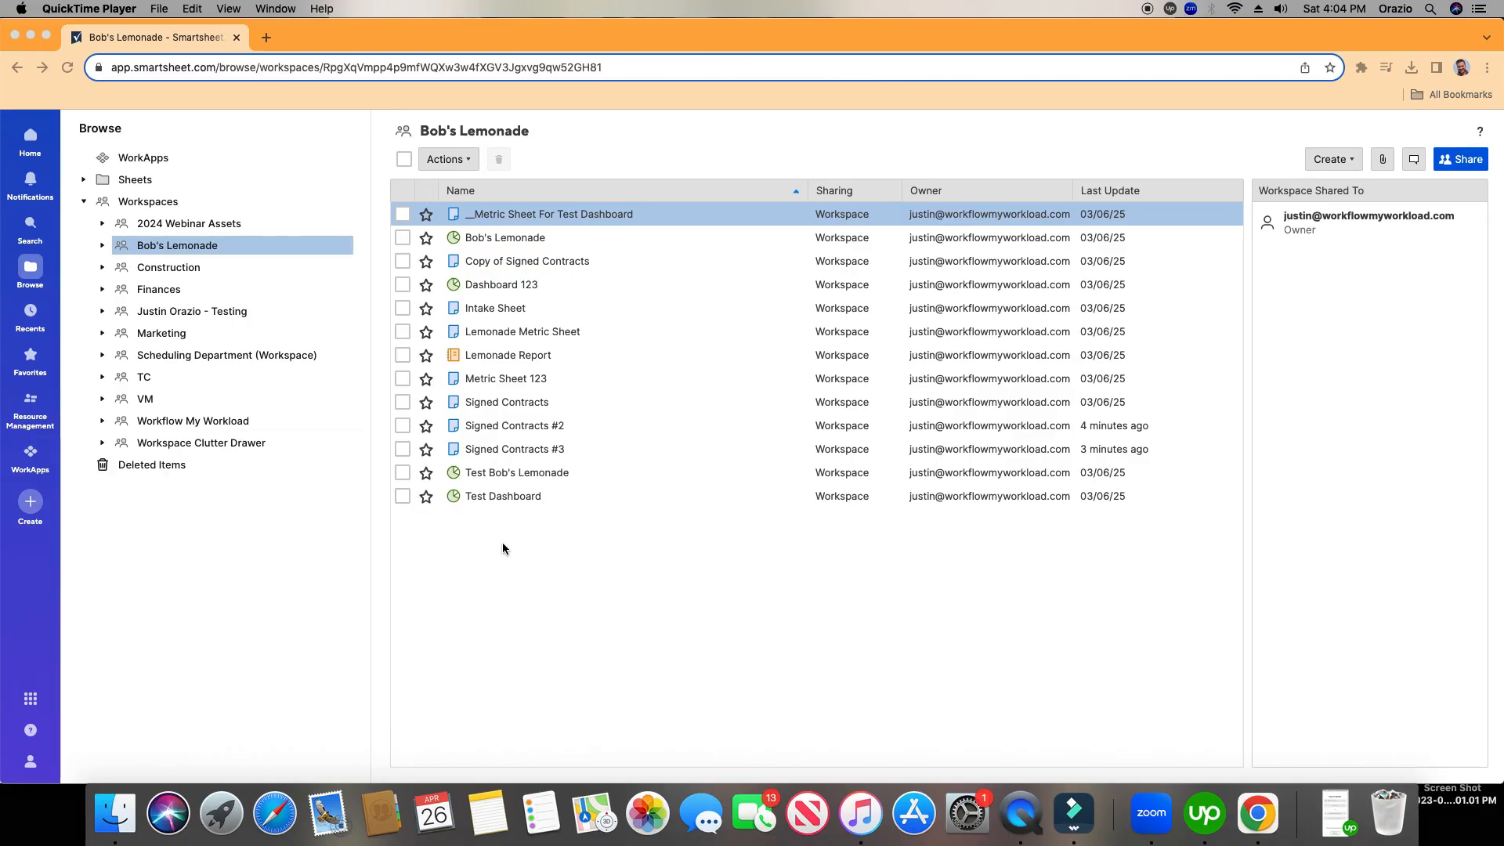
mouse_move(517, 557)
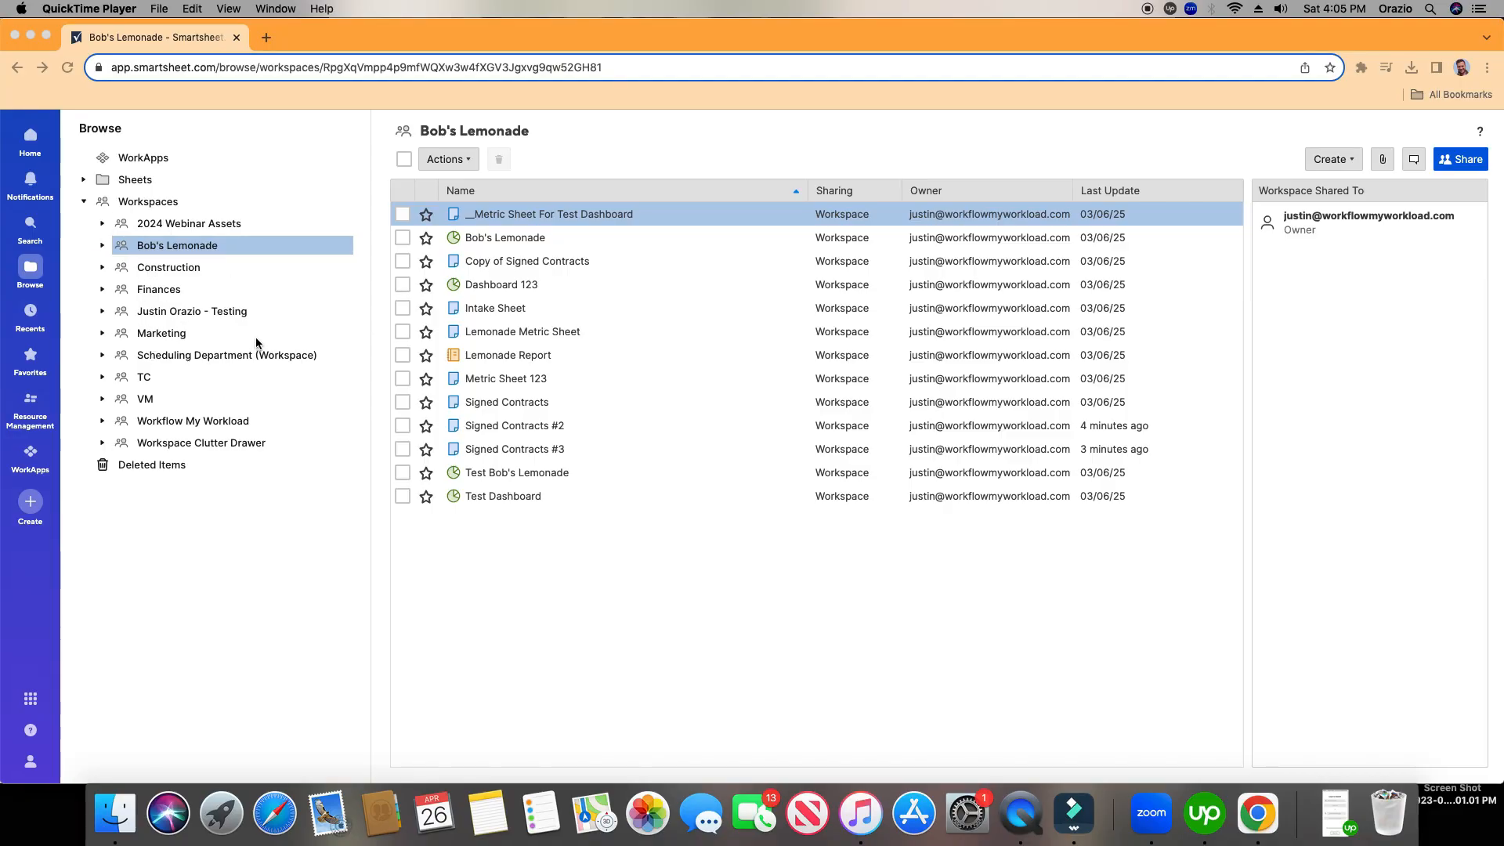
mouse_move(624, 291)
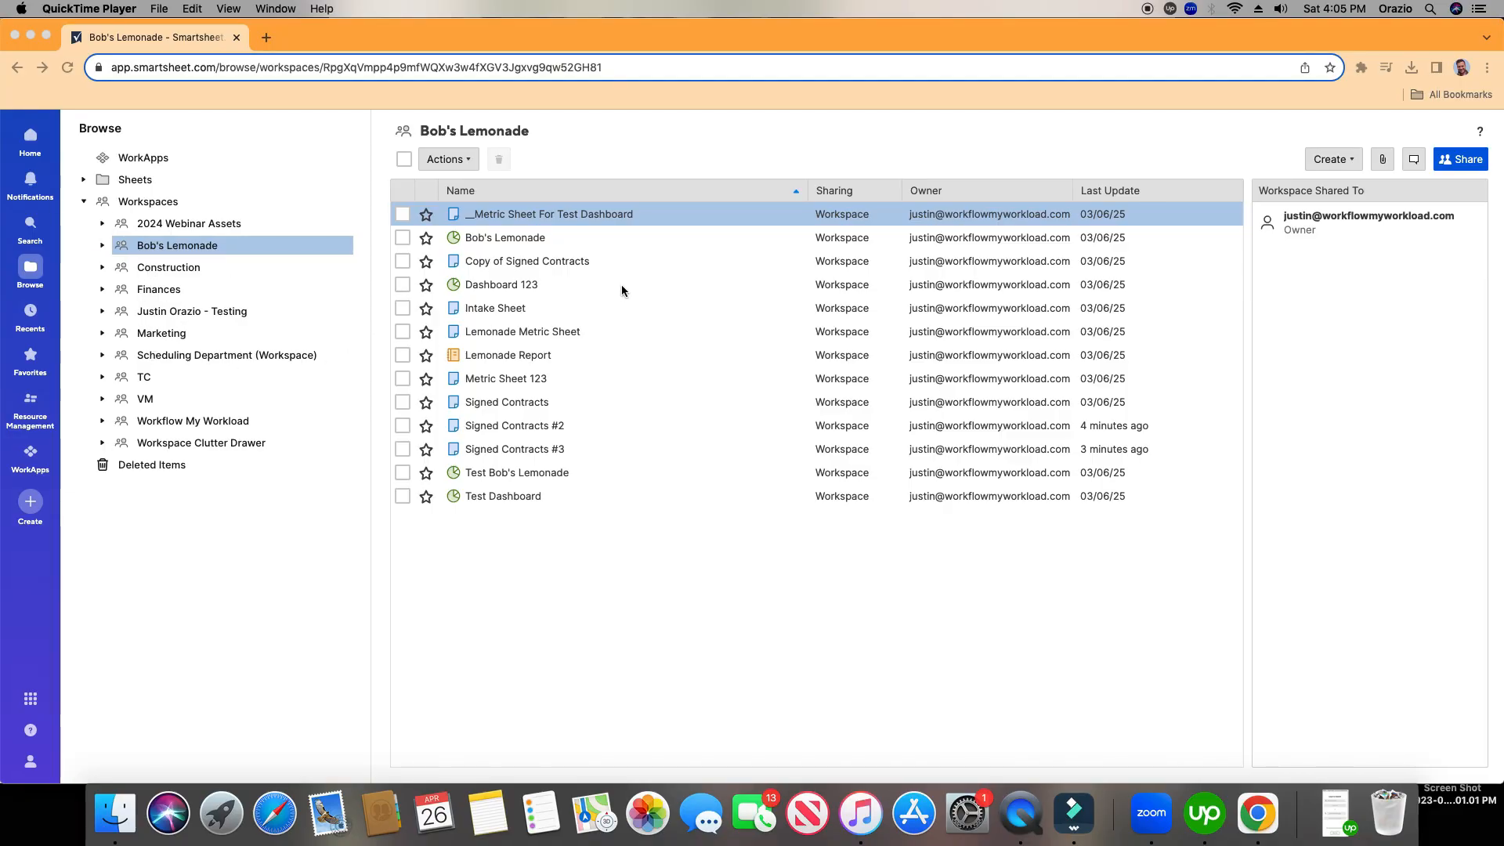
mouse_move(667, 362)
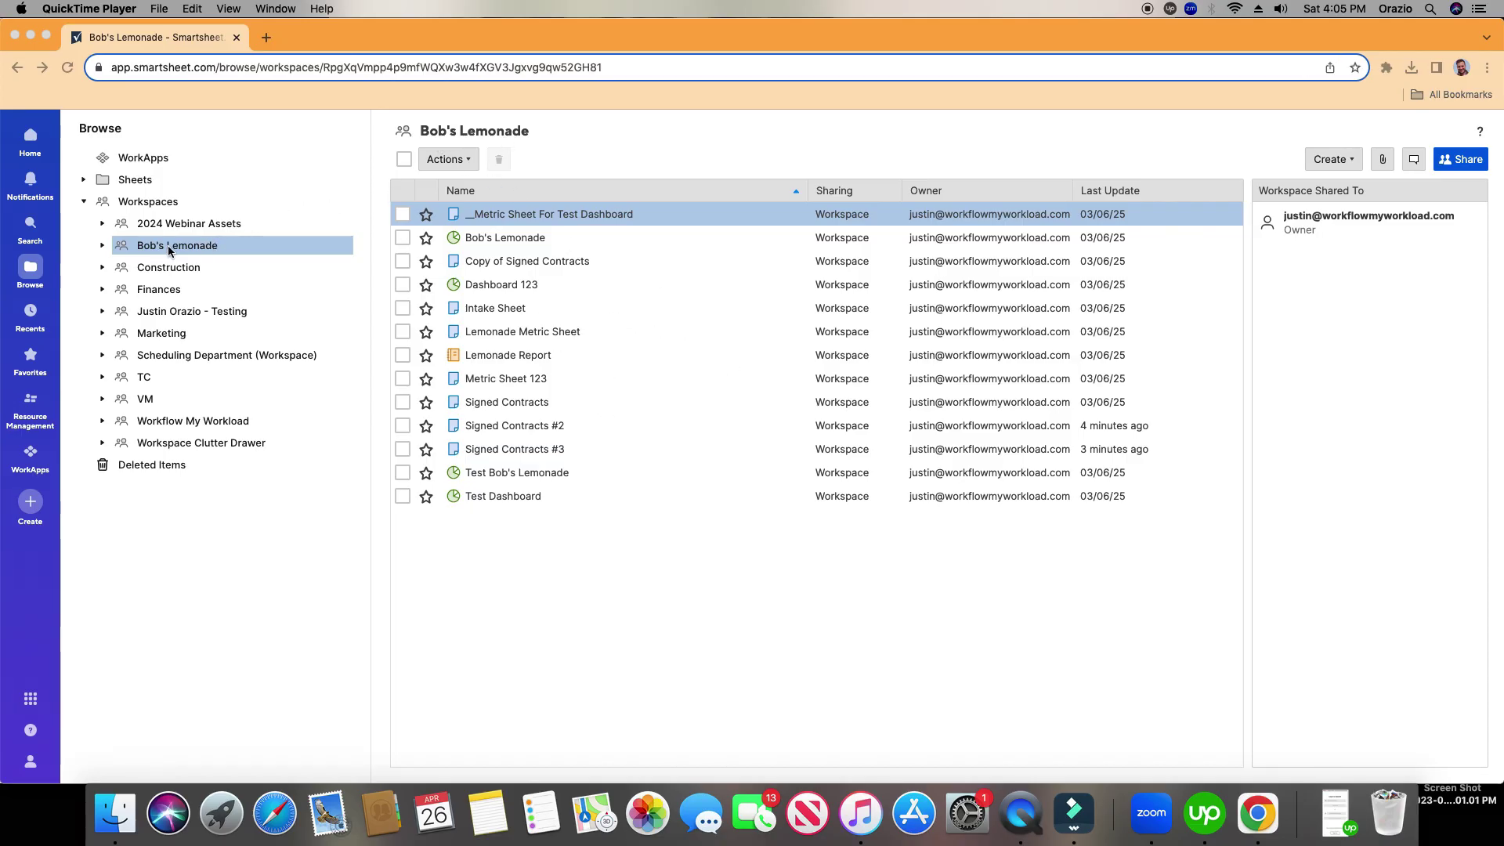
mouse_move(1325, 176)
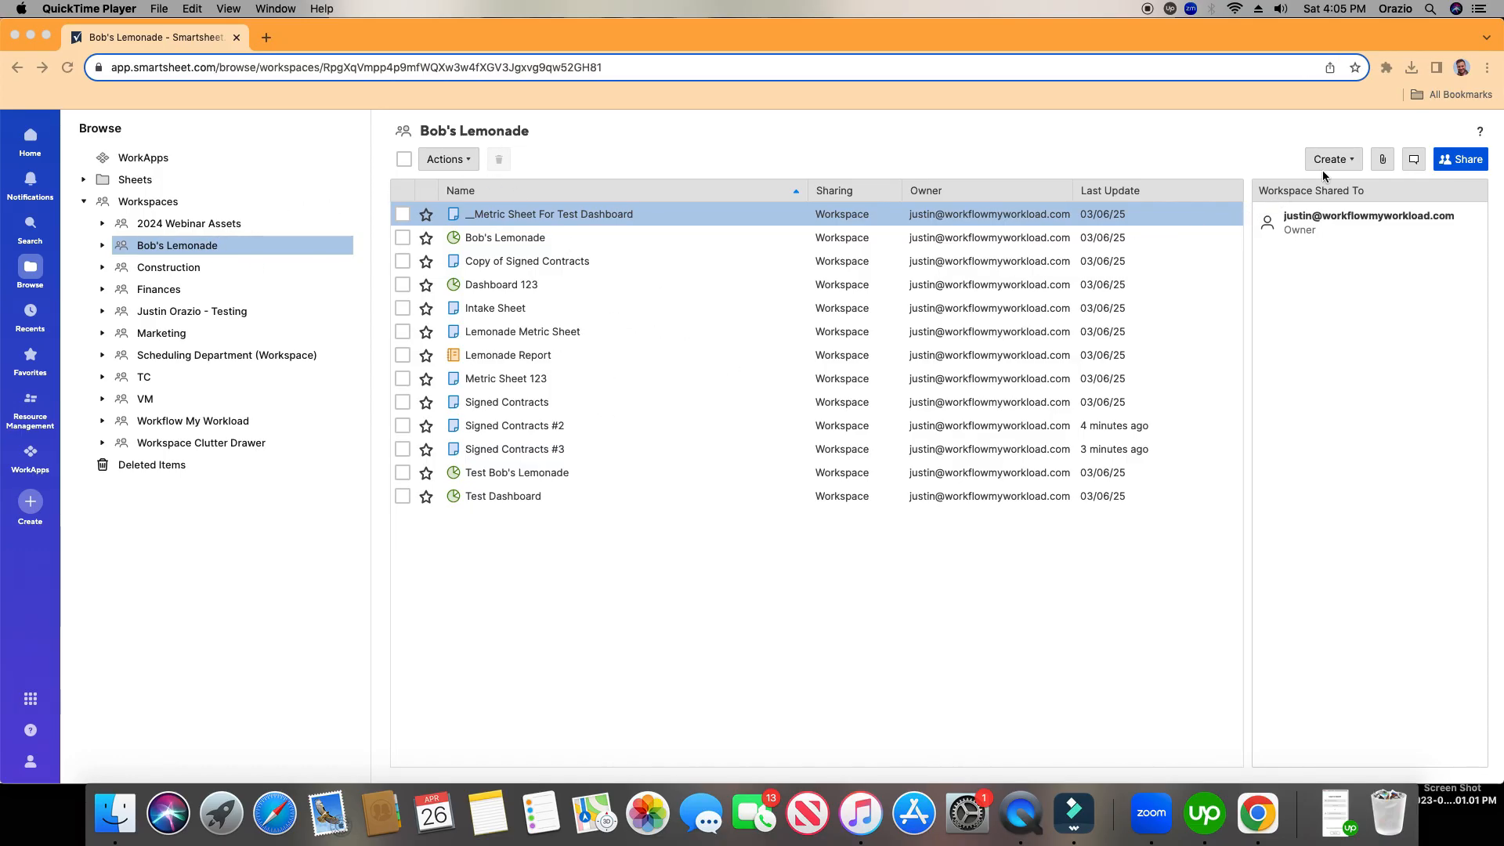
- Start creating a new row report from the Create menu, then abandon it
click(1332, 160)
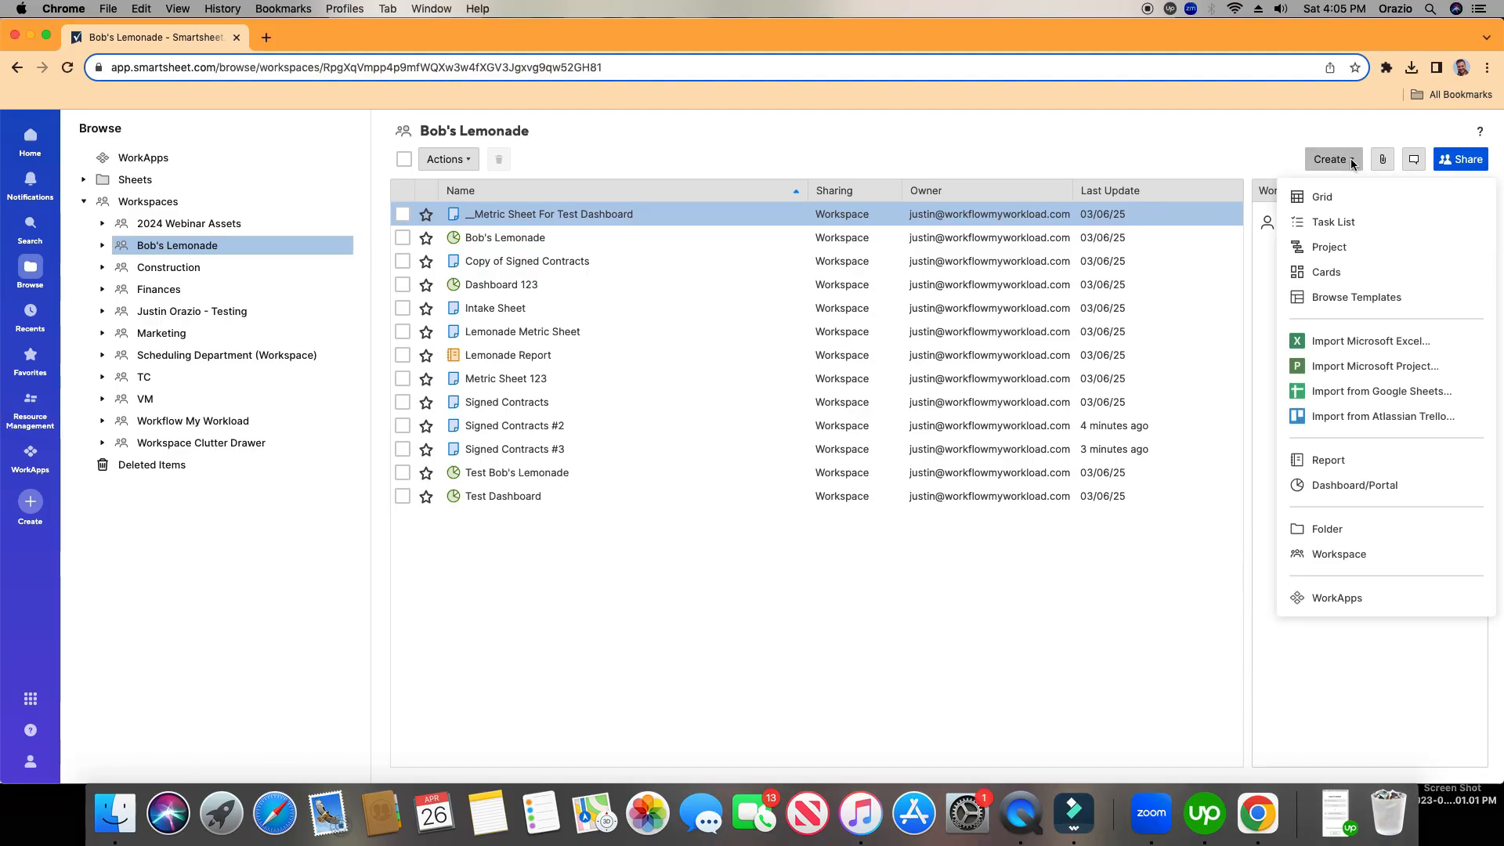
click(1320, 461)
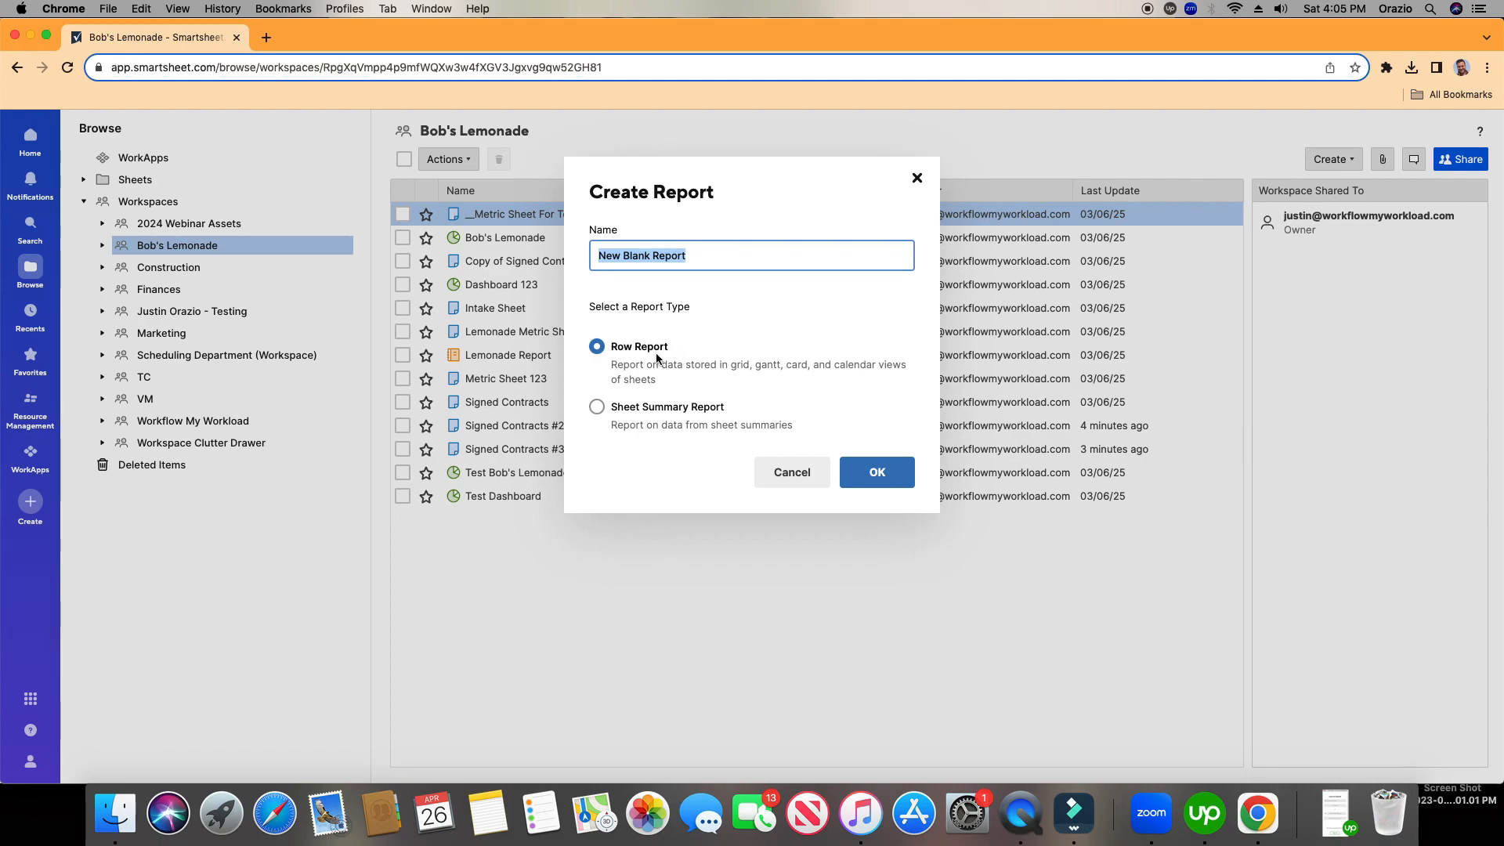
mouse_move(637, 364)
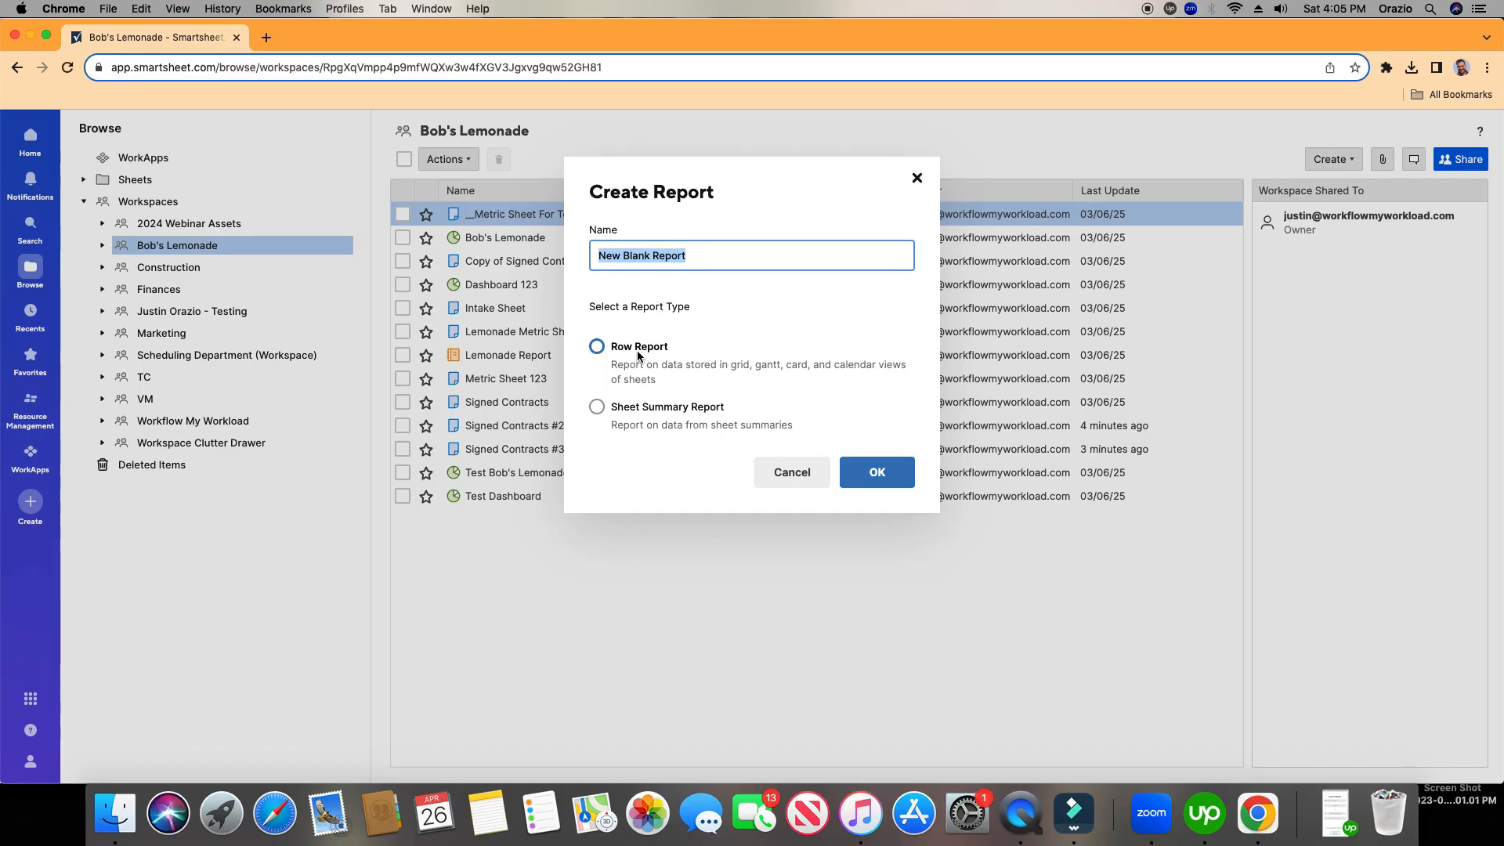
click(596, 346)
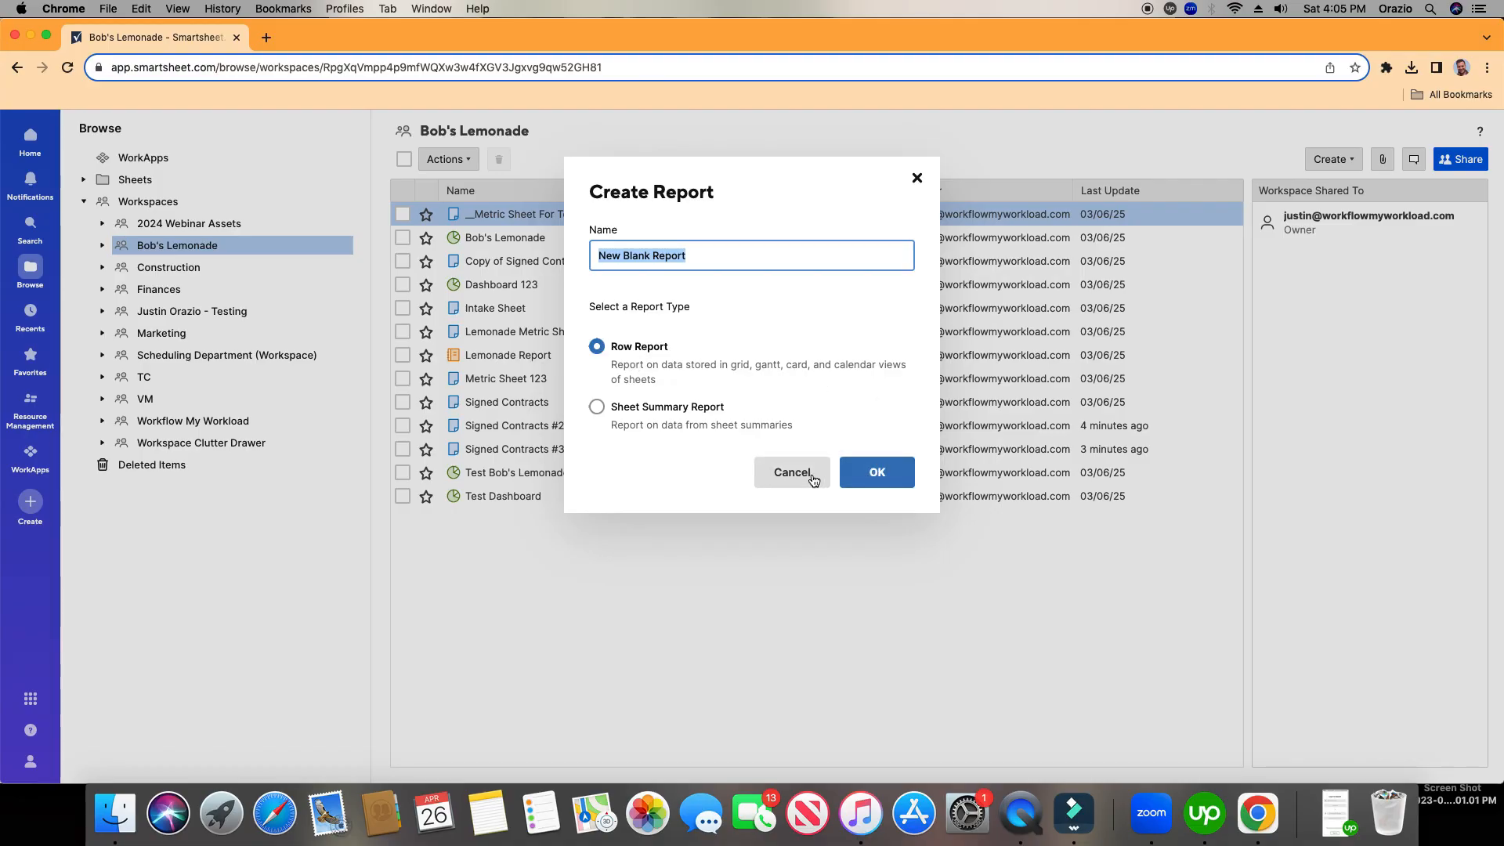
click(791, 473)
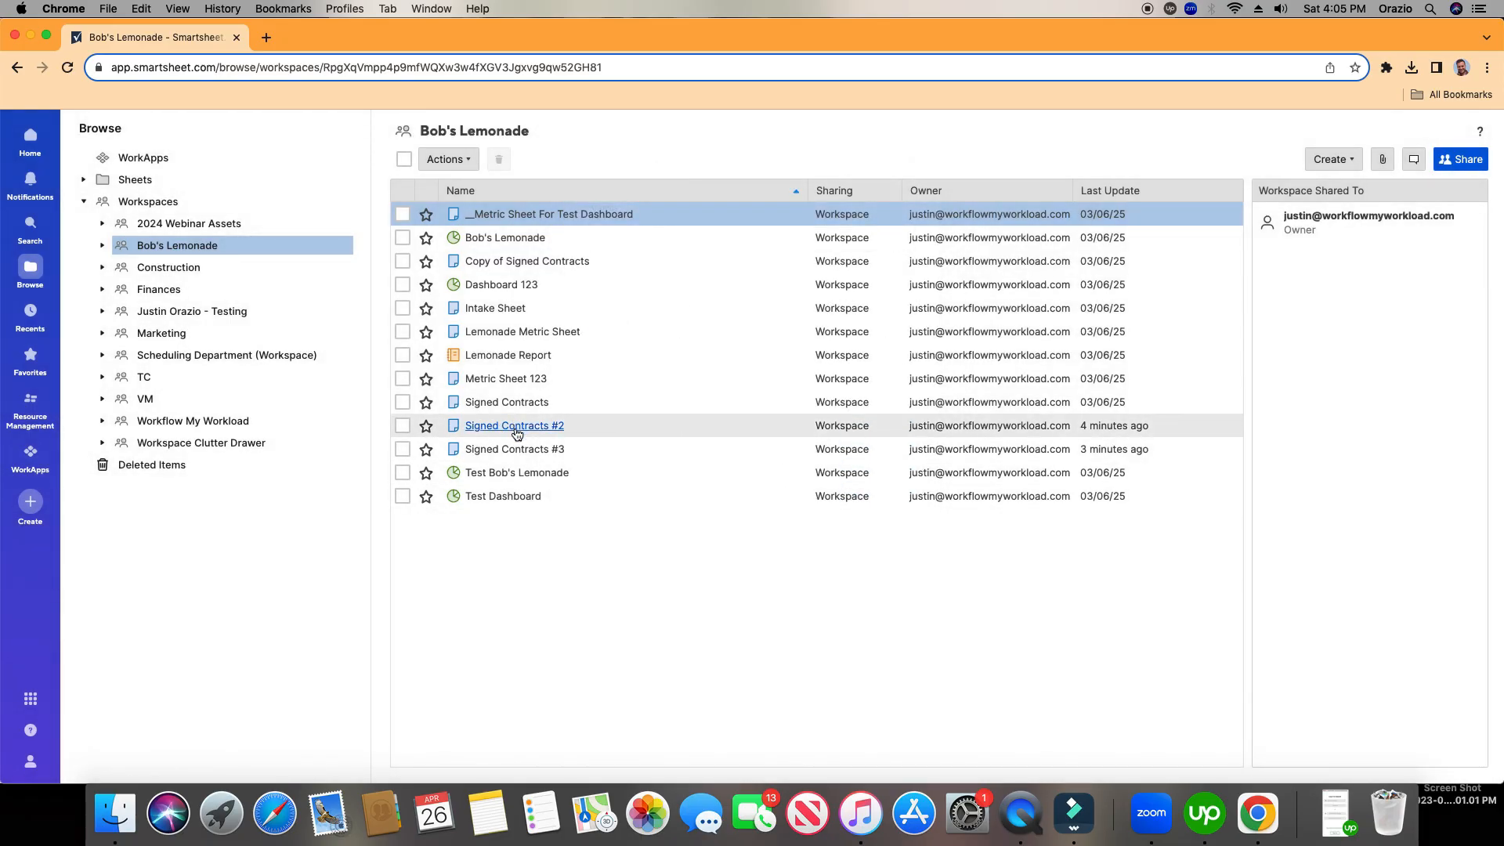
- Open Signed Contracts #2 and add a new untitled report to the Bob's Lemonade workspace
double_click(514, 426)
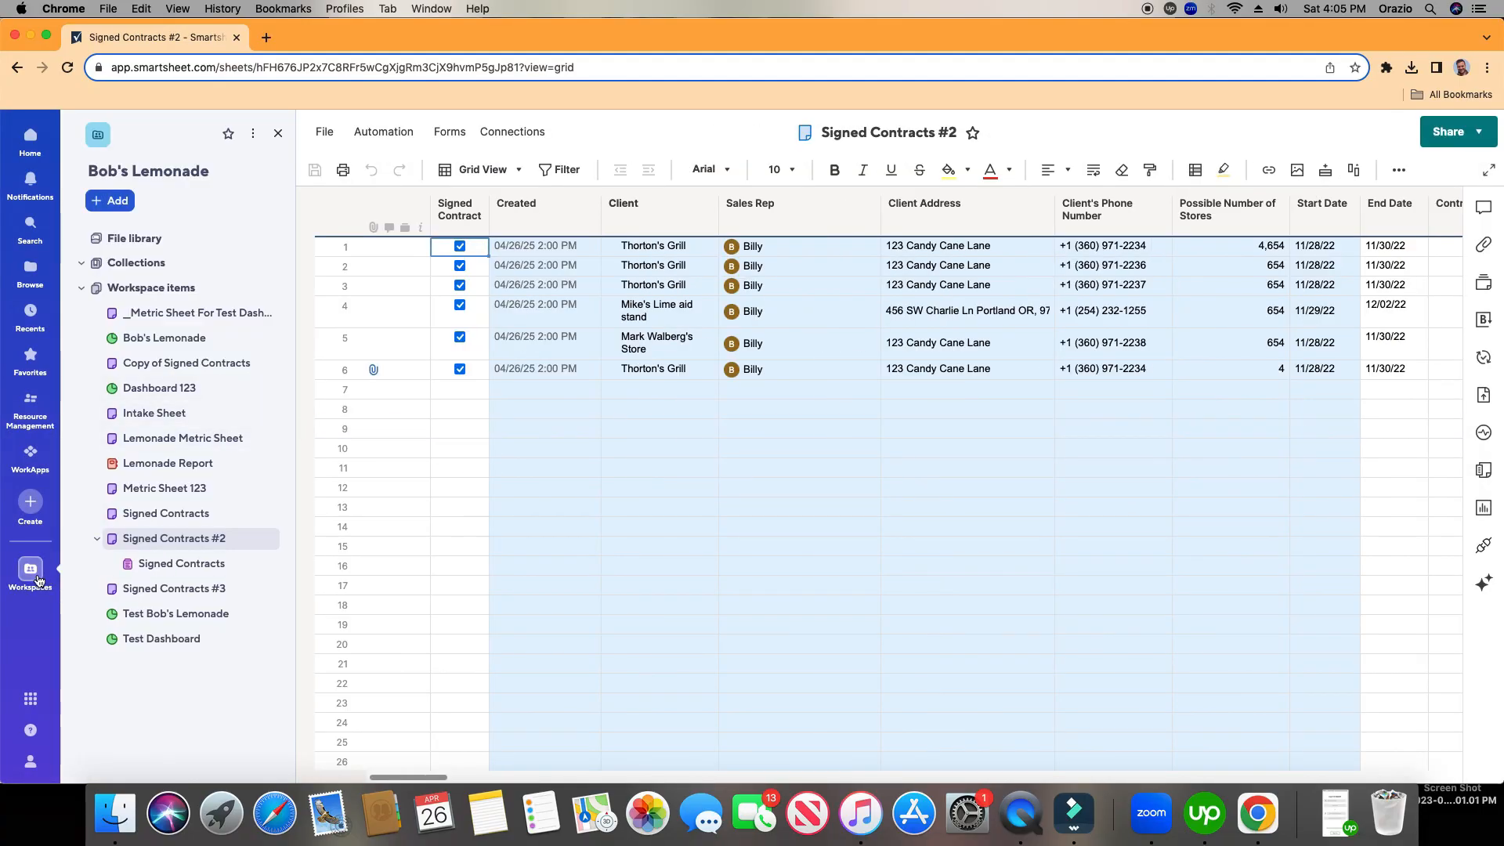
mouse_move(30, 569)
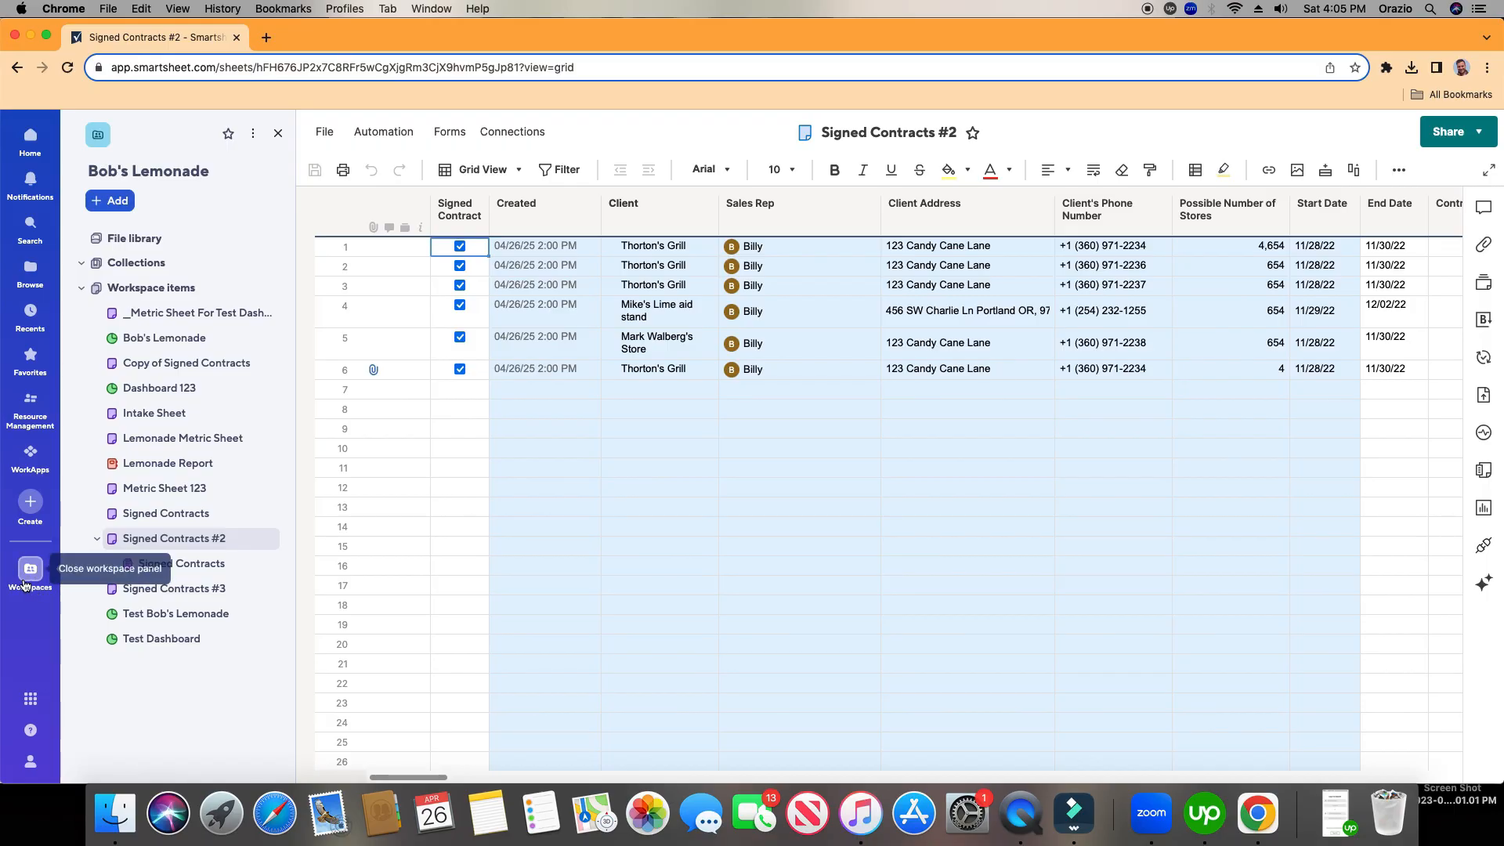
click(30, 569)
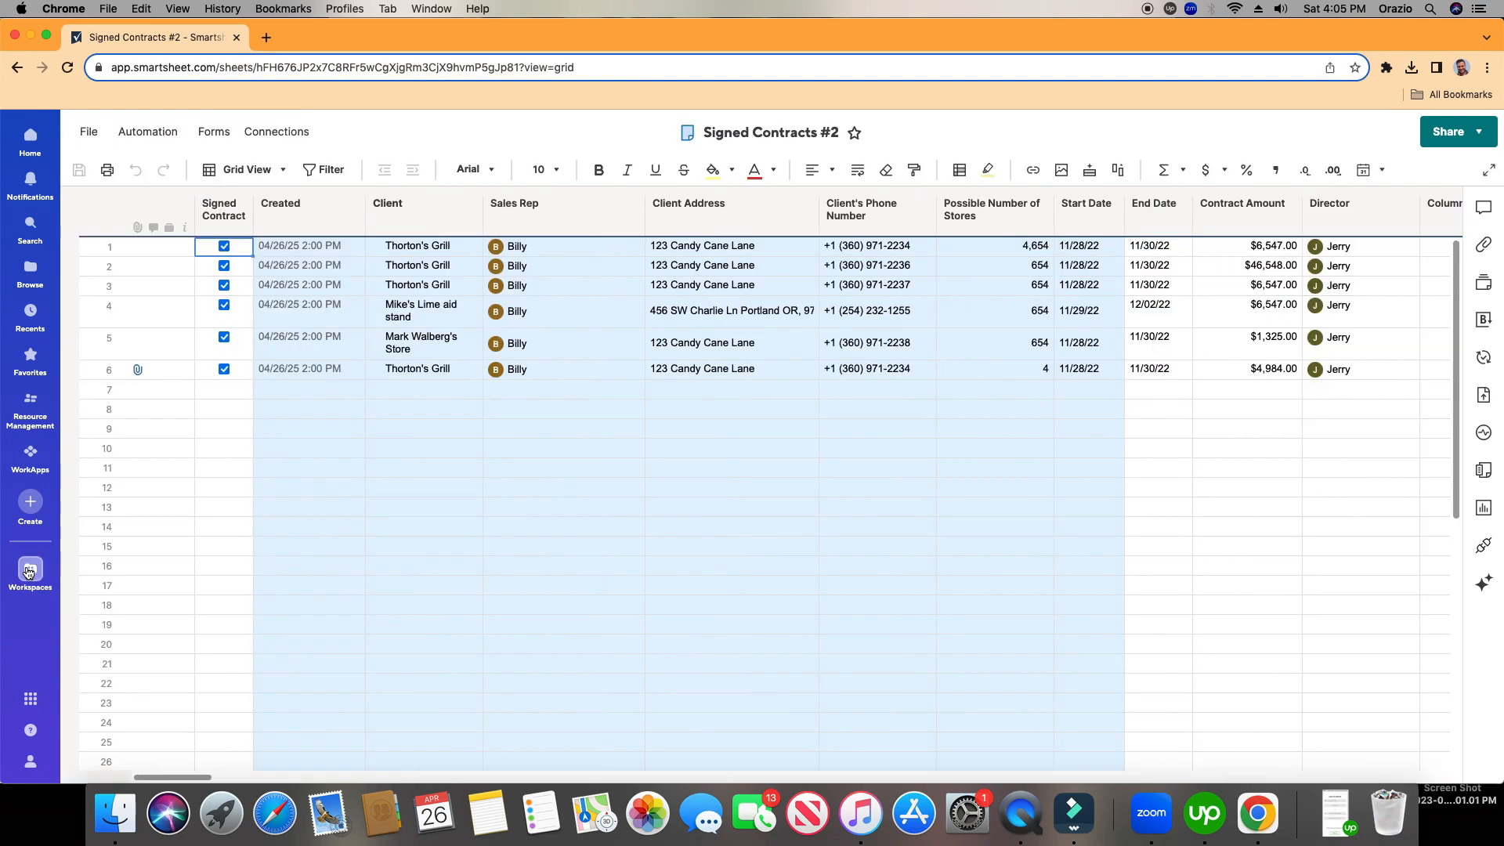
click(29, 569)
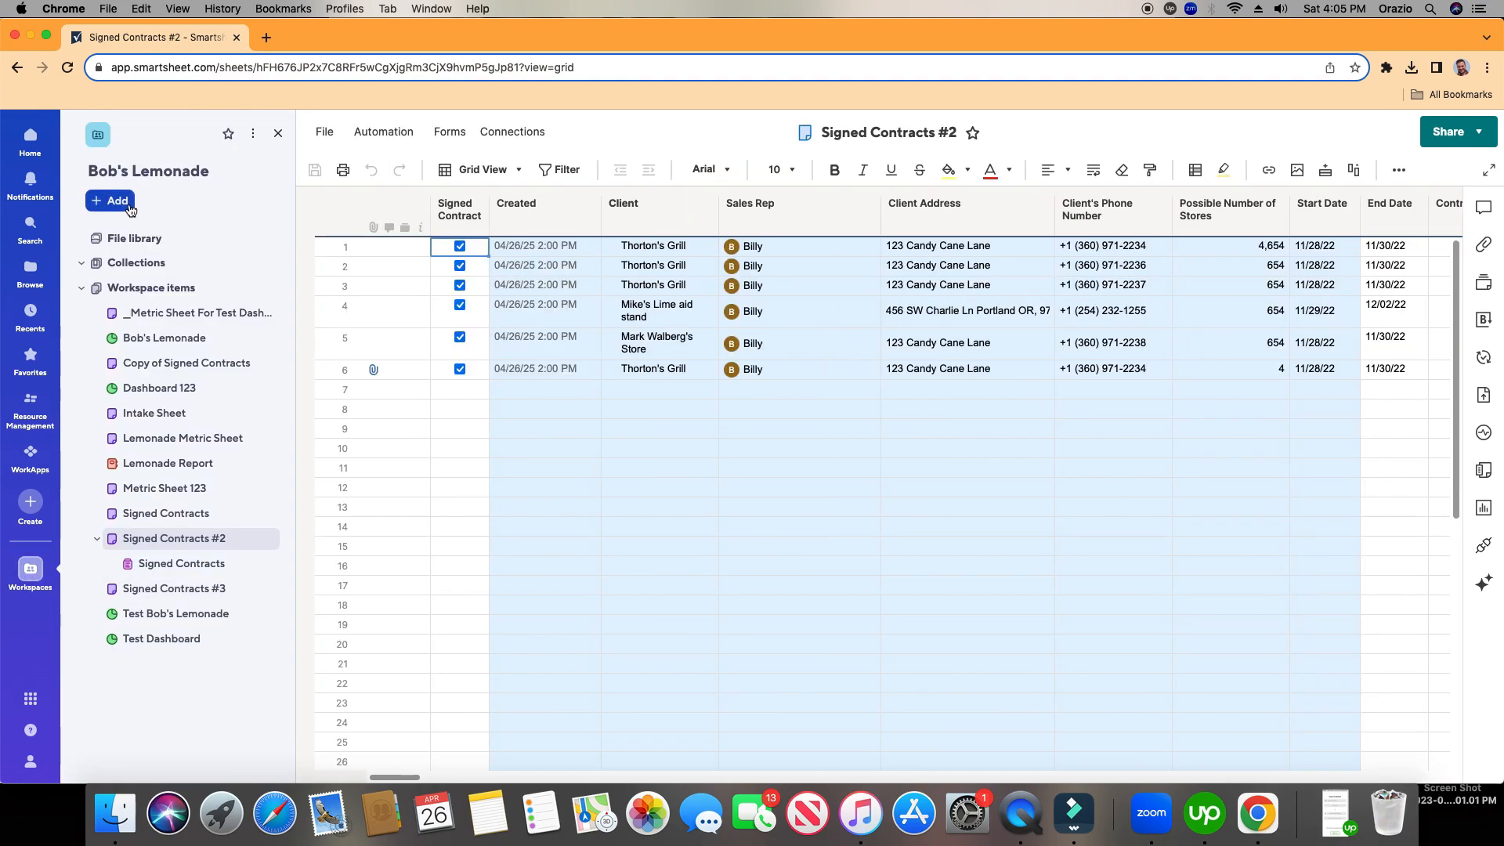
click(110, 200)
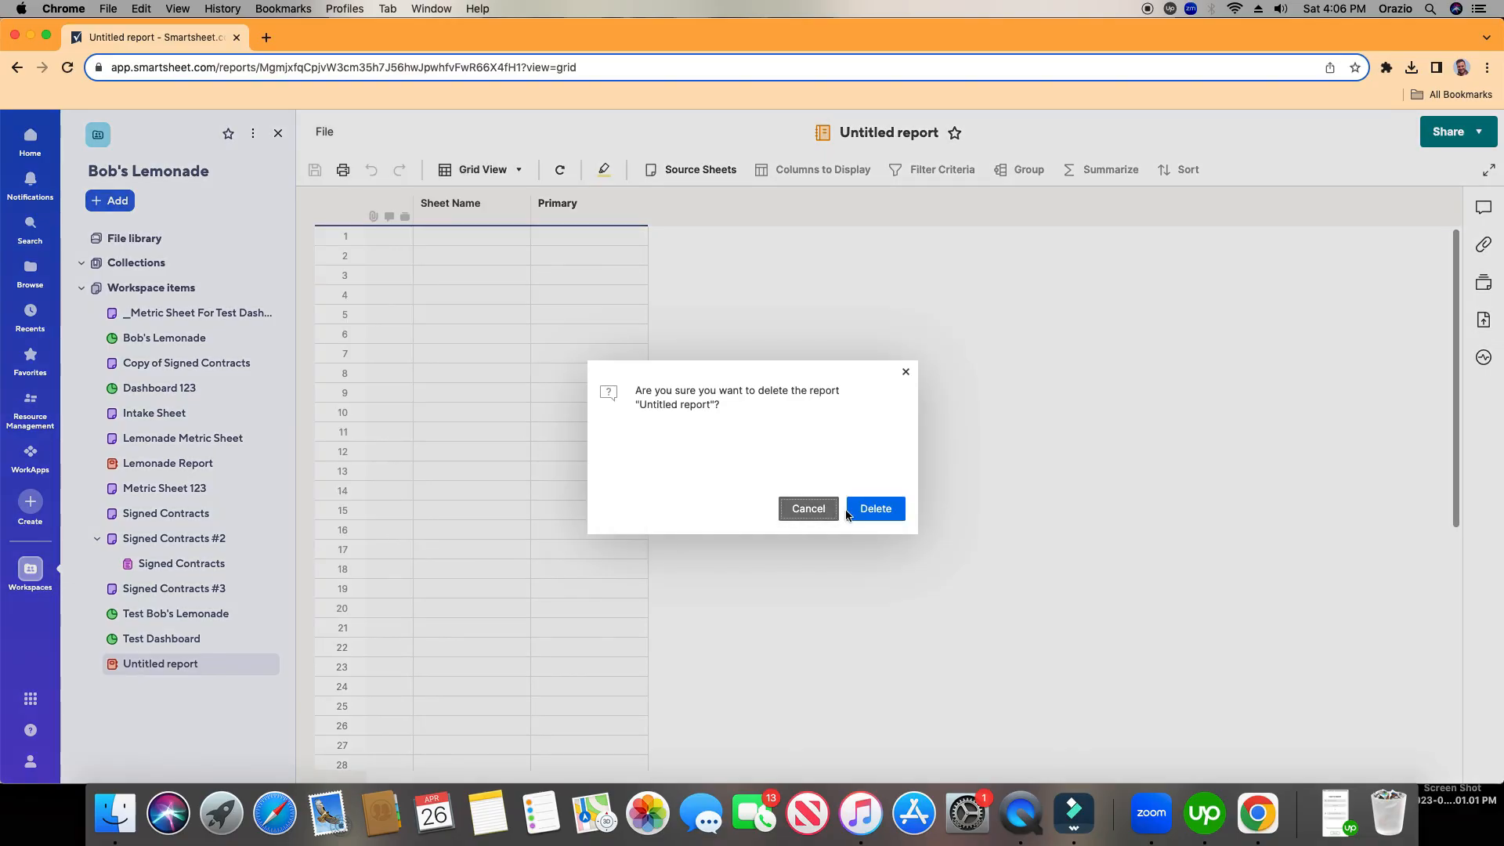
- Confirm deleting the untitled report and bring up the Row Report / Sheet Summary Report choices
click(874, 508)
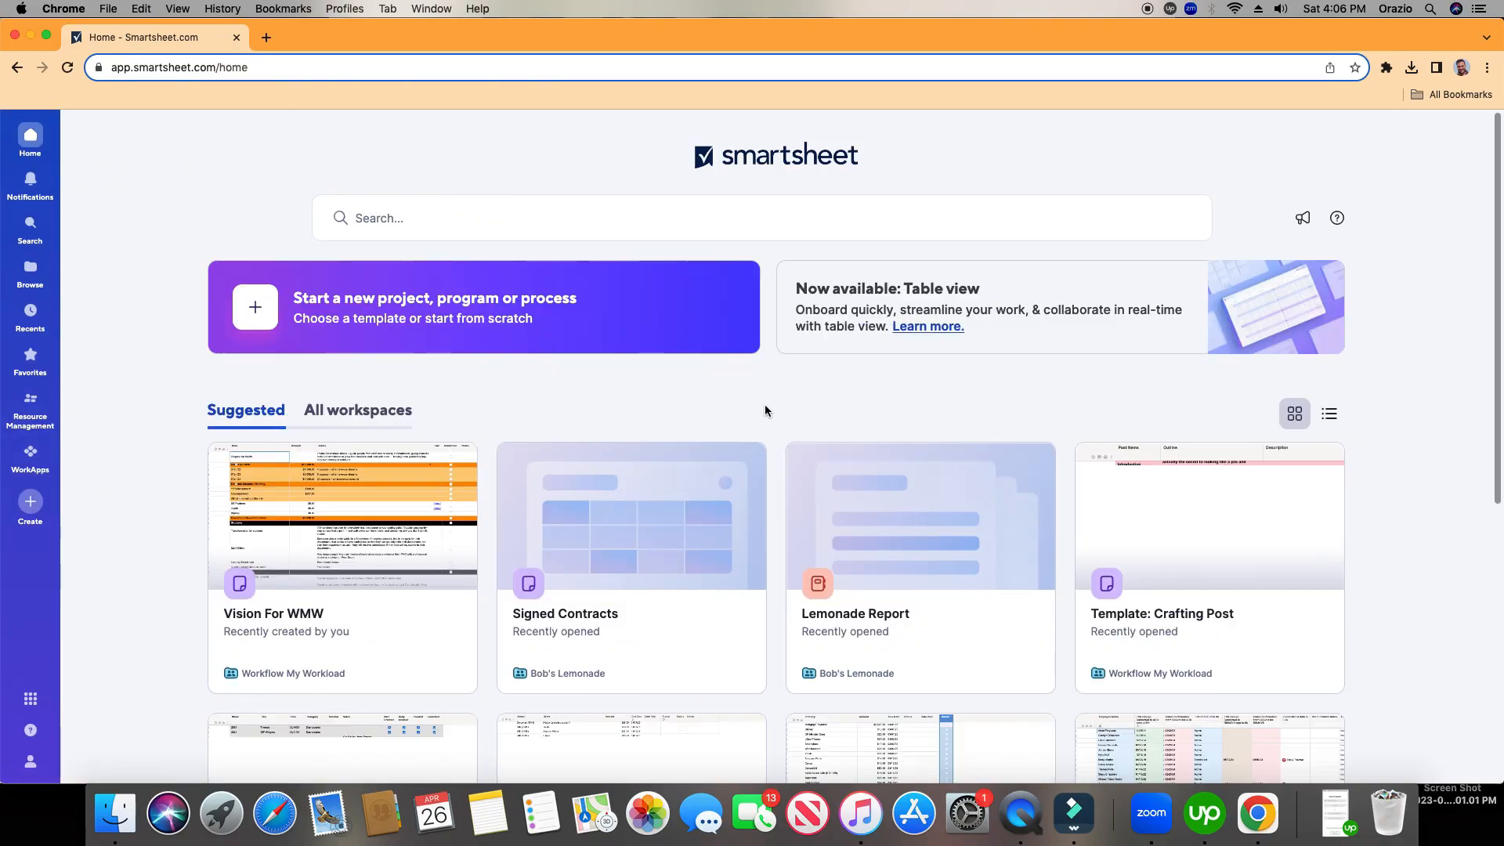
mouse_move(30, 501)
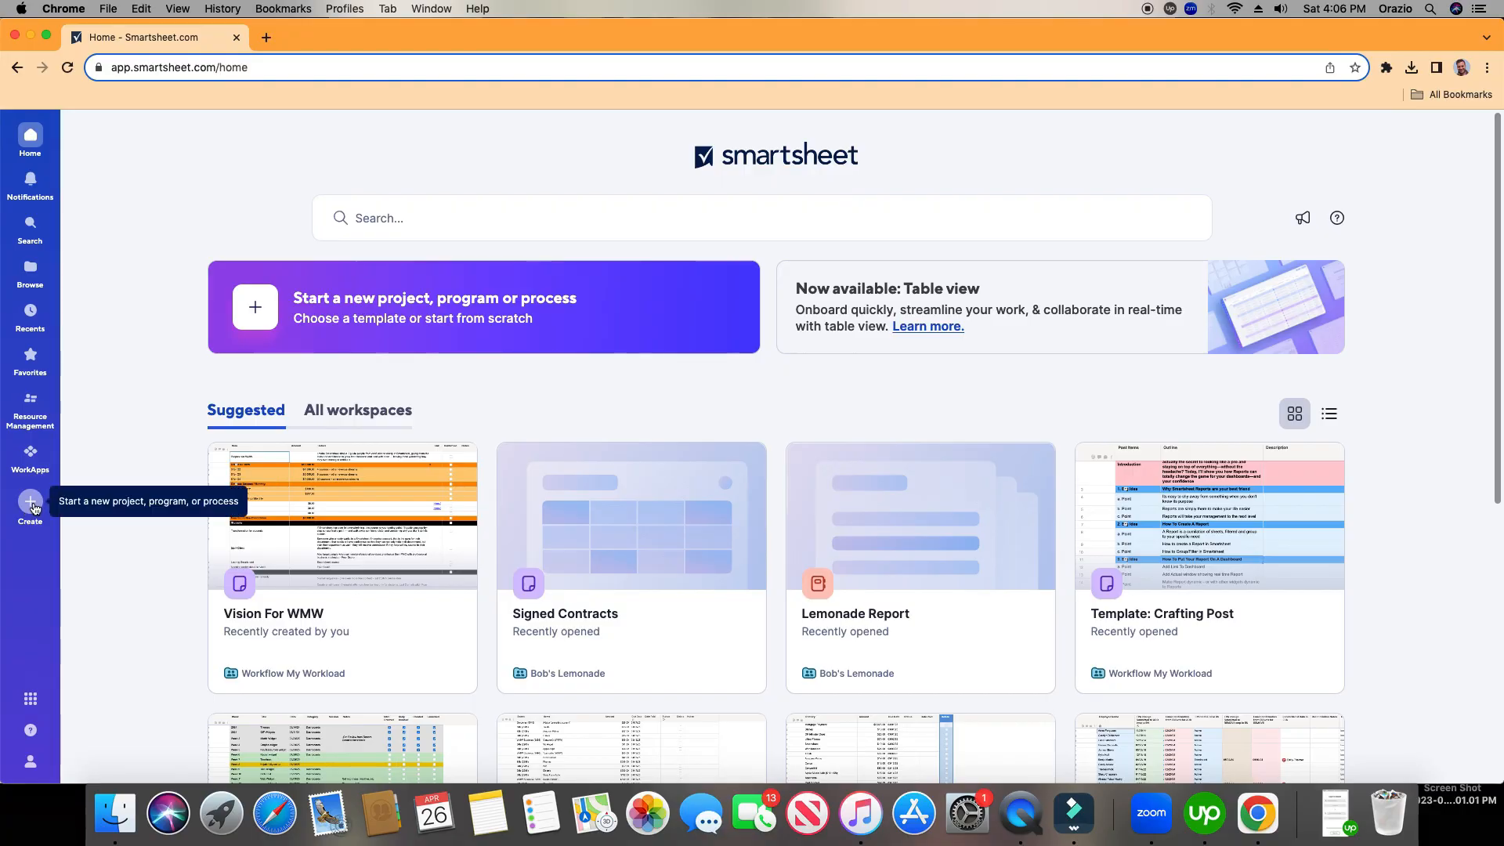
click(30, 502)
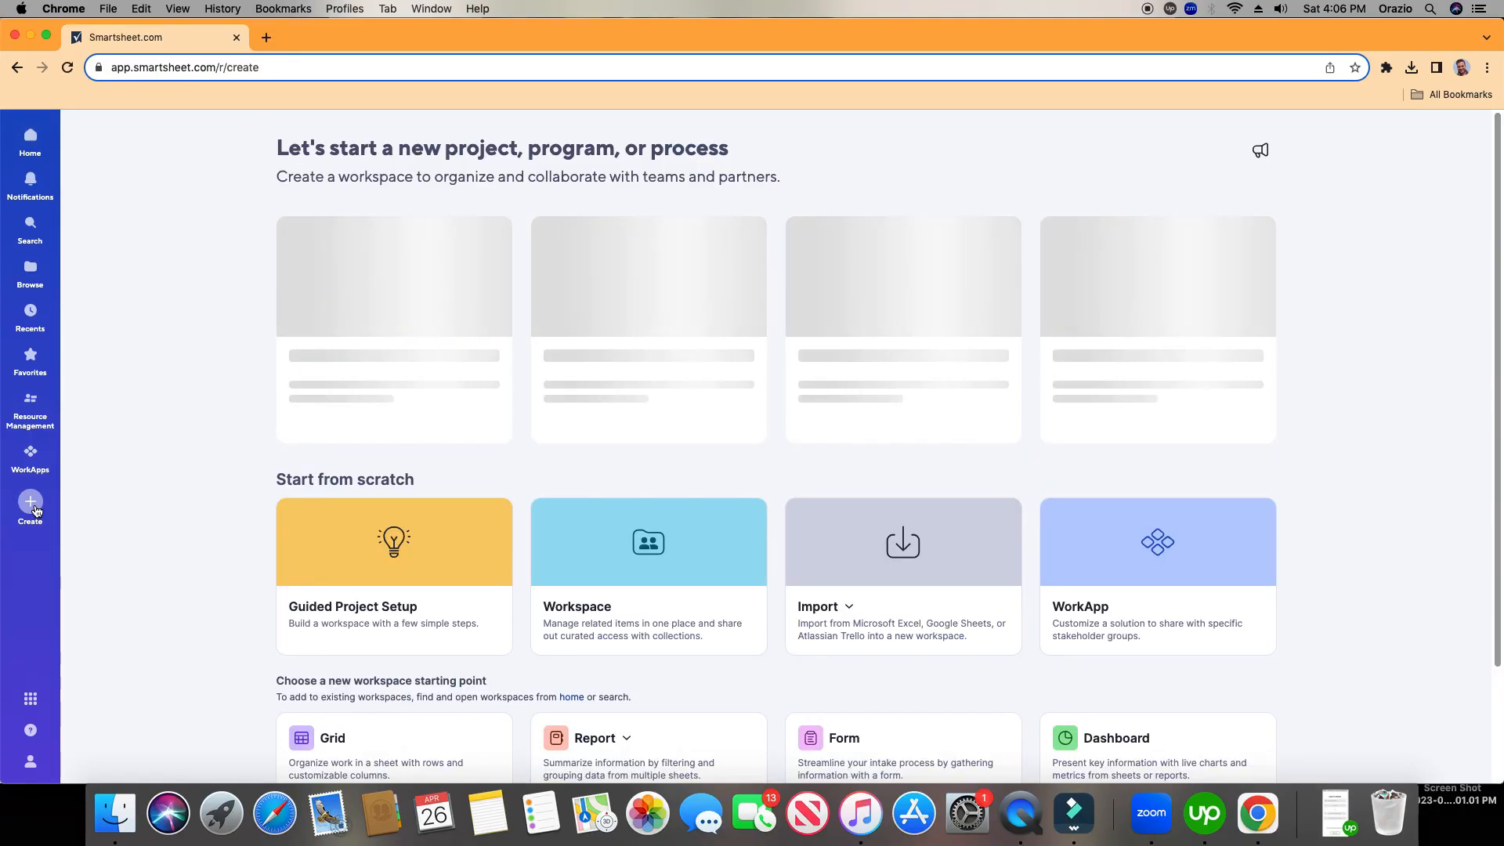
scroll(down, 3)
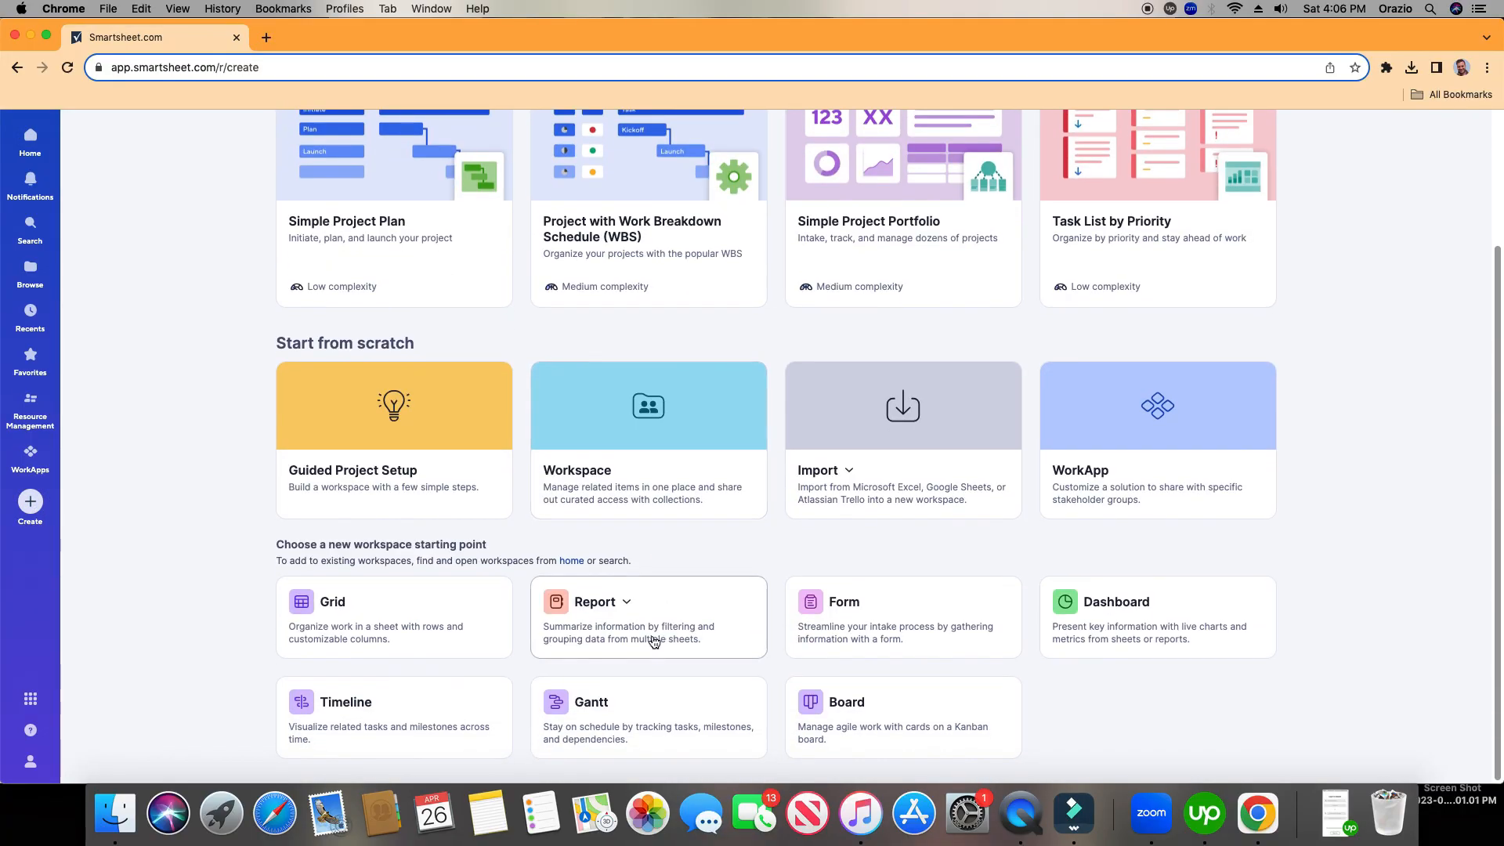
click(630, 601)
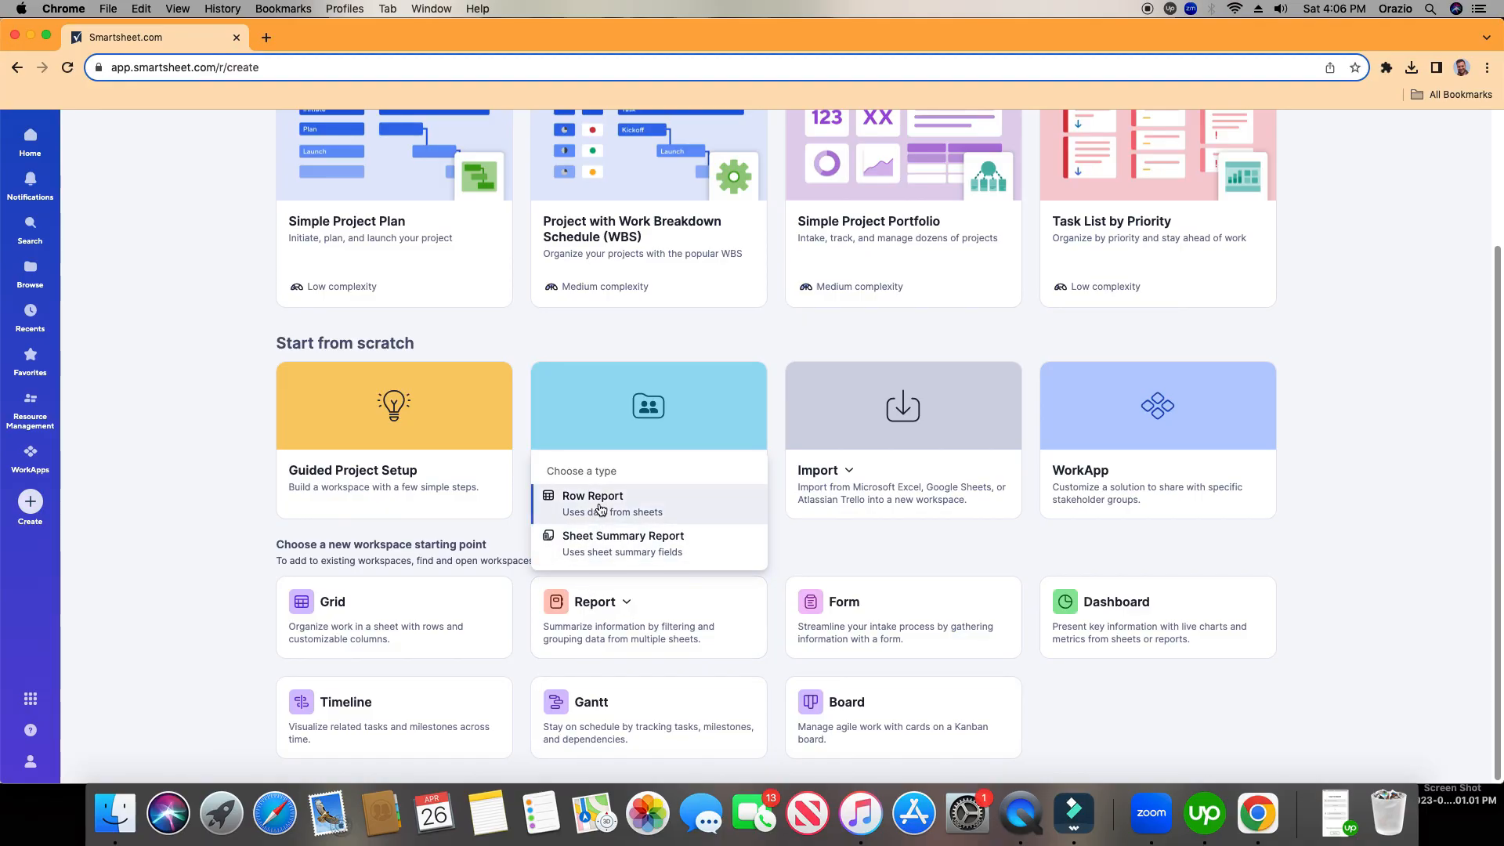
mouse_move(30, 501)
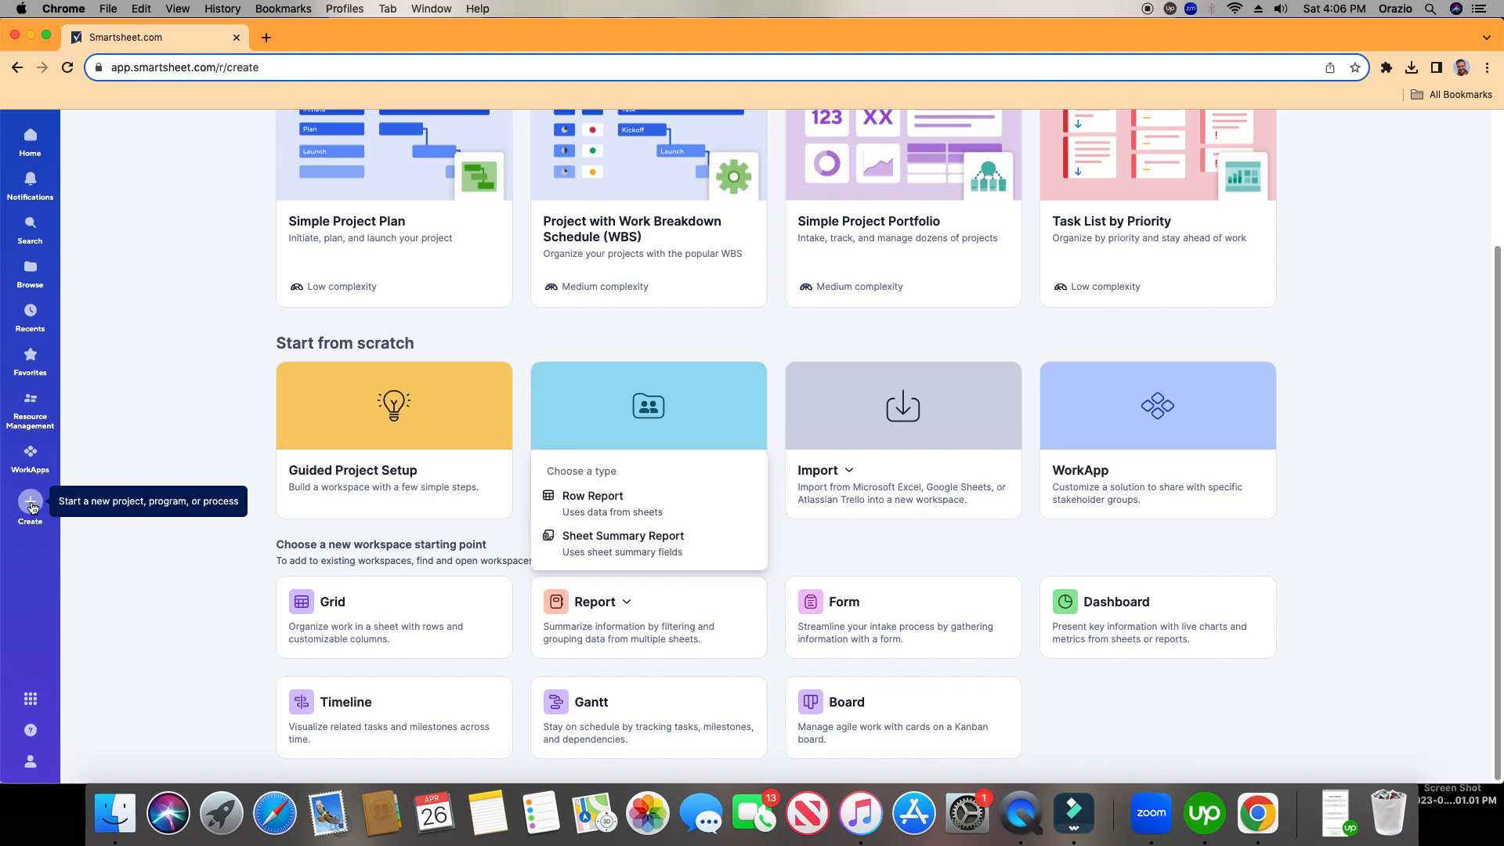
mouse_move(589, 511)
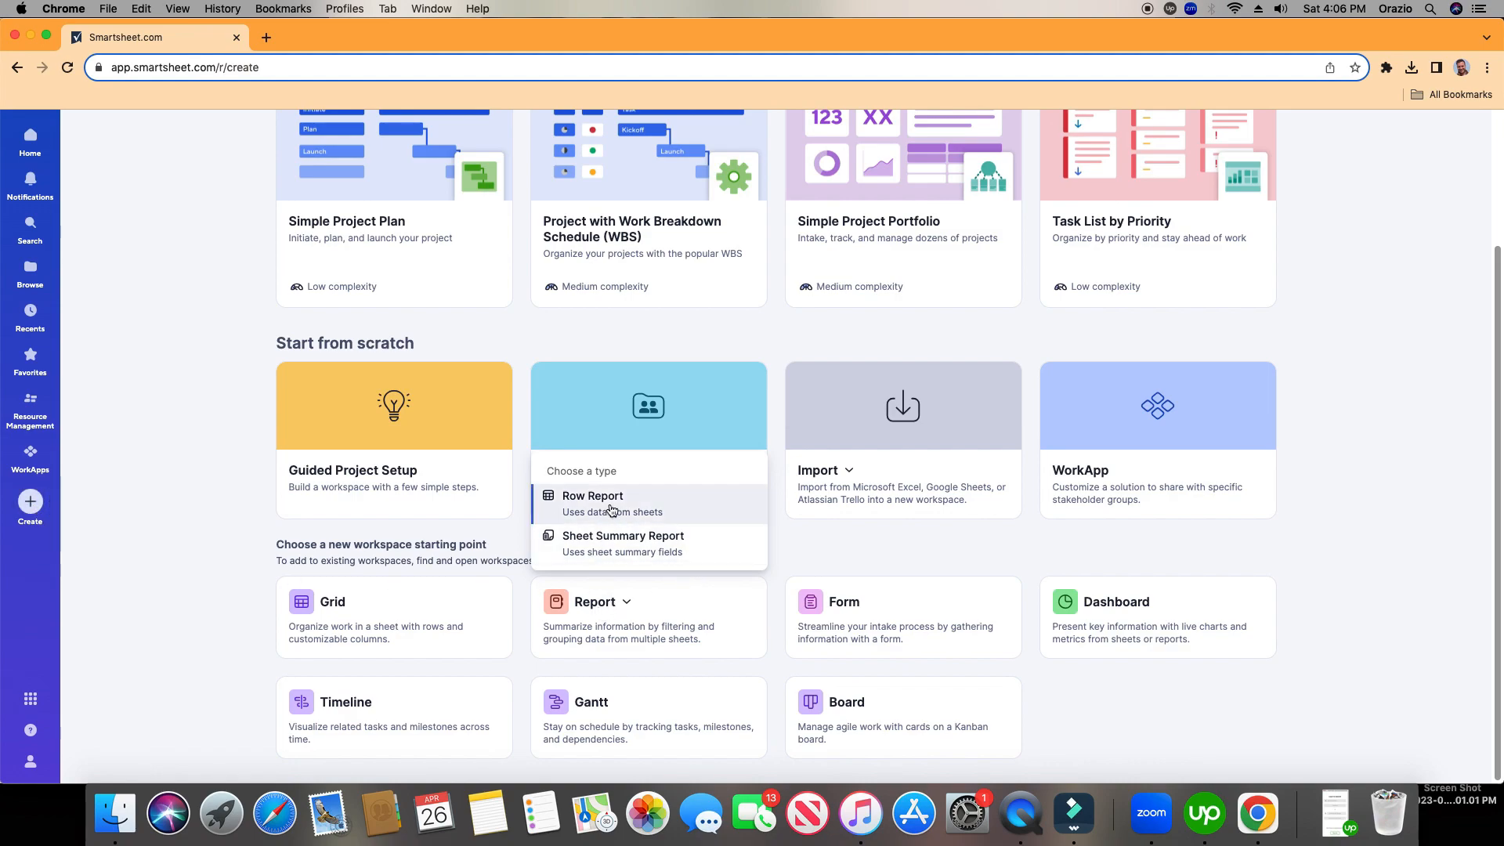
mouse_move(618, 505)
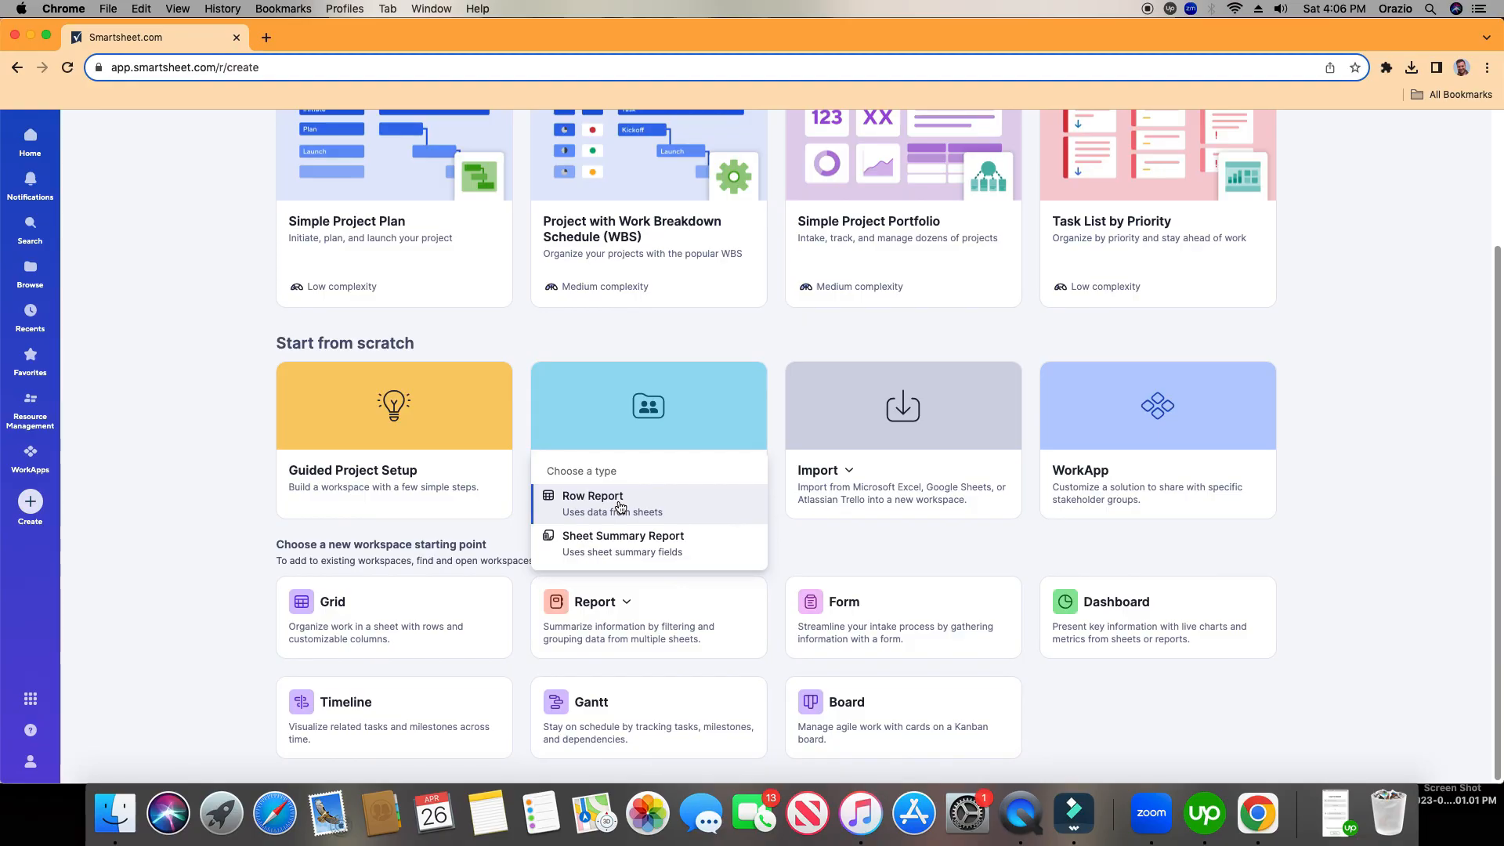
mouse_move(29, 311)
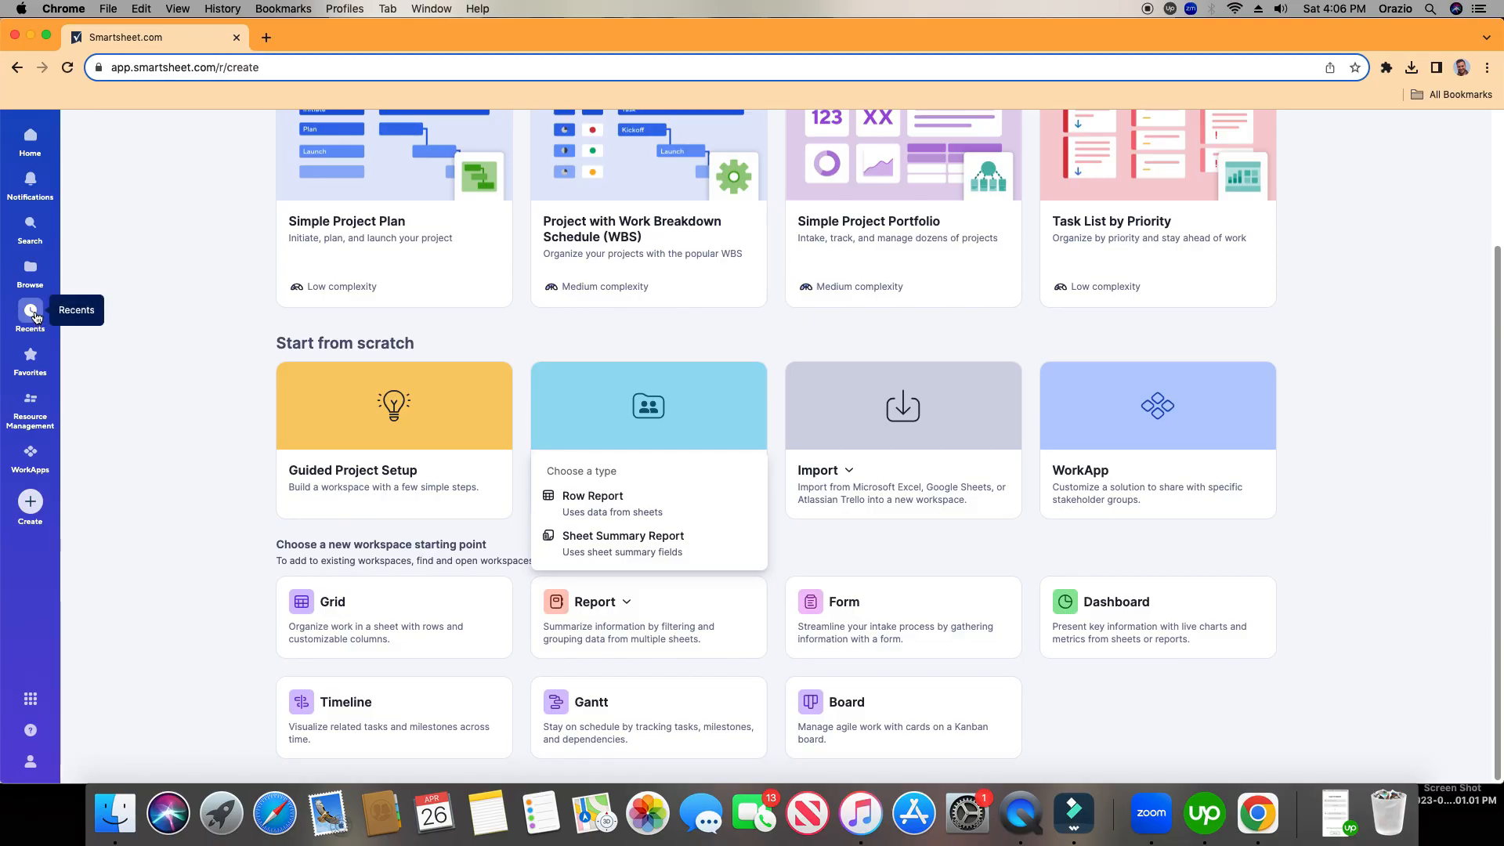
- Return to Signed Contracts #2 and add a new empty report to Bob's Lemonade
click(29, 310)
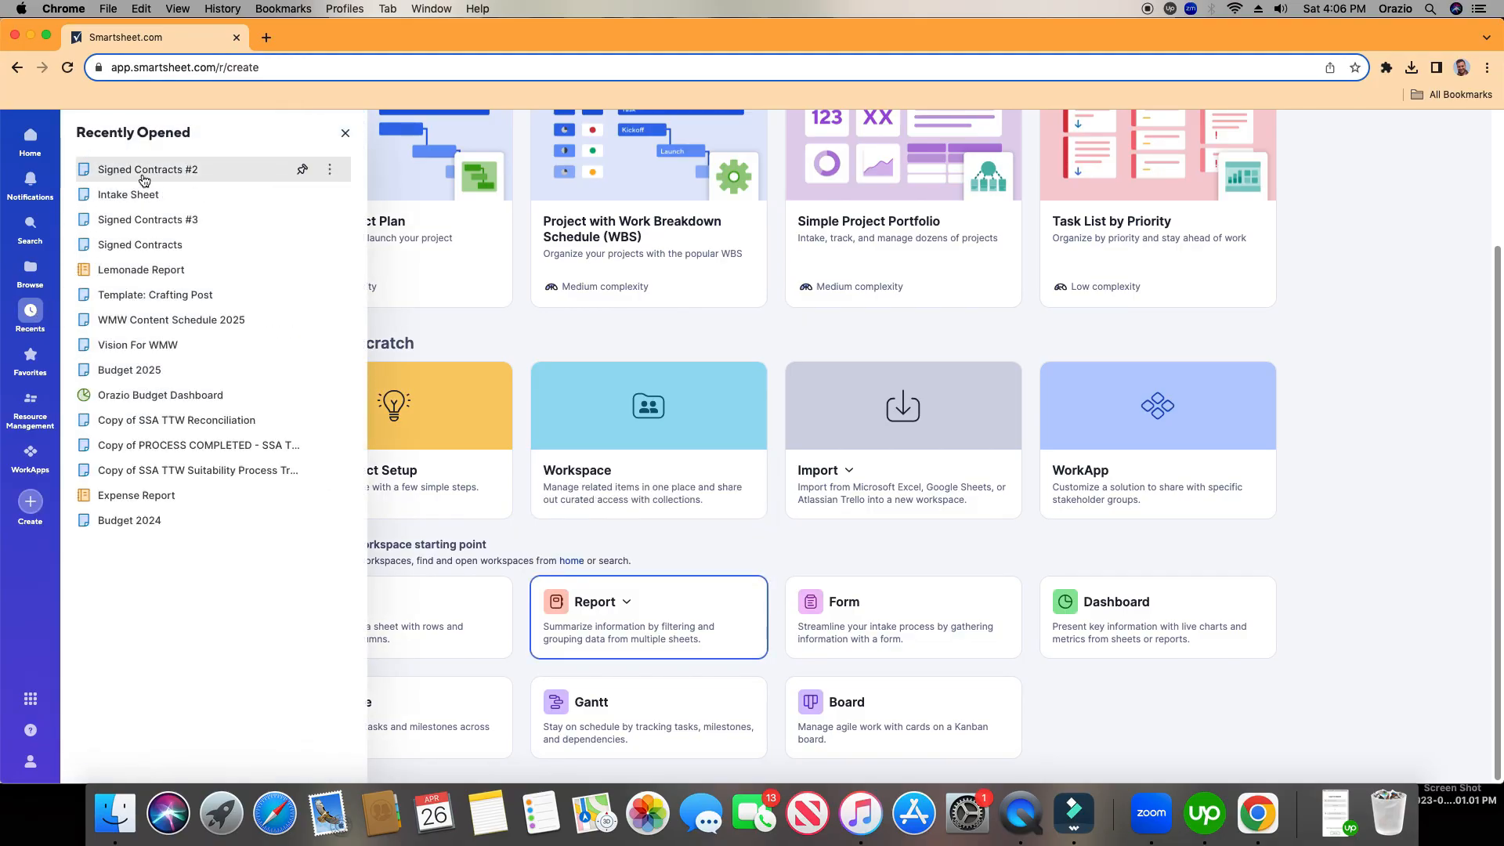
click(147, 169)
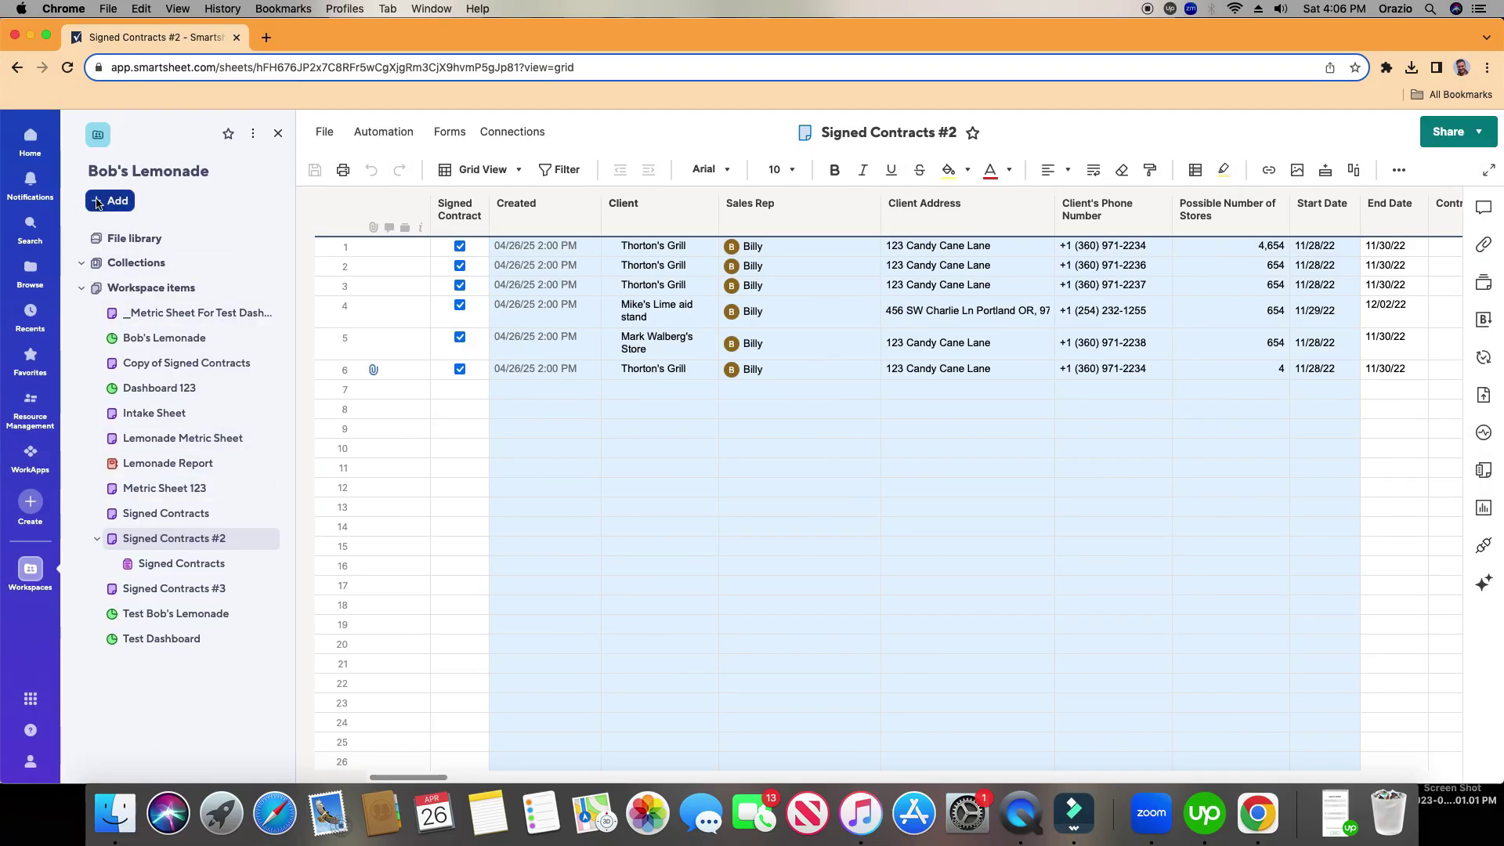
click(109, 201)
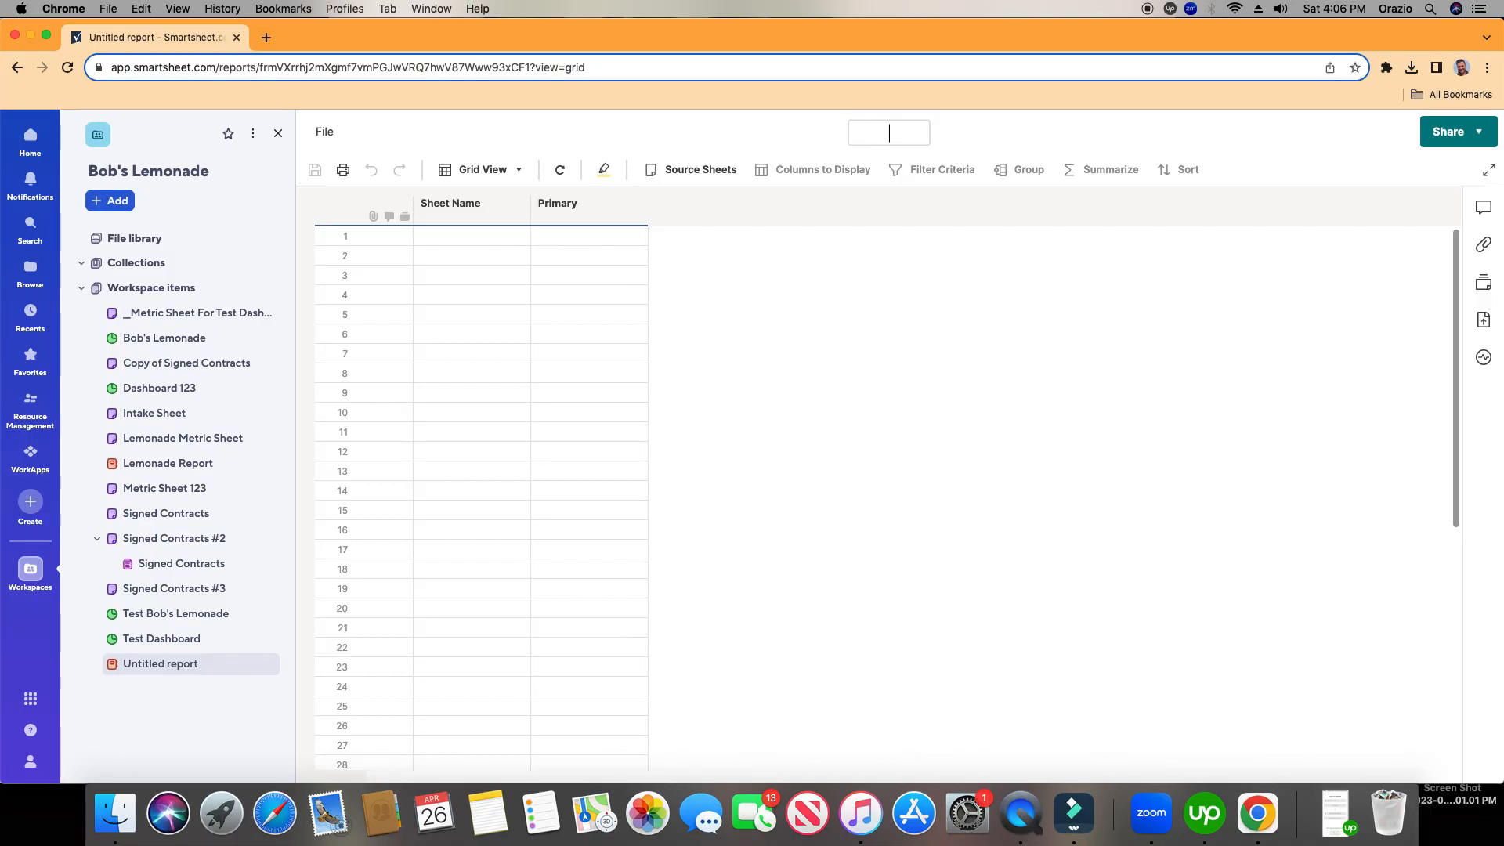
- Type the report name, correcting the 'Contracr' typo toward 'Contract Report'
text(Contracr)
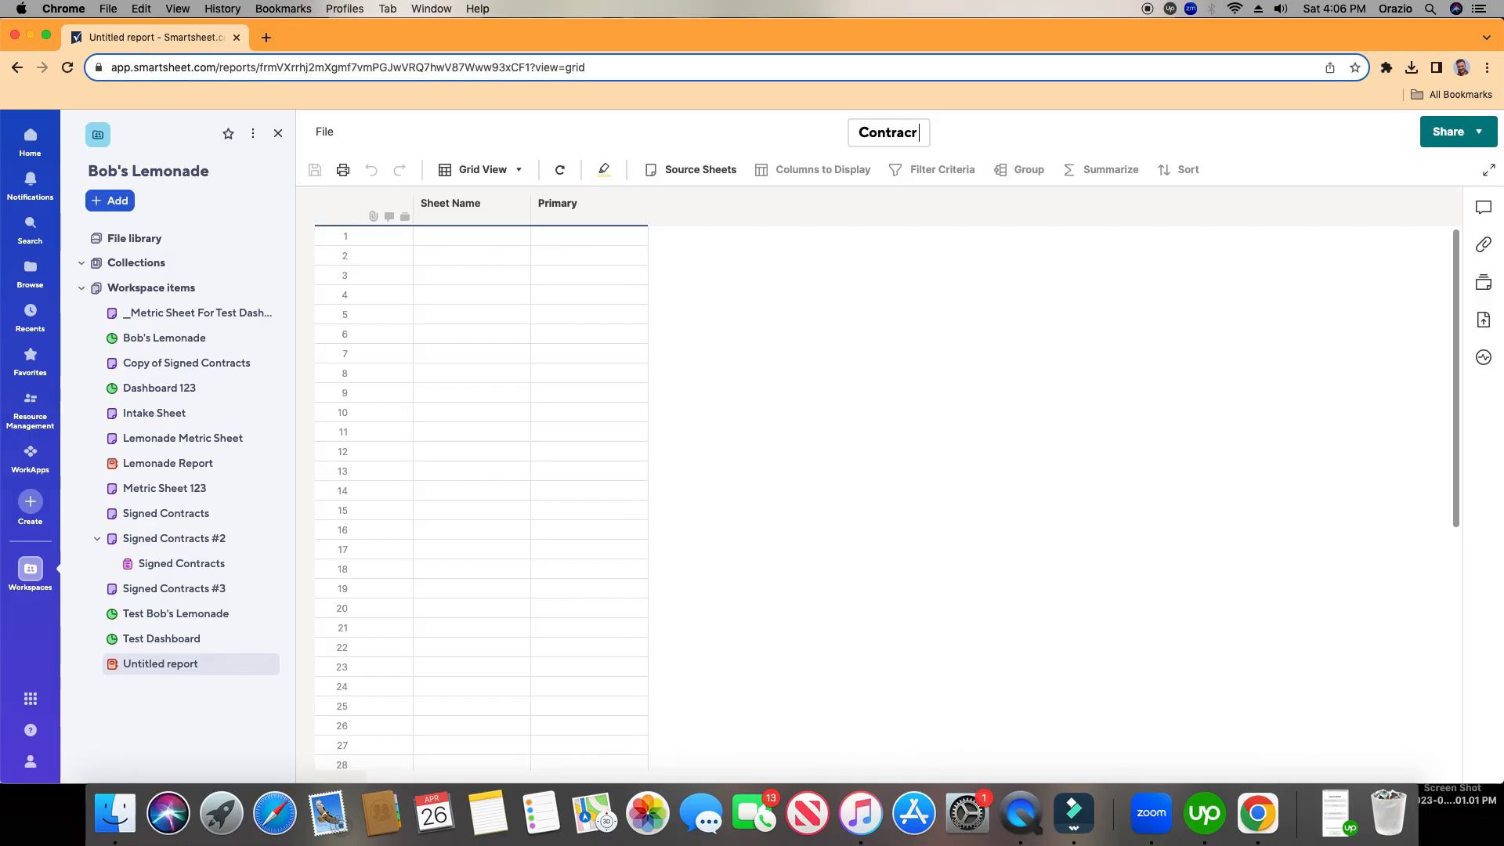
key(Backspace)
text(t Report)
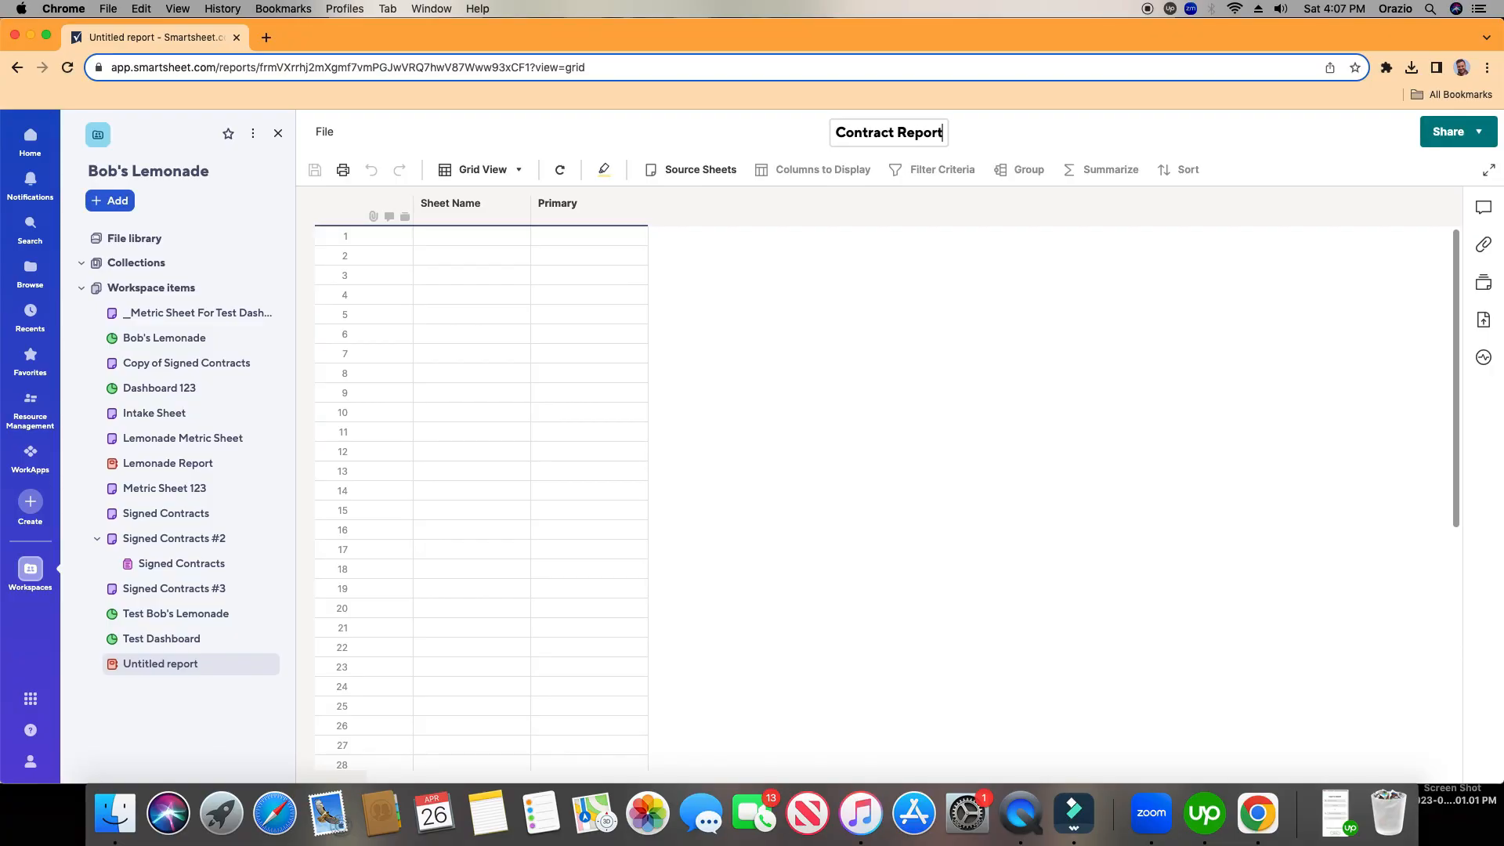
mouse_move(702, 201)
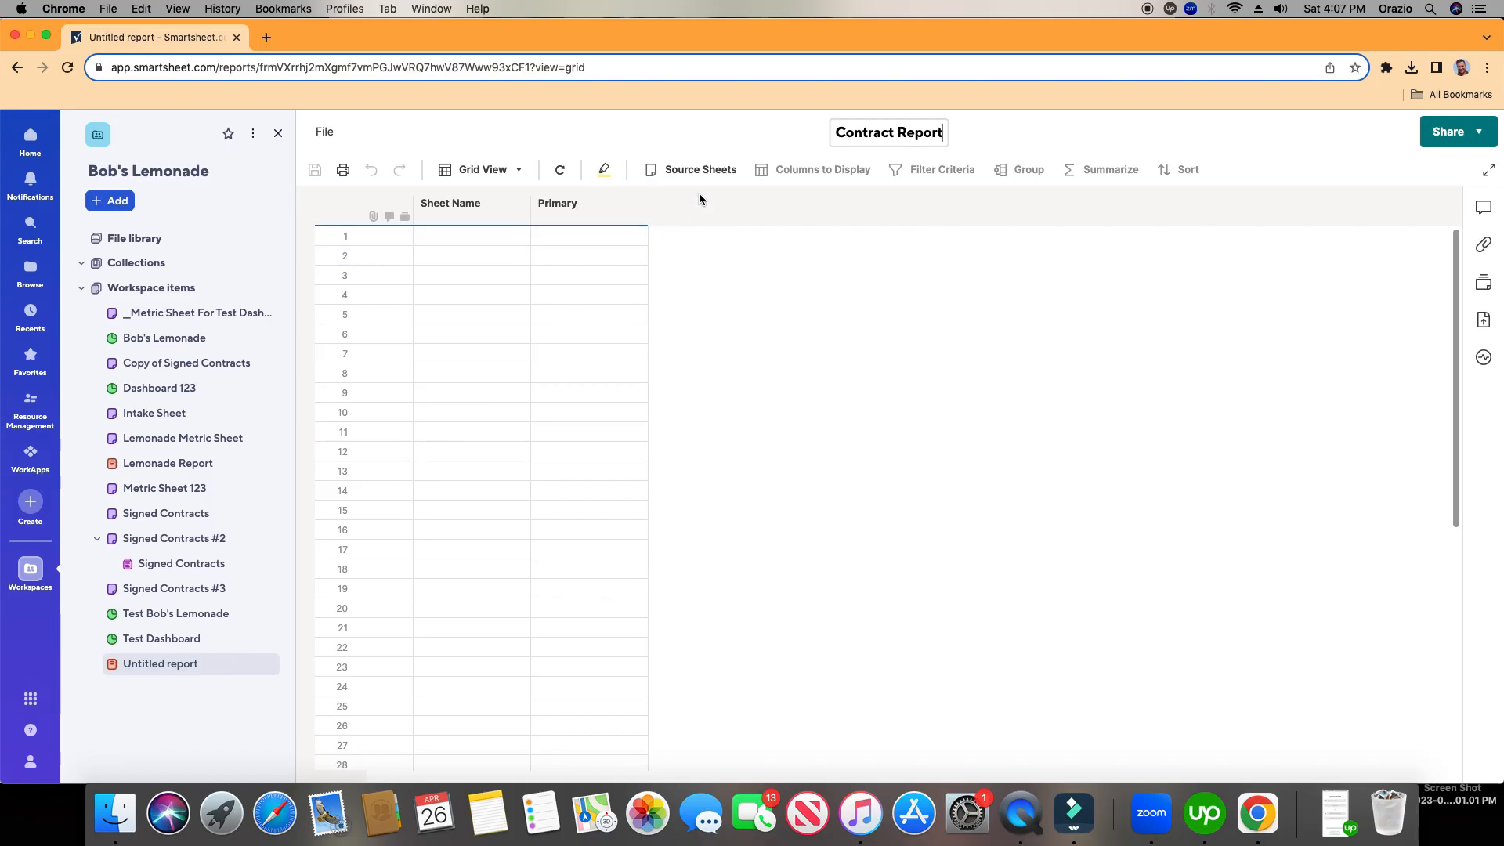
mouse_move(706, 185)
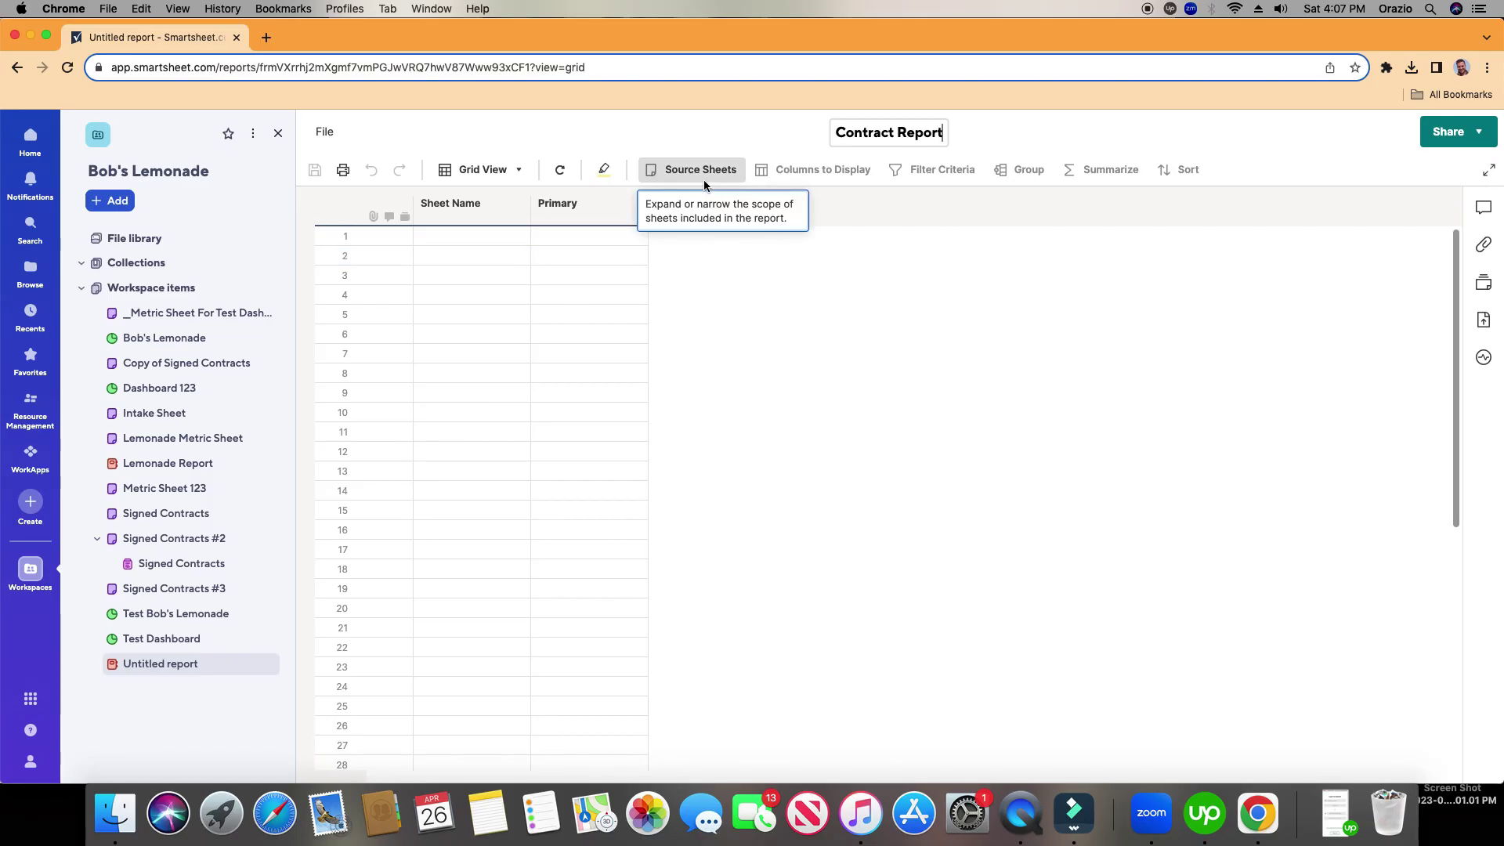
mouse_move(886, 395)
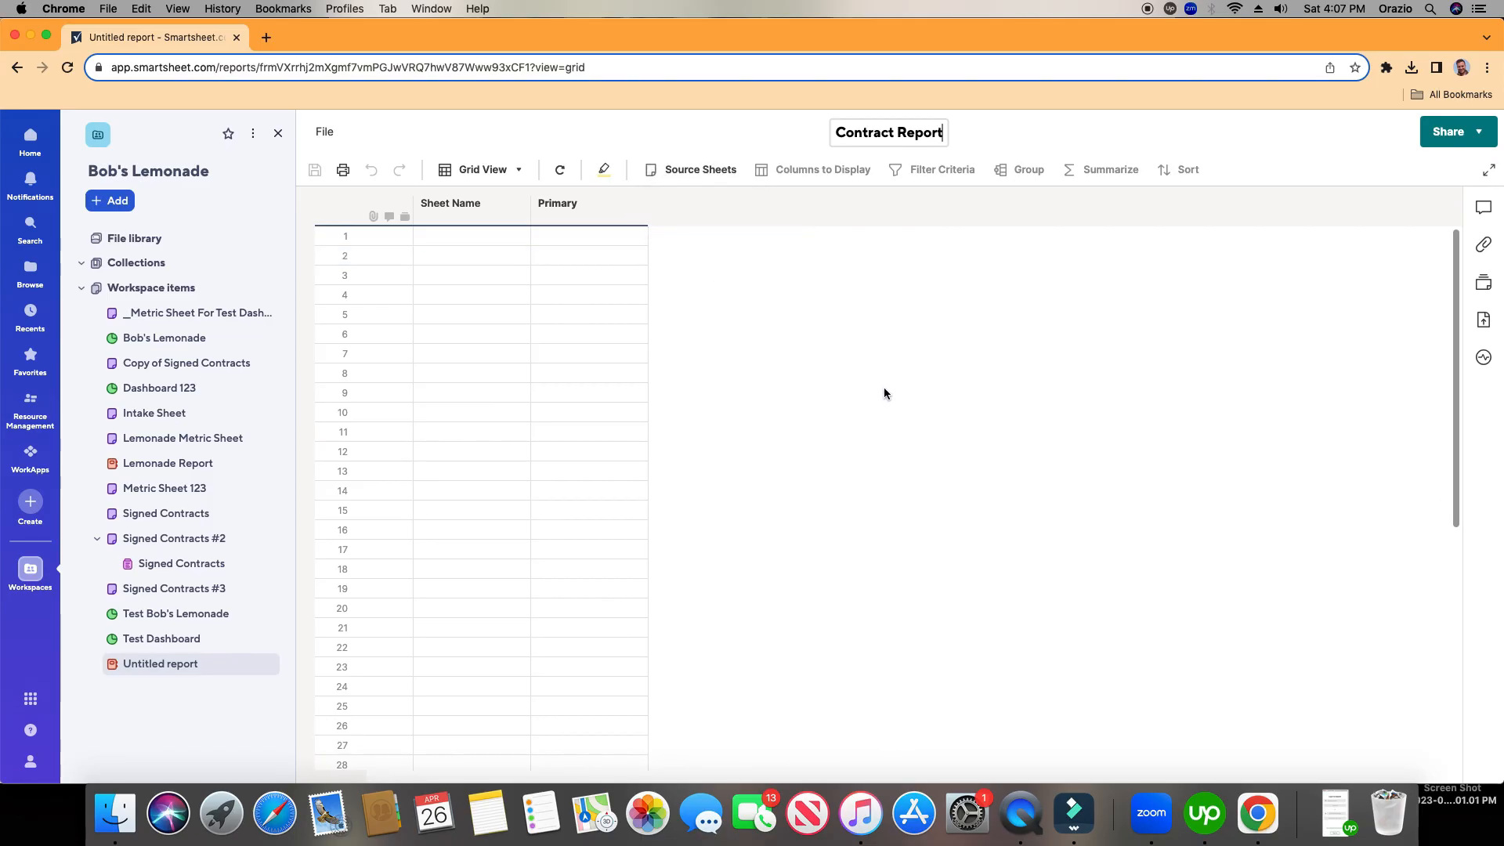
- Set Signed Contracts, Signed Contracts #2 and #3 from Bob's Lemonade as the report's source sheets
click(698, 169)
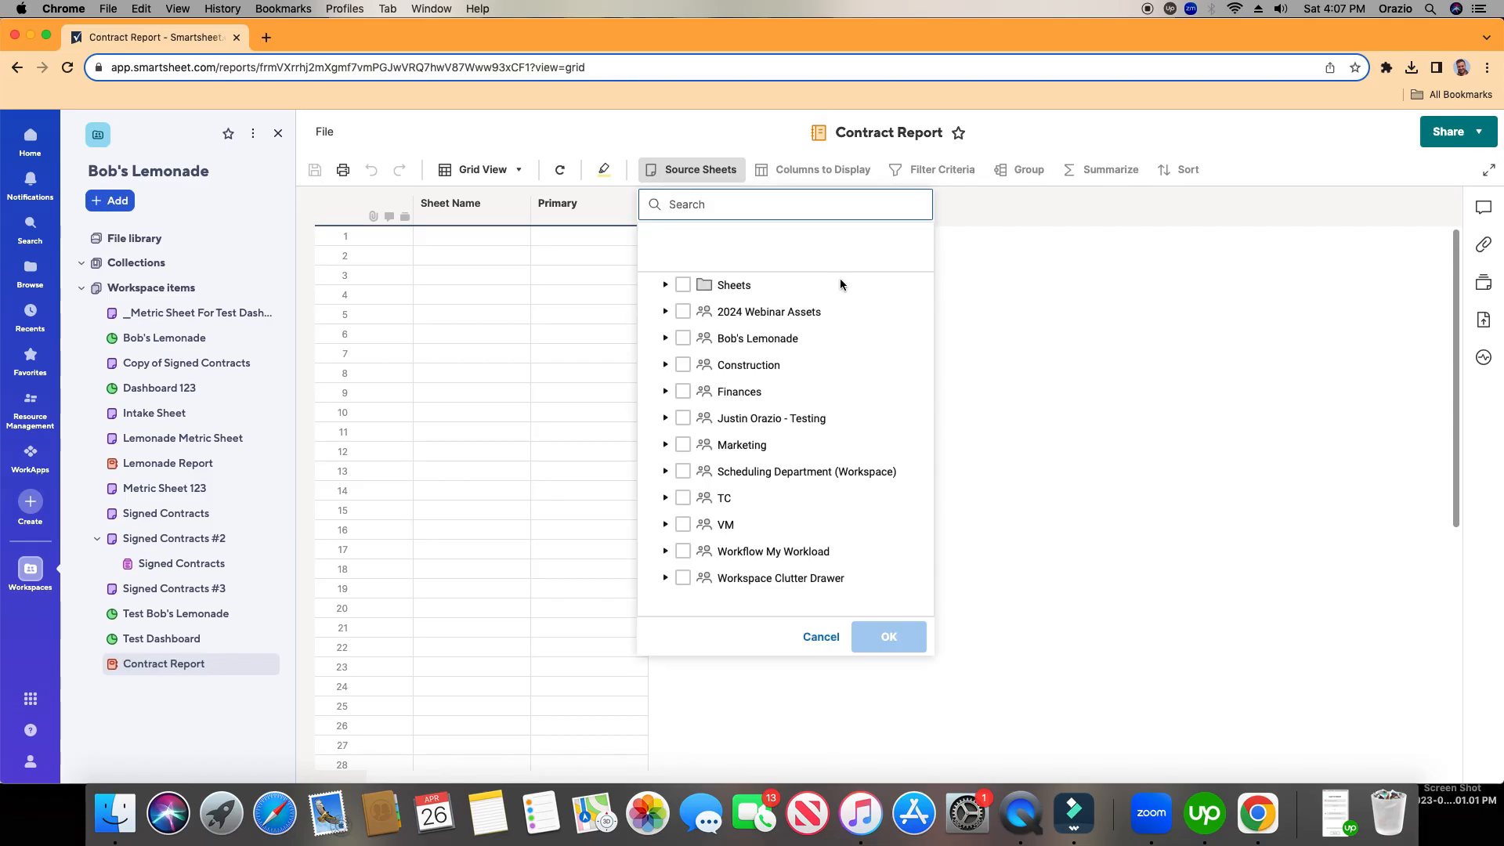
mouse_move(696, 346)
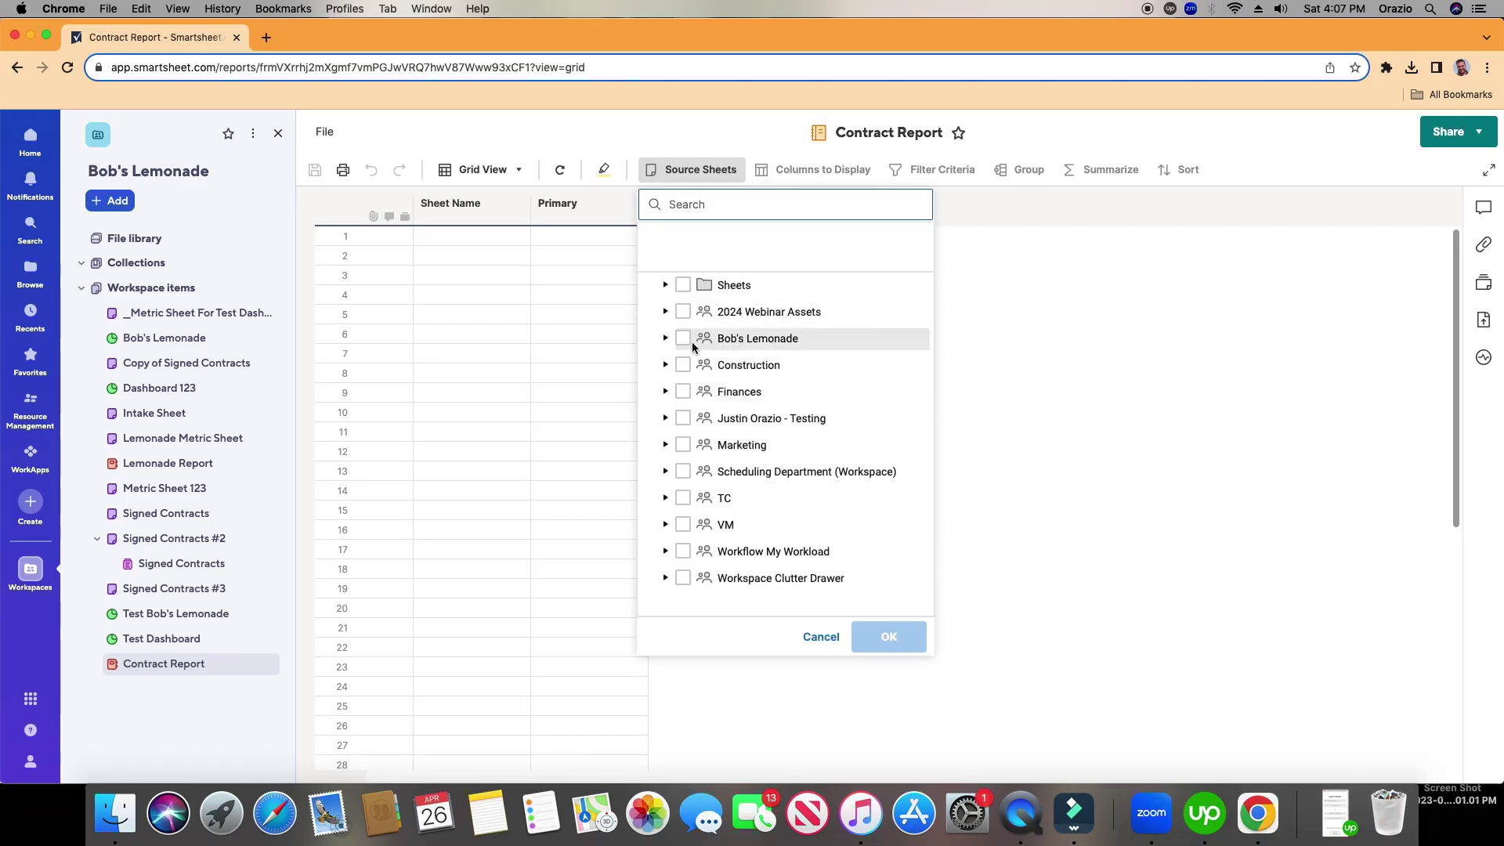
click(666, 339)
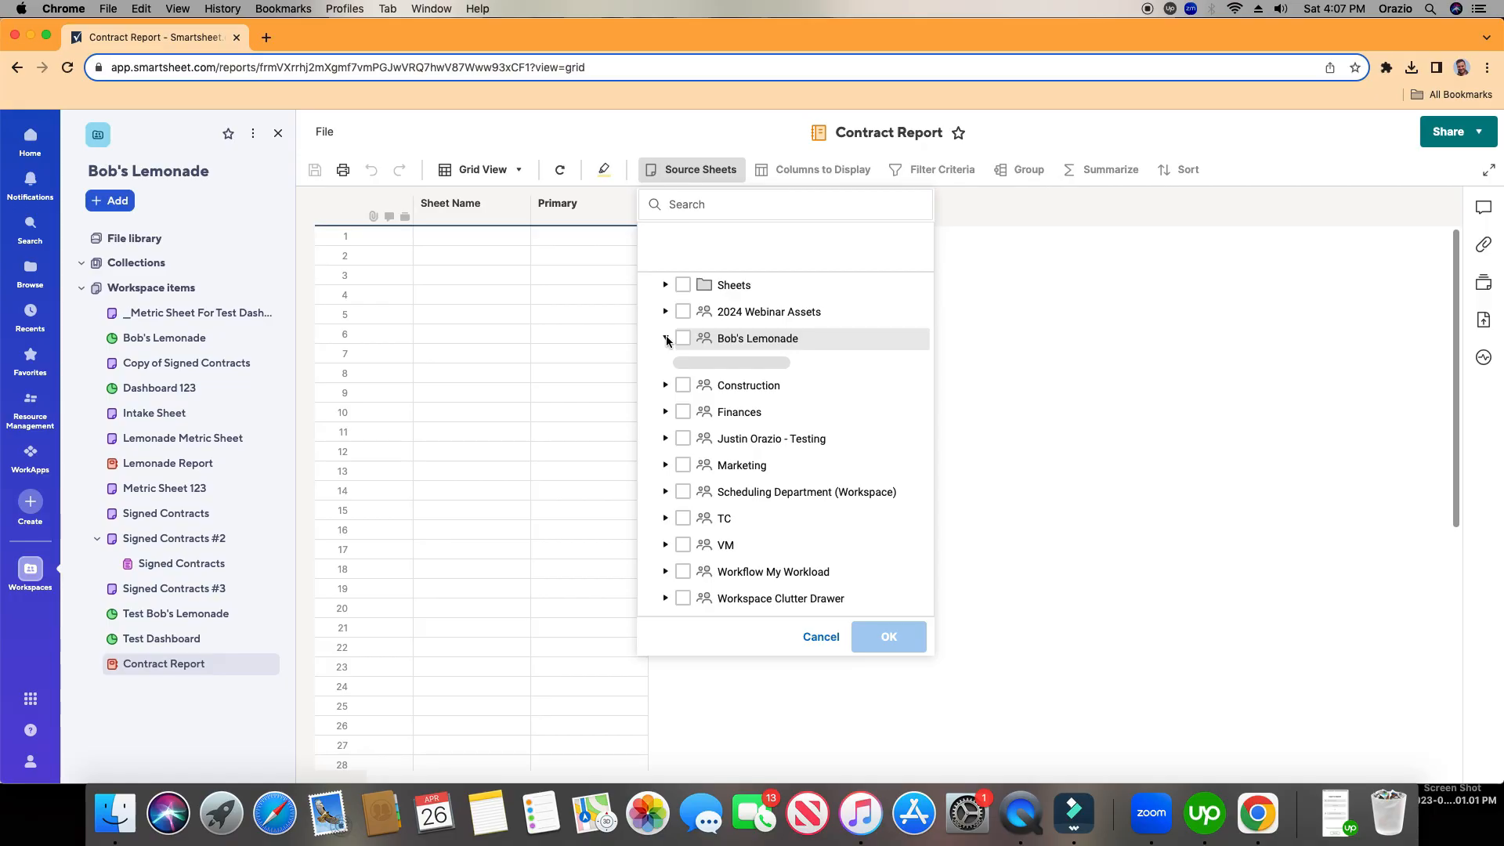
click(666, 339)
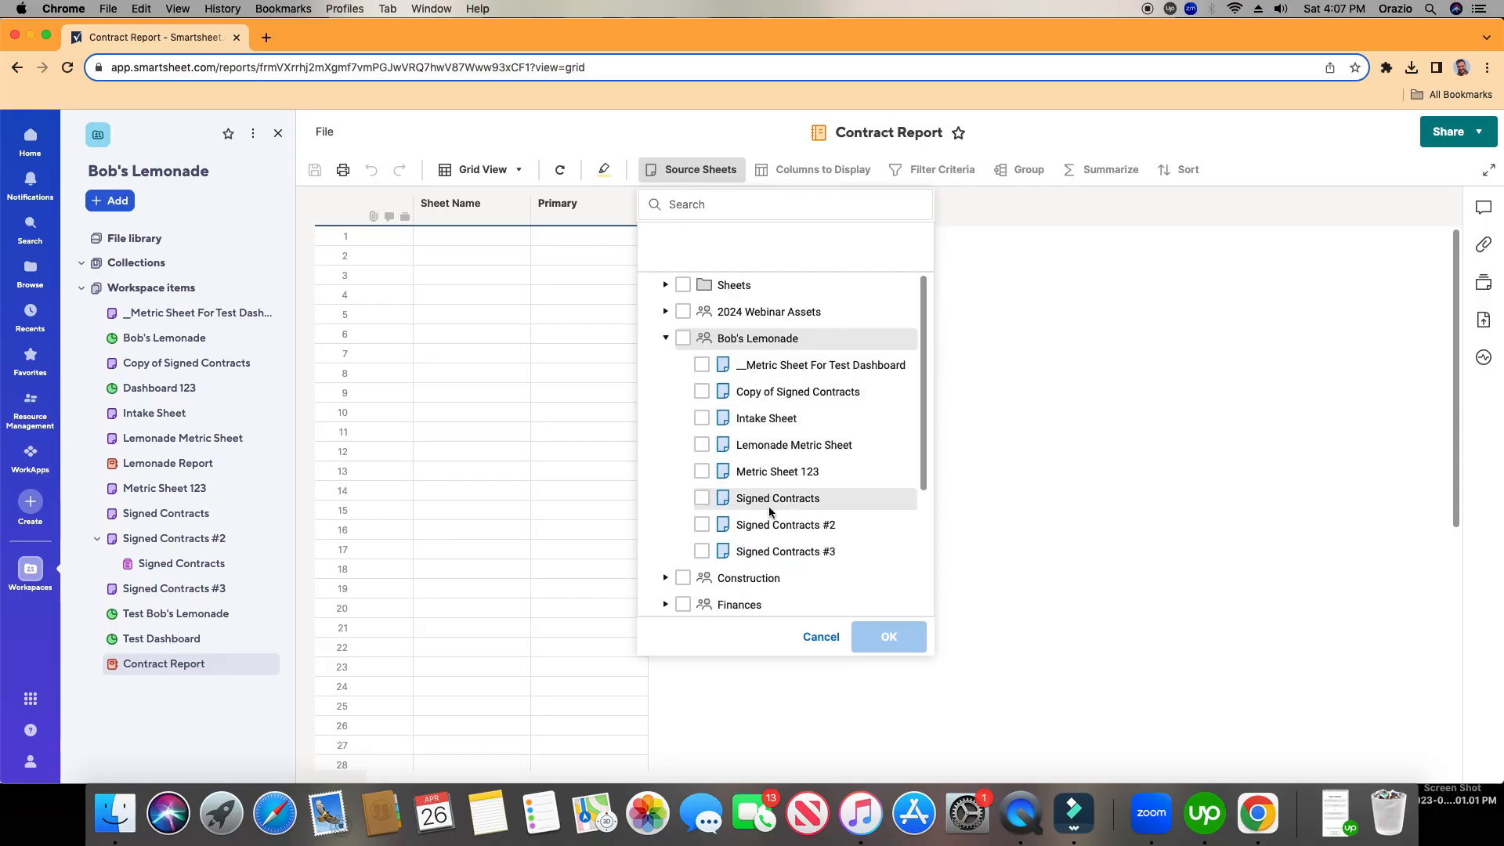
mouse_move(821, 426)
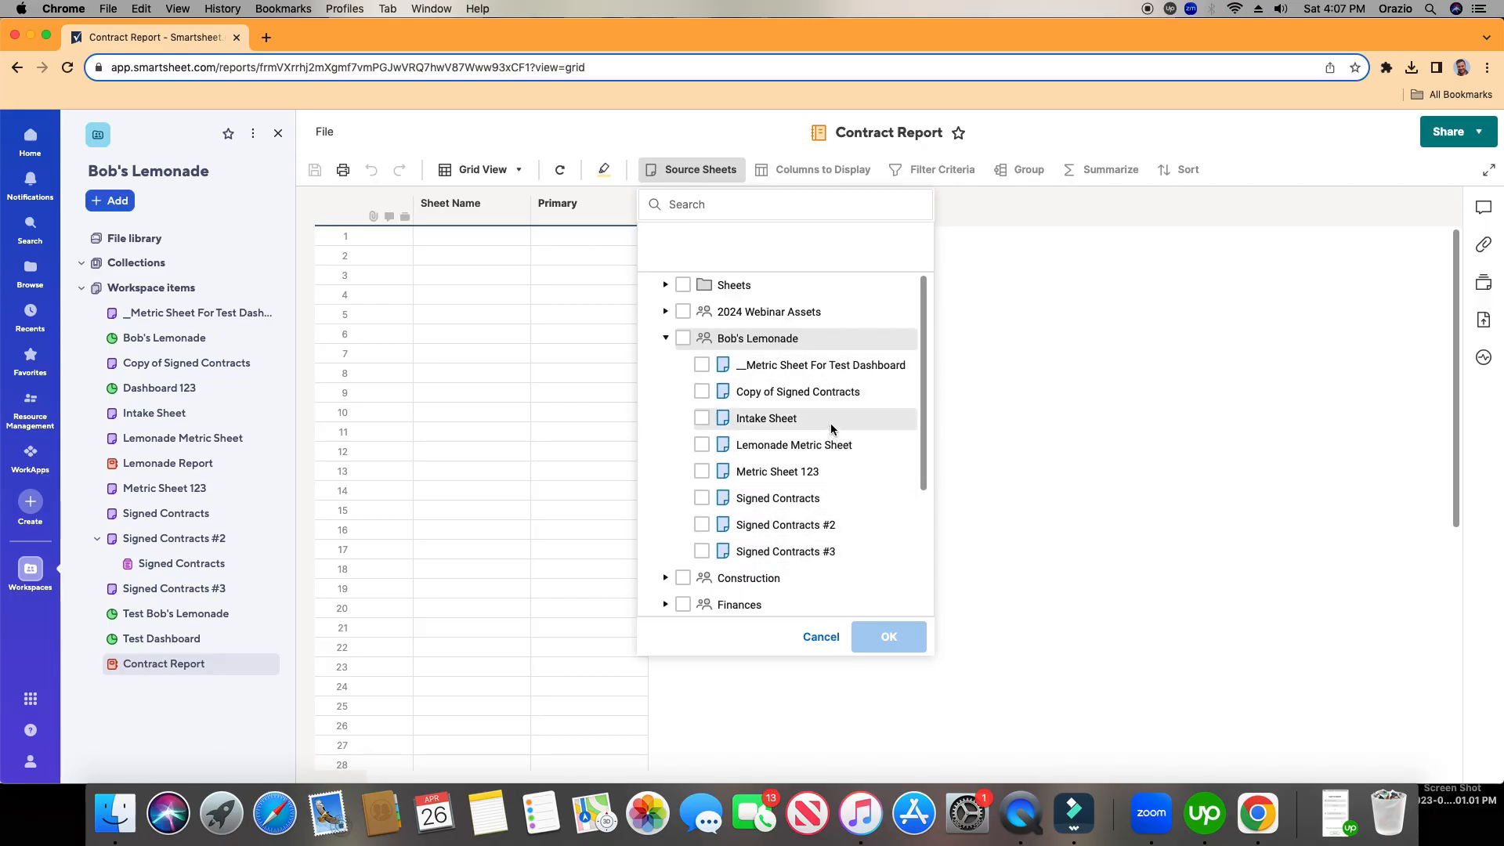
mouse_move(888, 456)
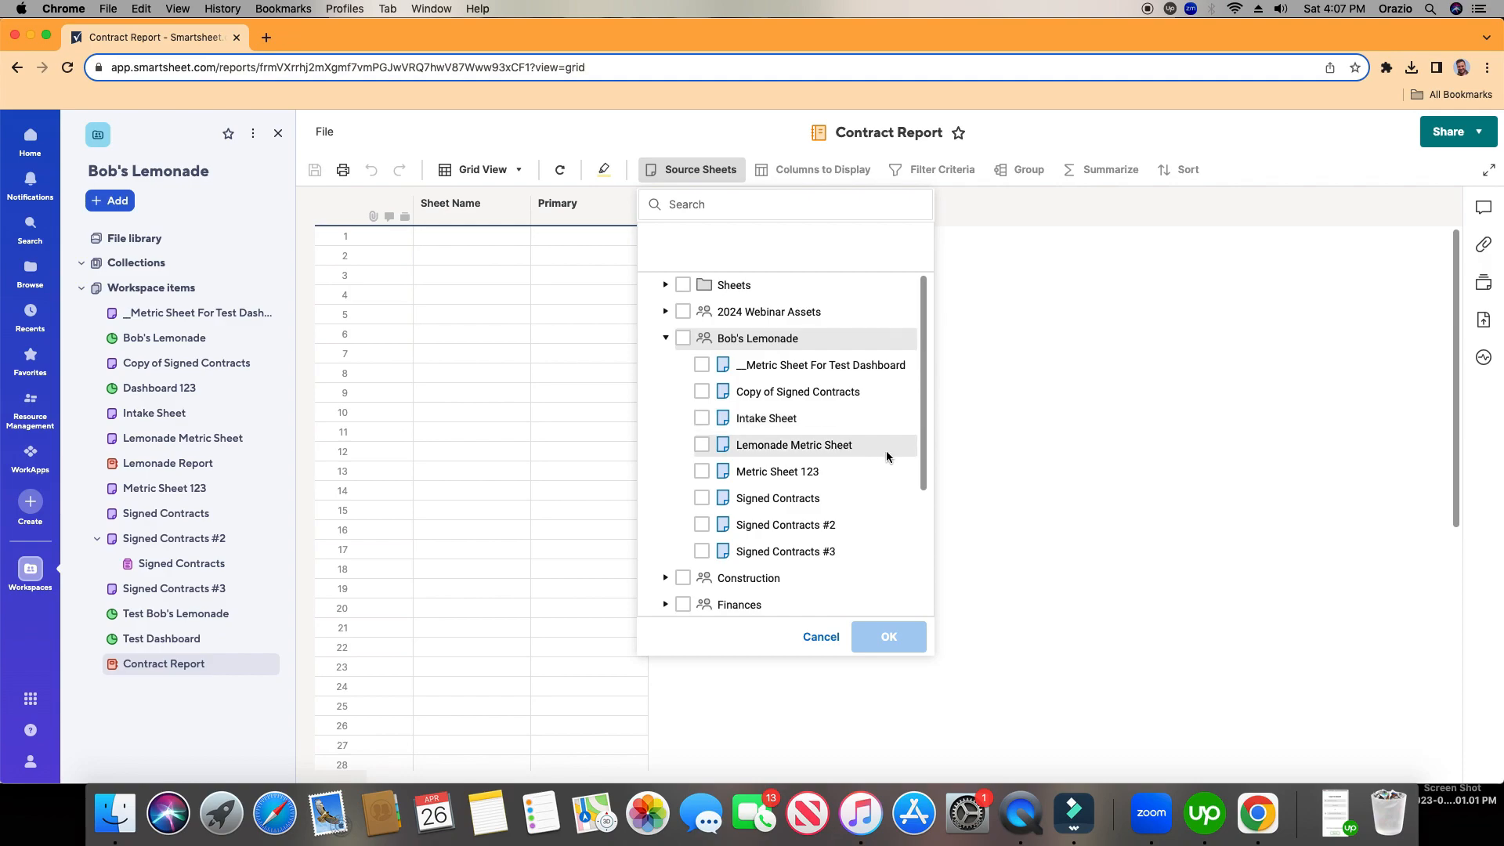
click(702, 499)
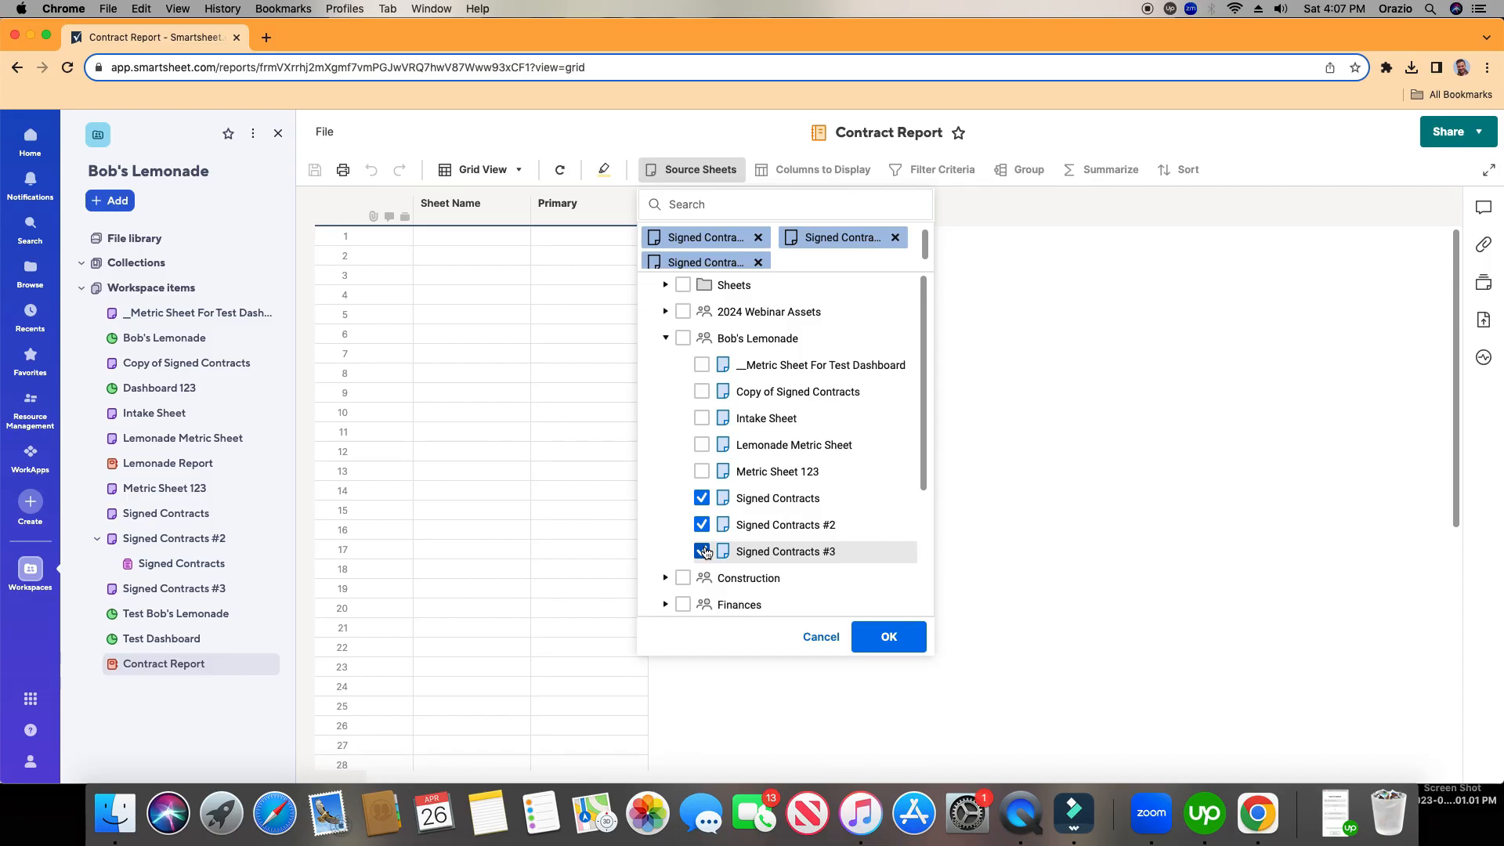
click(889, 636)
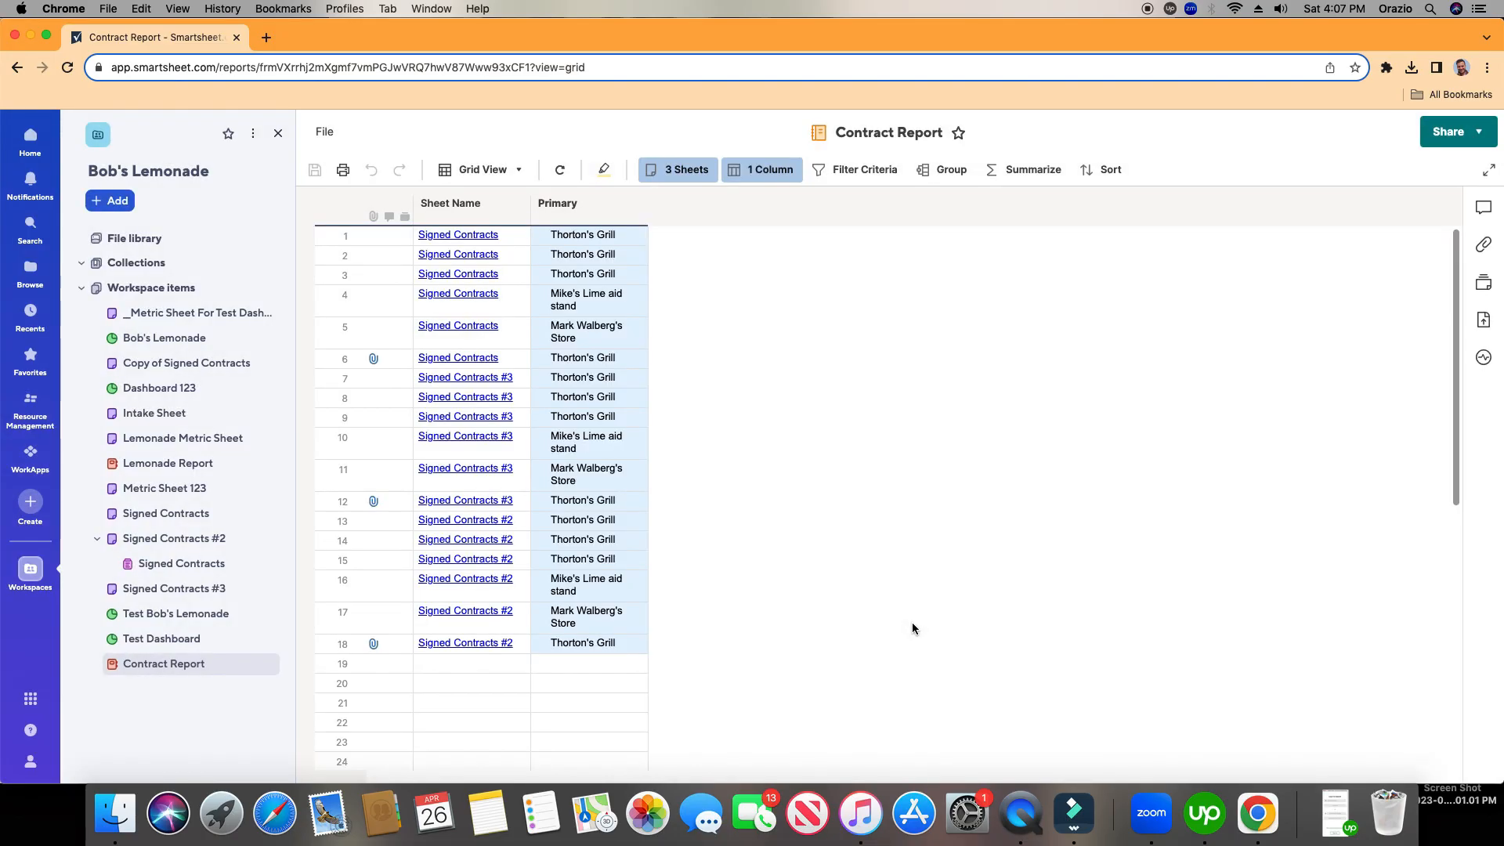
click(585, 203)
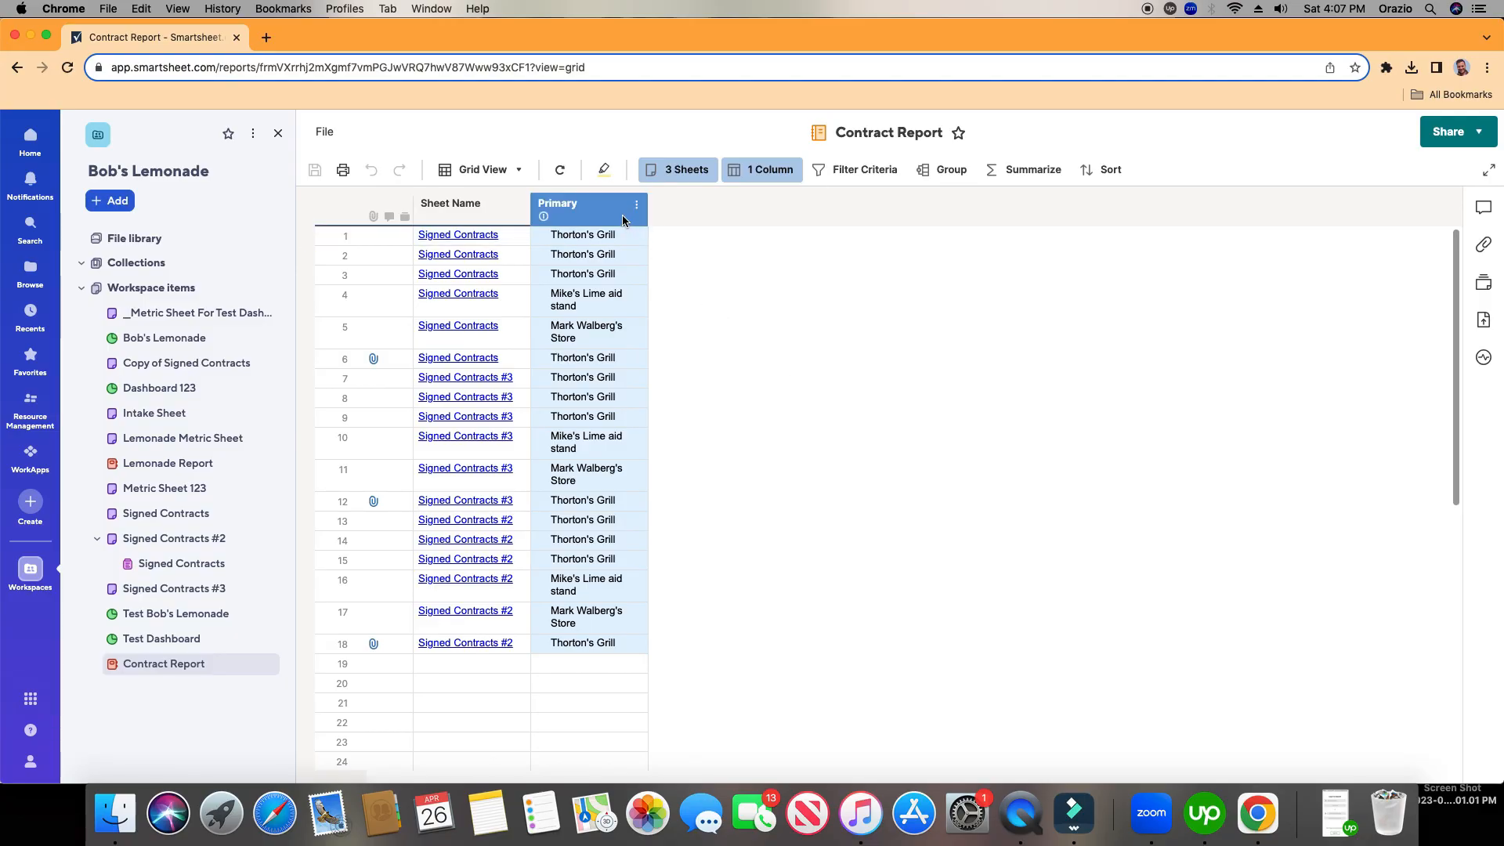
click(589, 643)
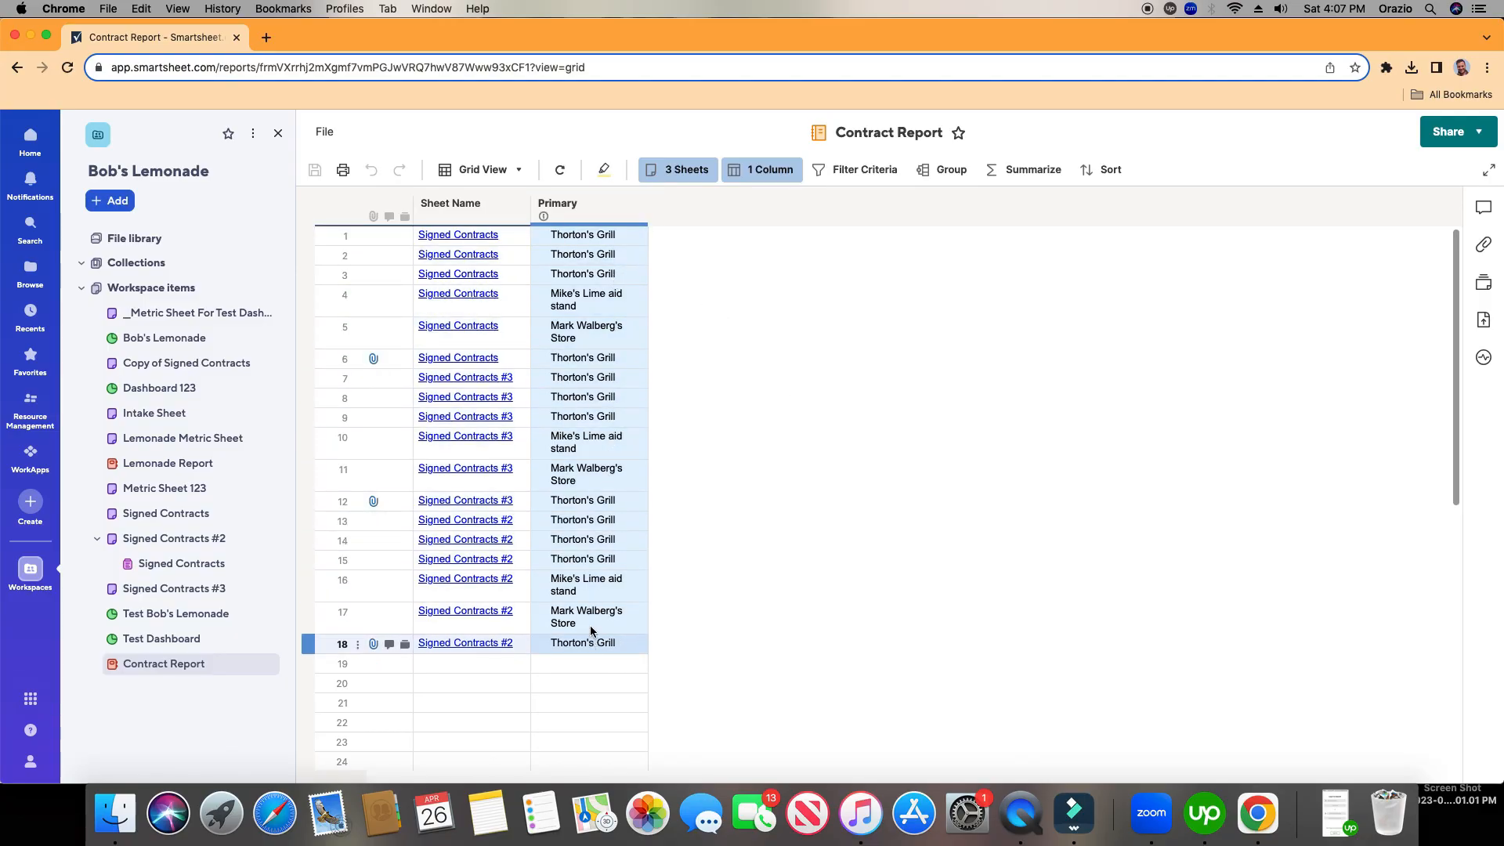
click(458, 235)
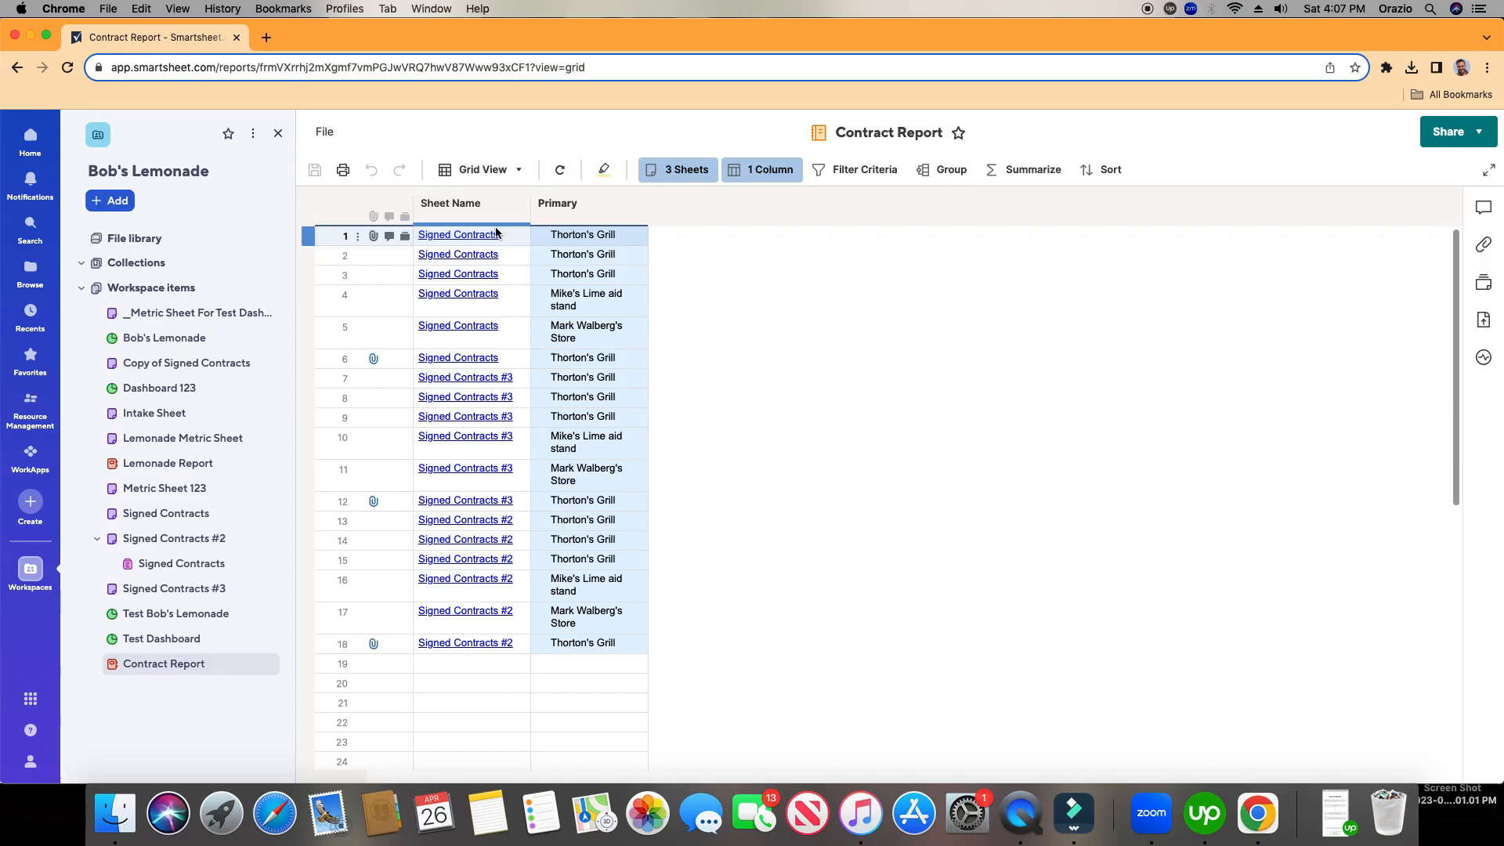
click(450, 204)
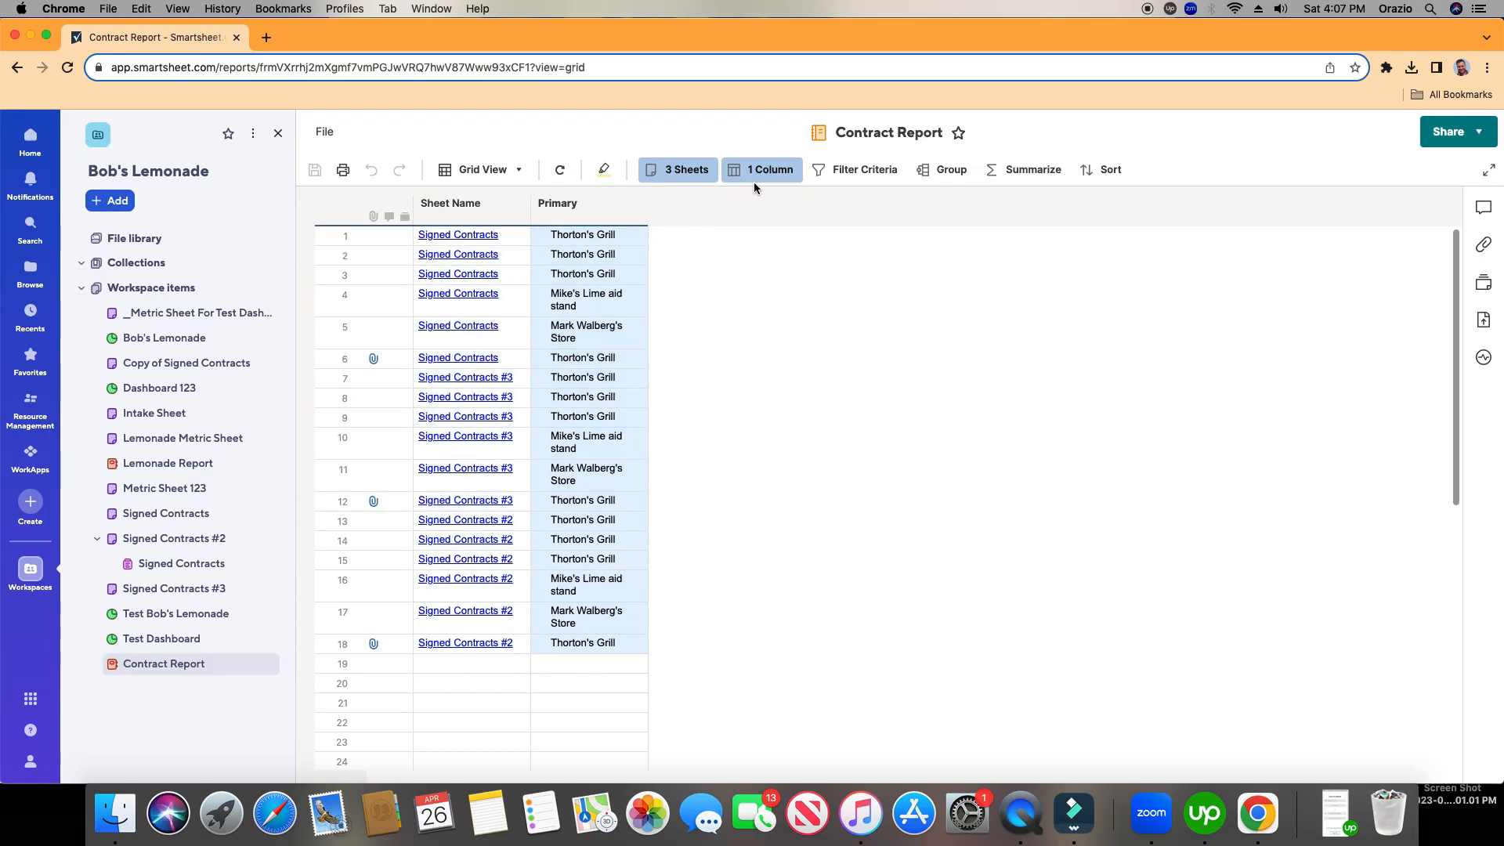
mouse_move(765, 176)
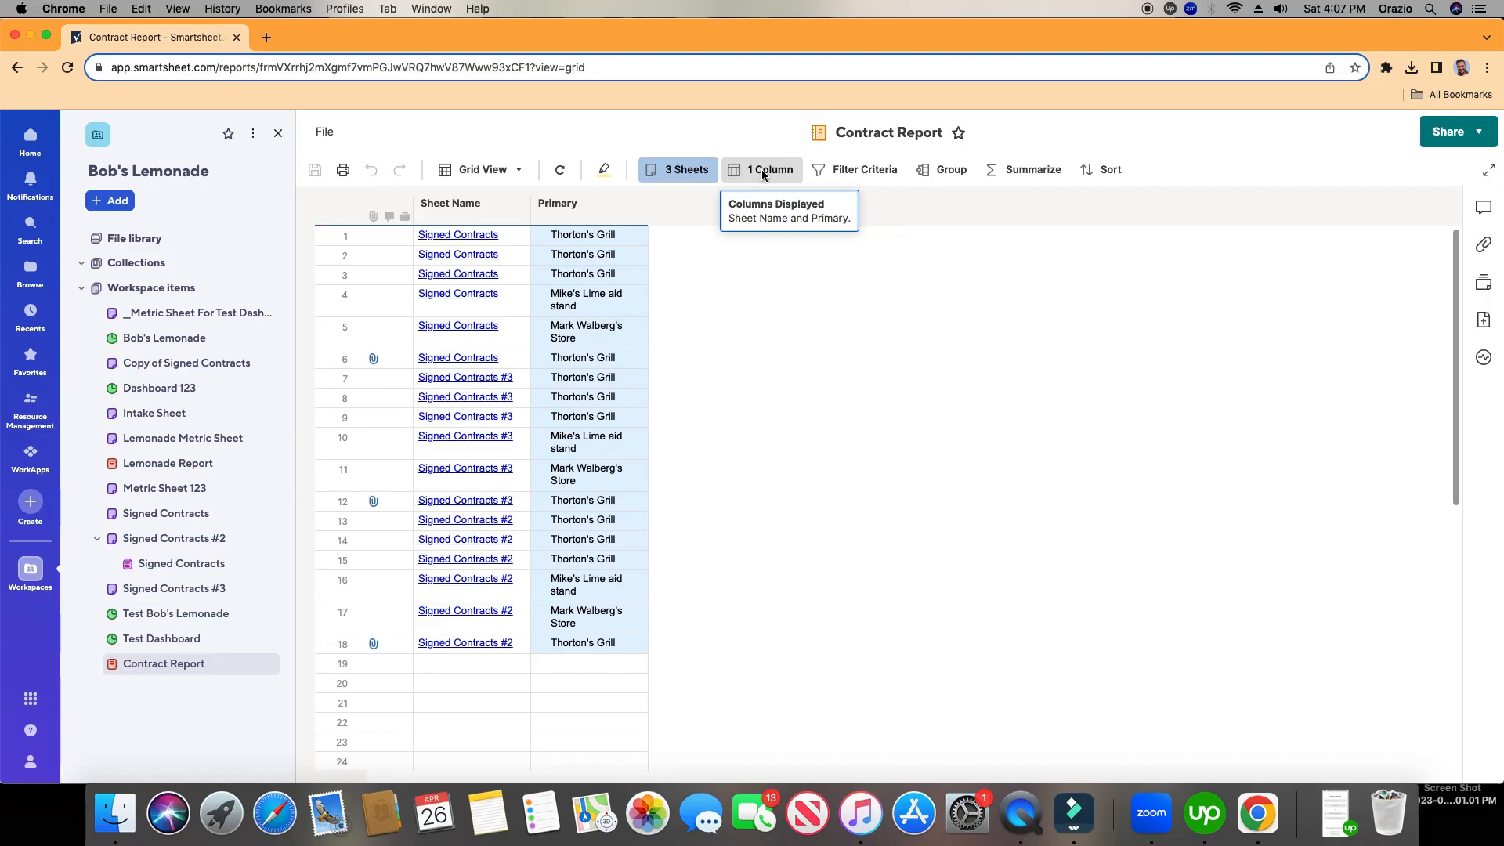
- Add Director, End Date, Possible Number of Stores, Sales Rep and Signed Contract columns to the report
click(763, 169)
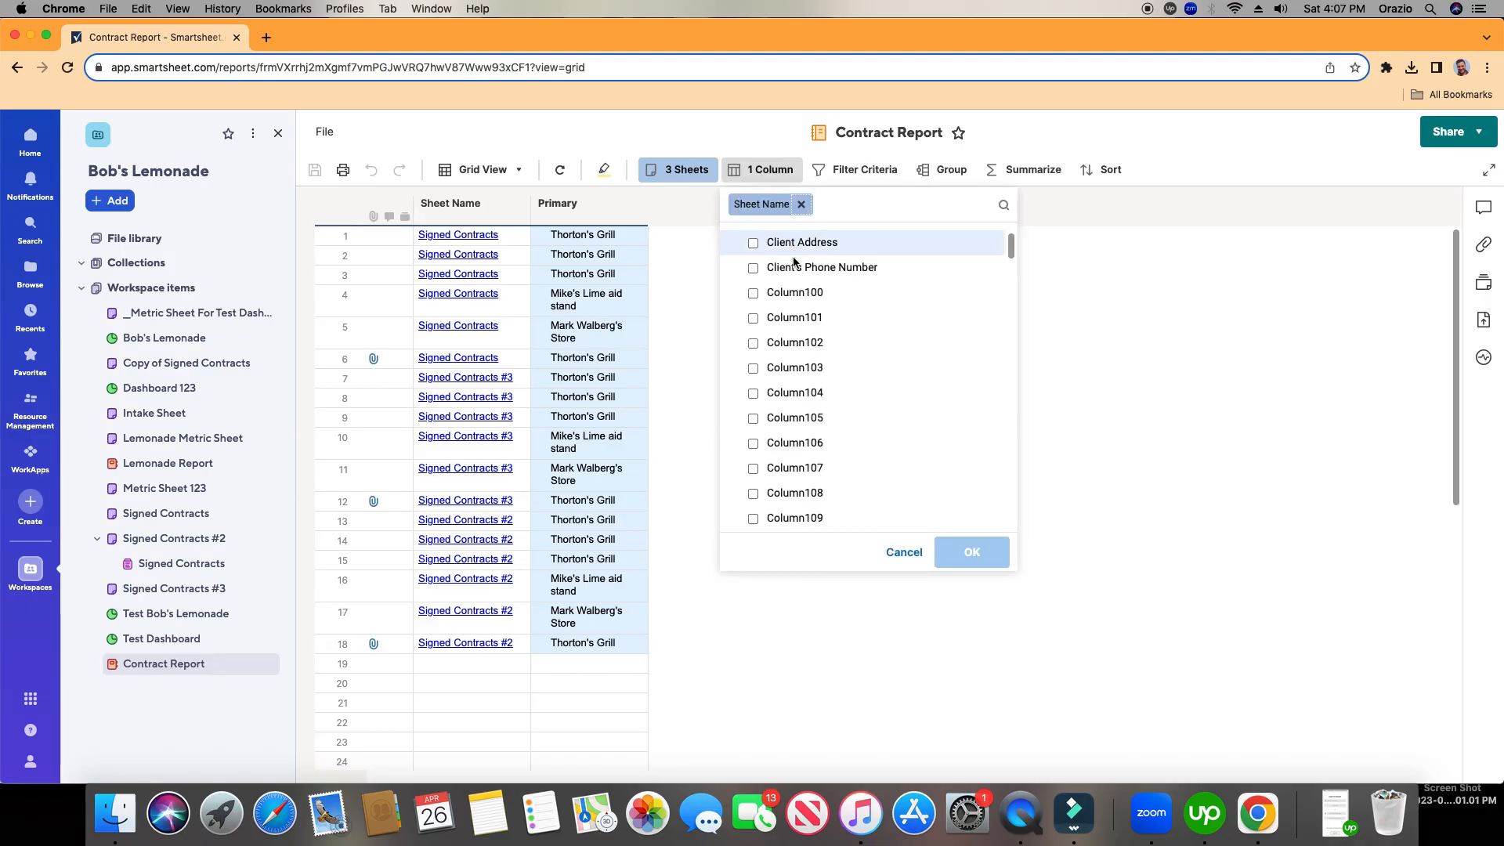
scroll(down, 3)
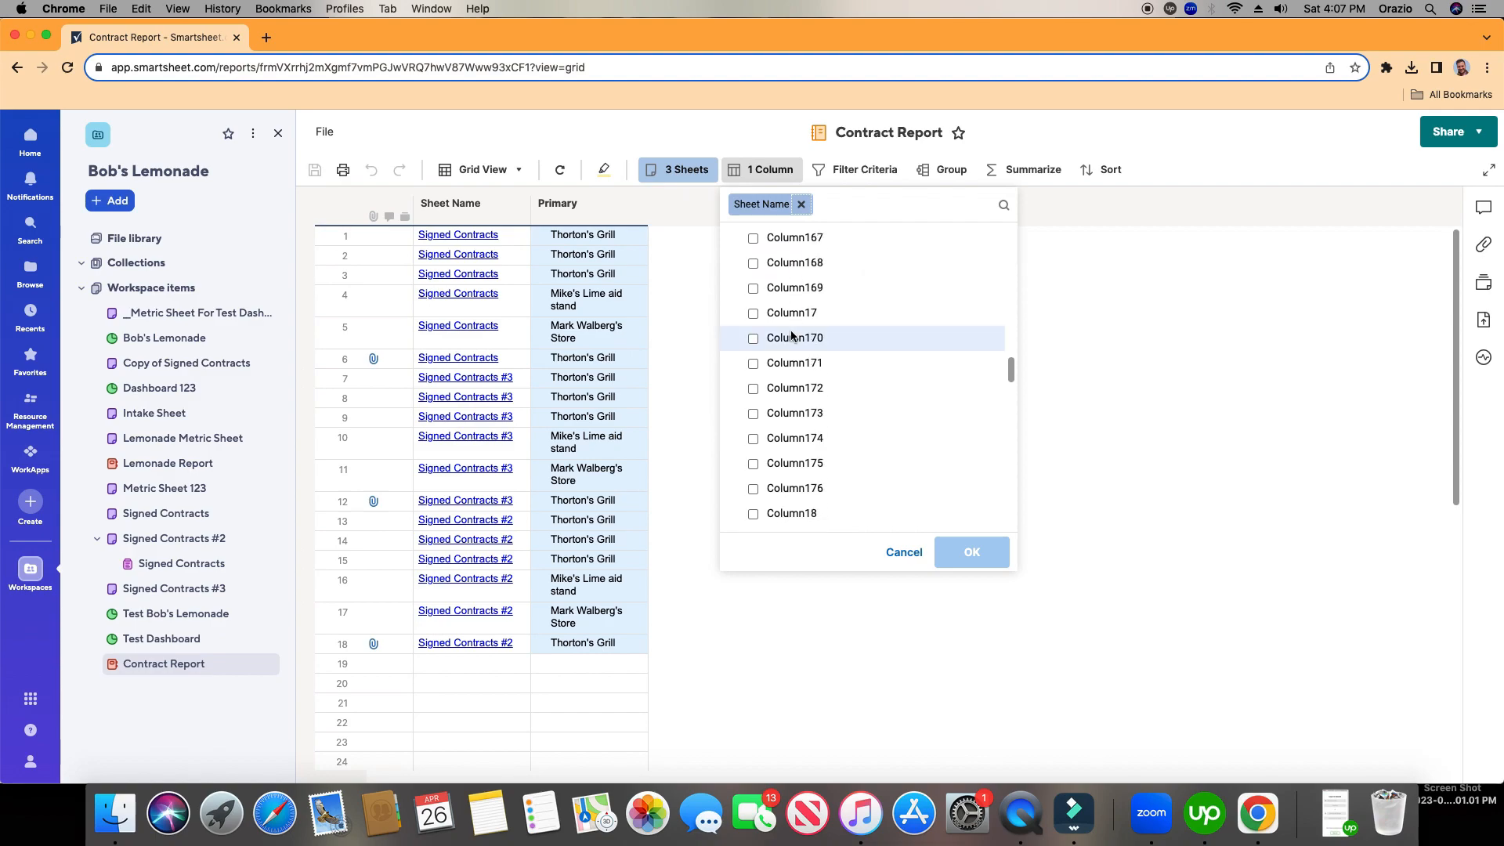
scroll(down, 3)
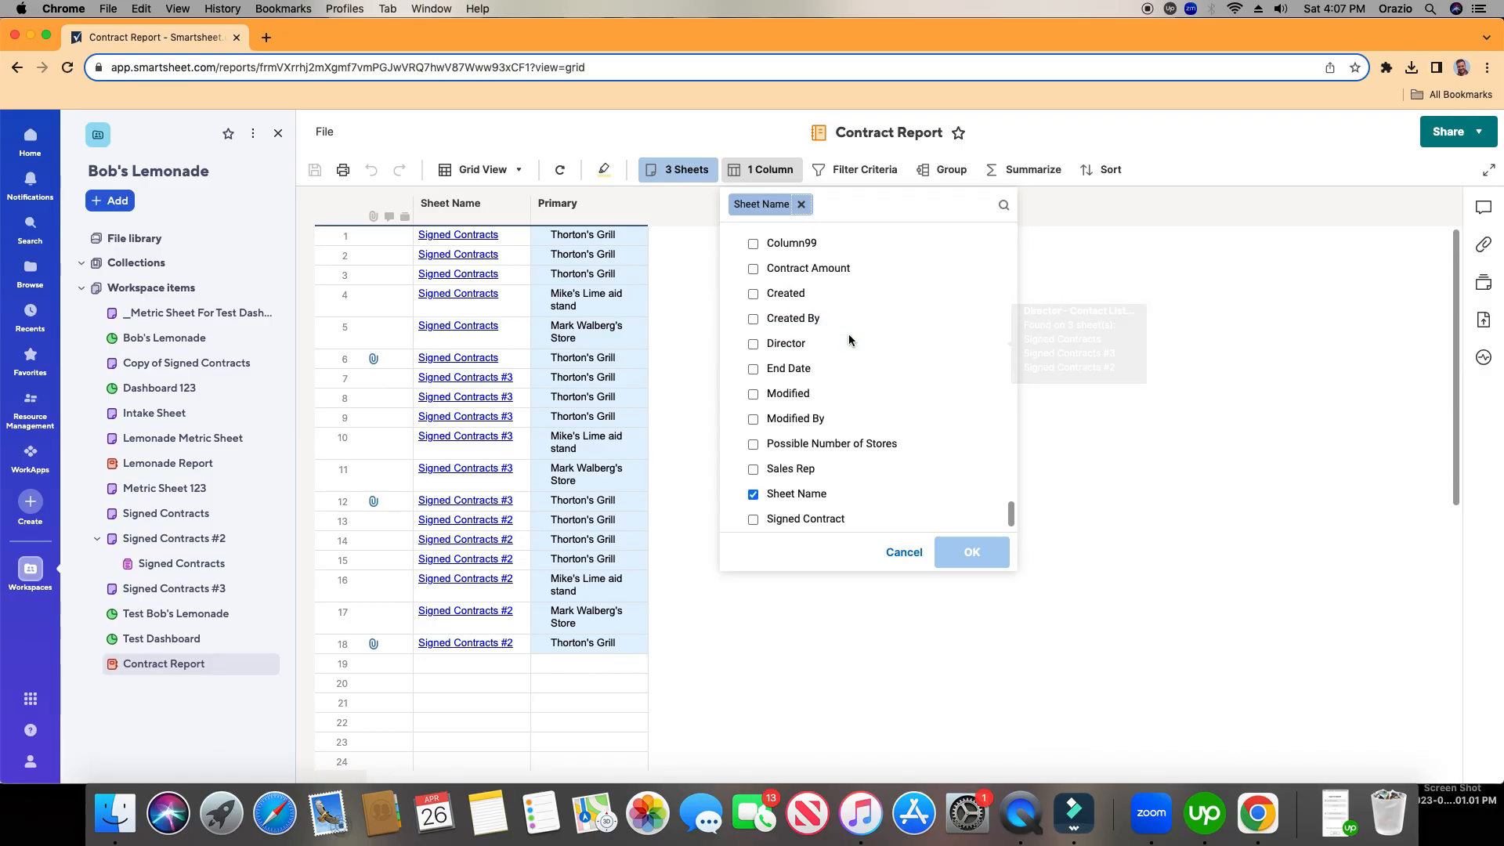
click(752, 343)
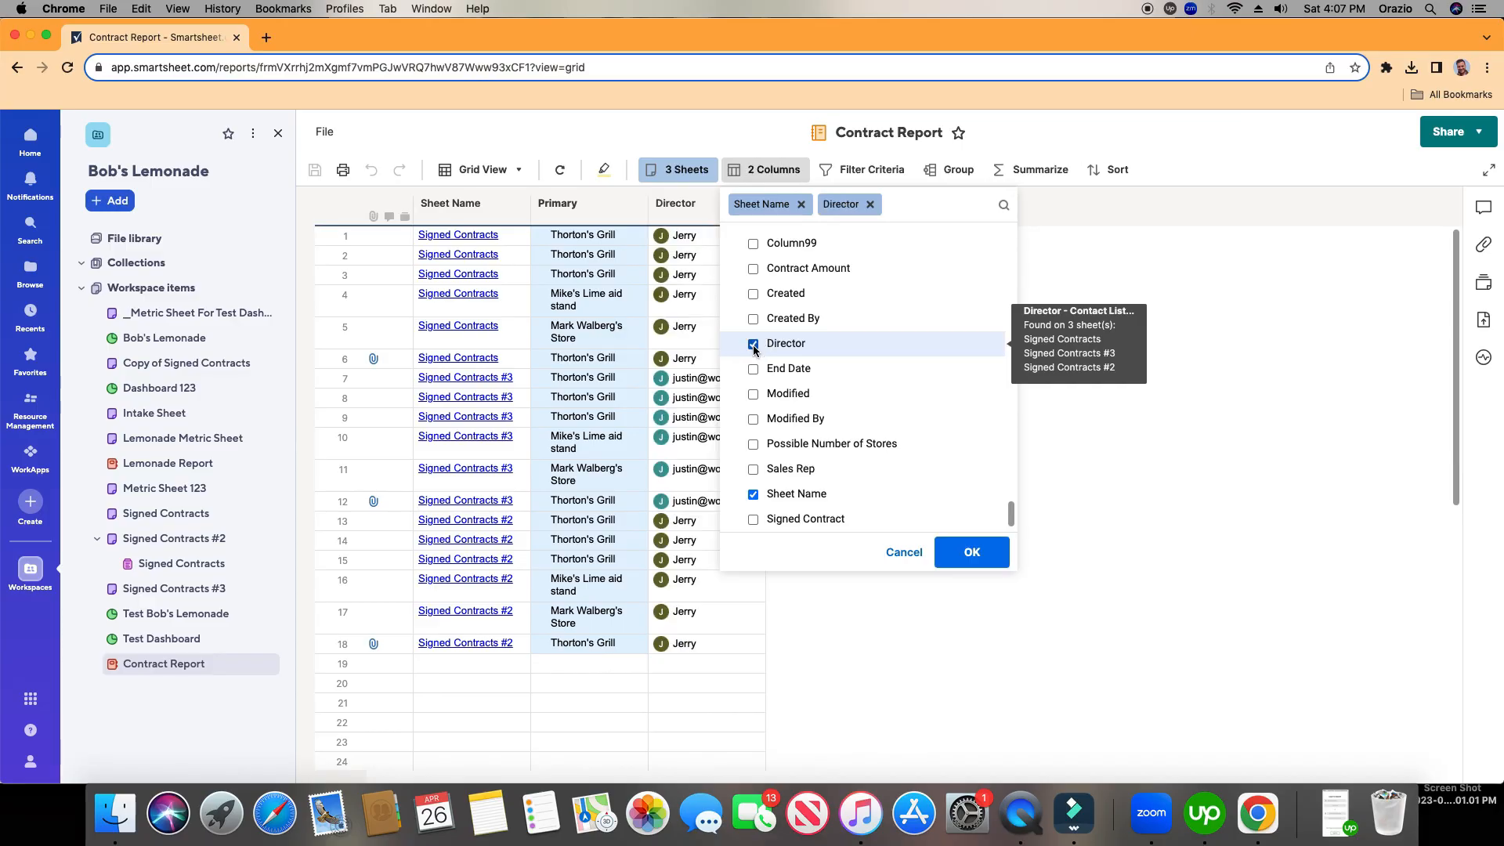
click(752, 369)
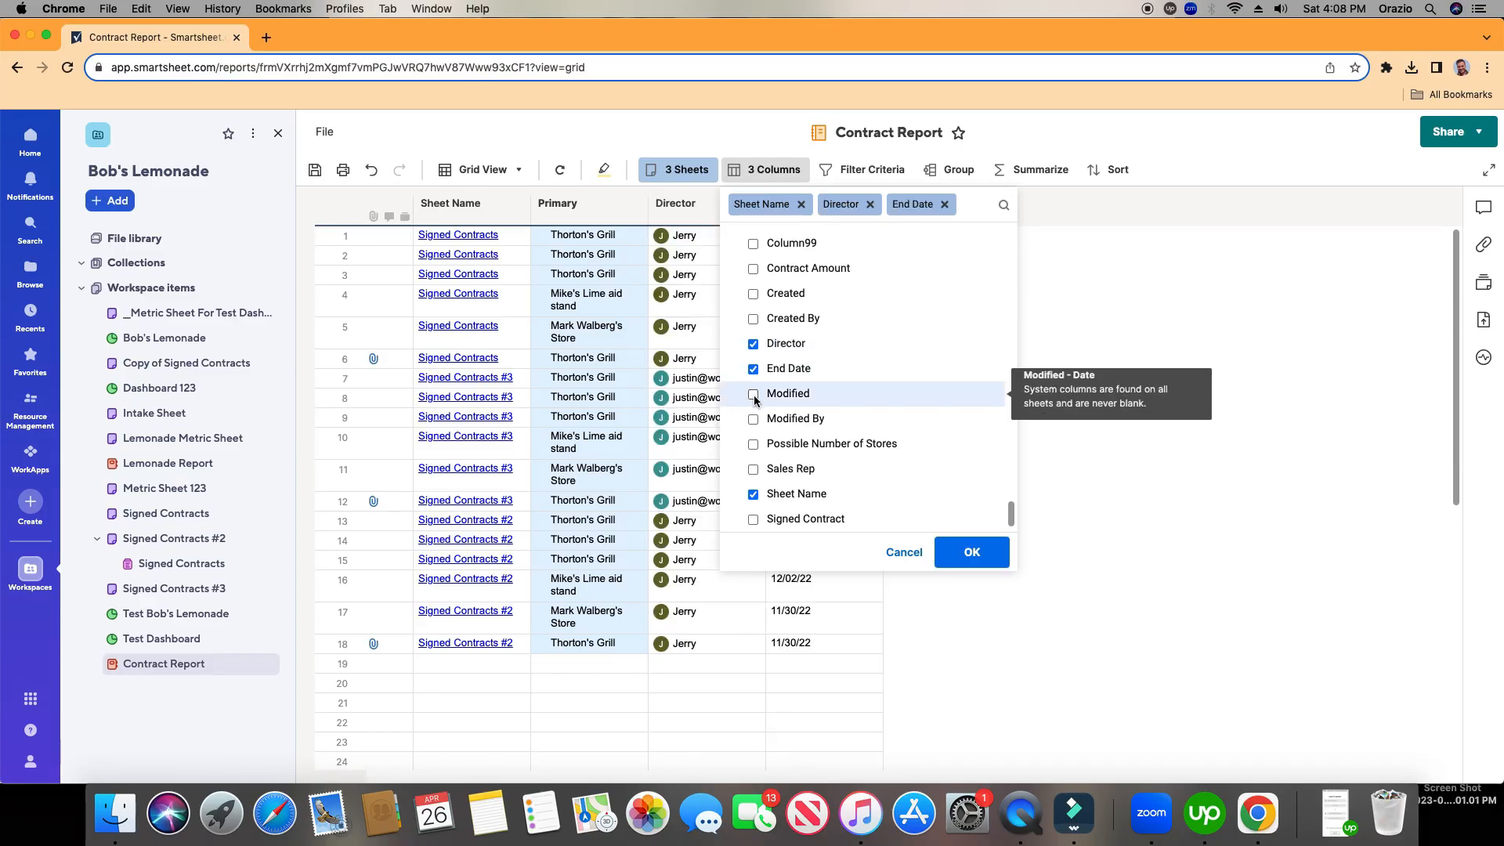
click(752, 443)
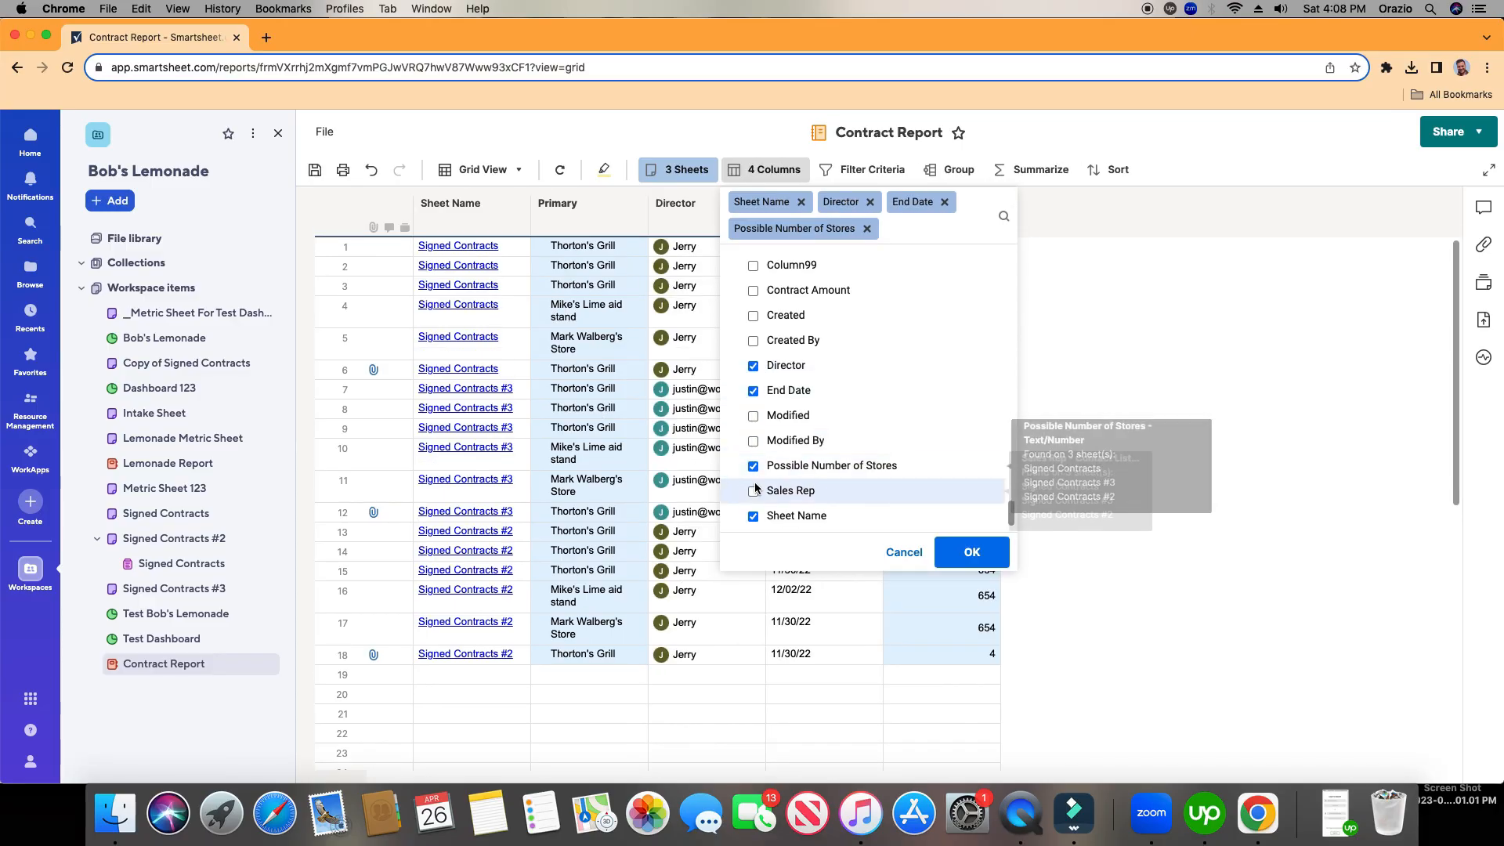
click(752, 491)
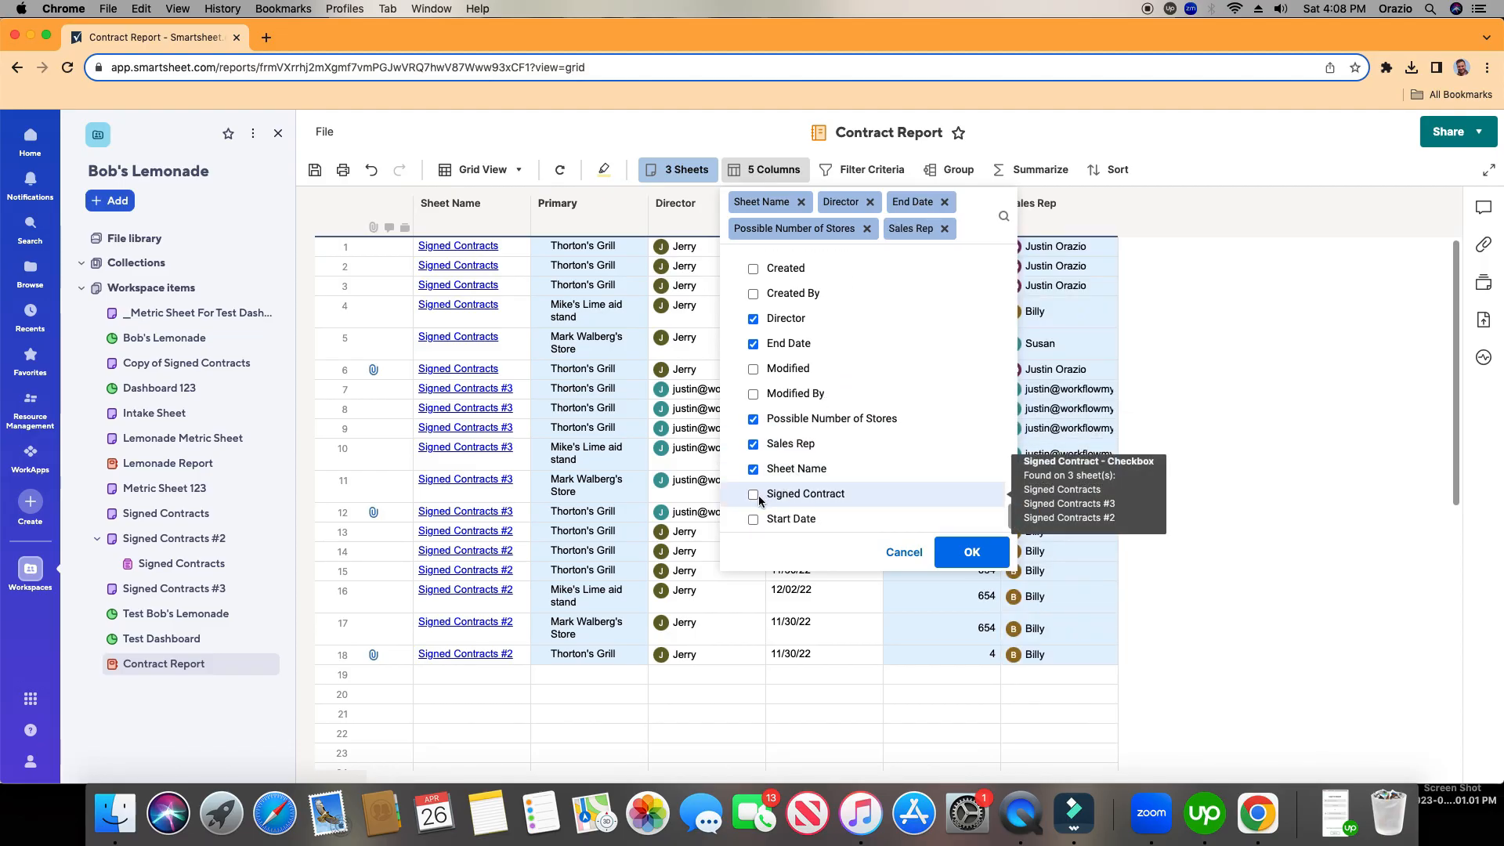
click(752, 494)
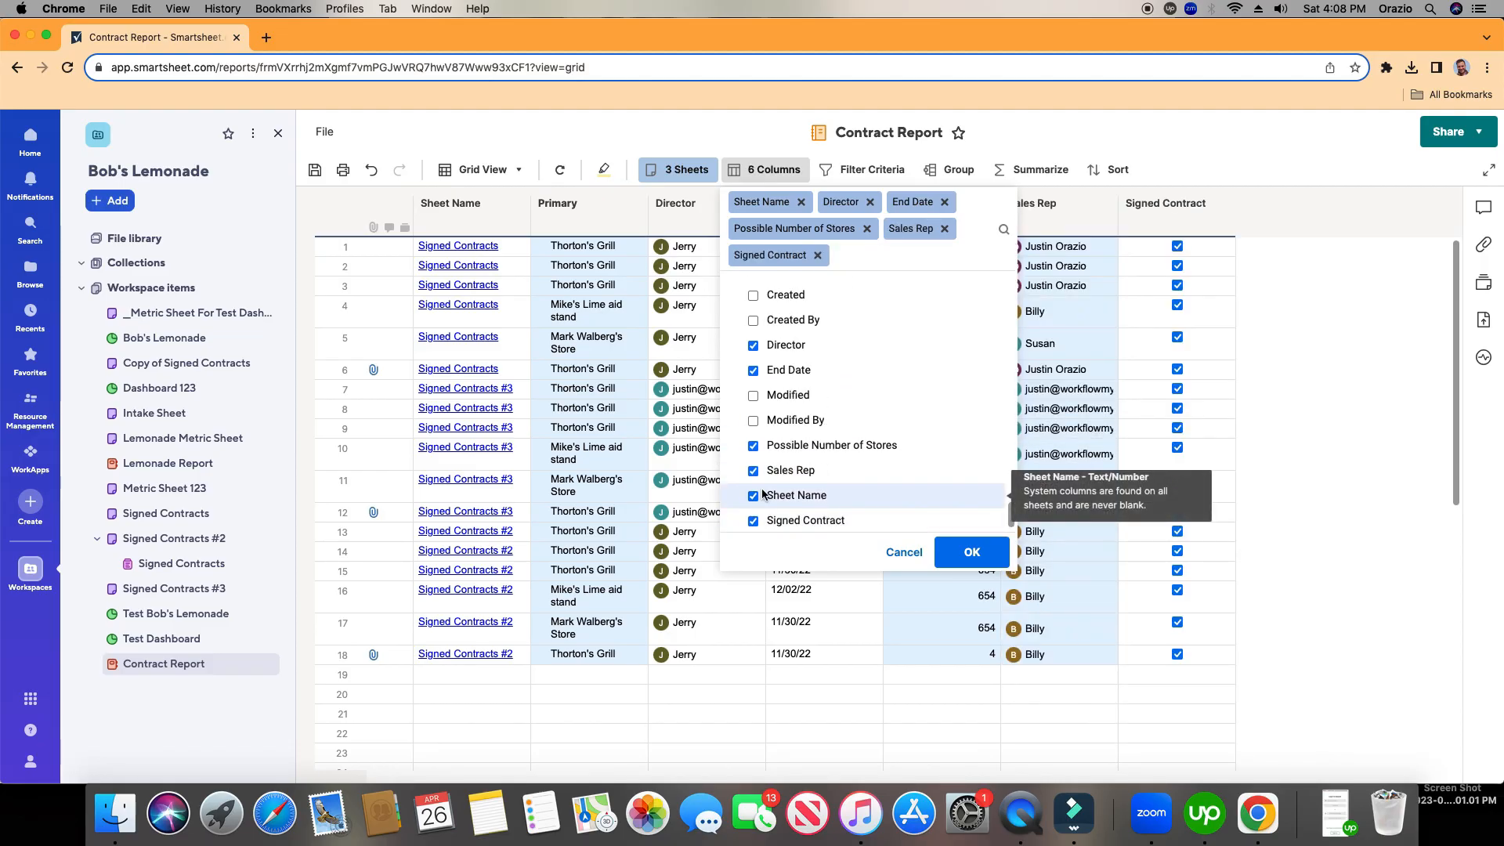
click(972, 552)
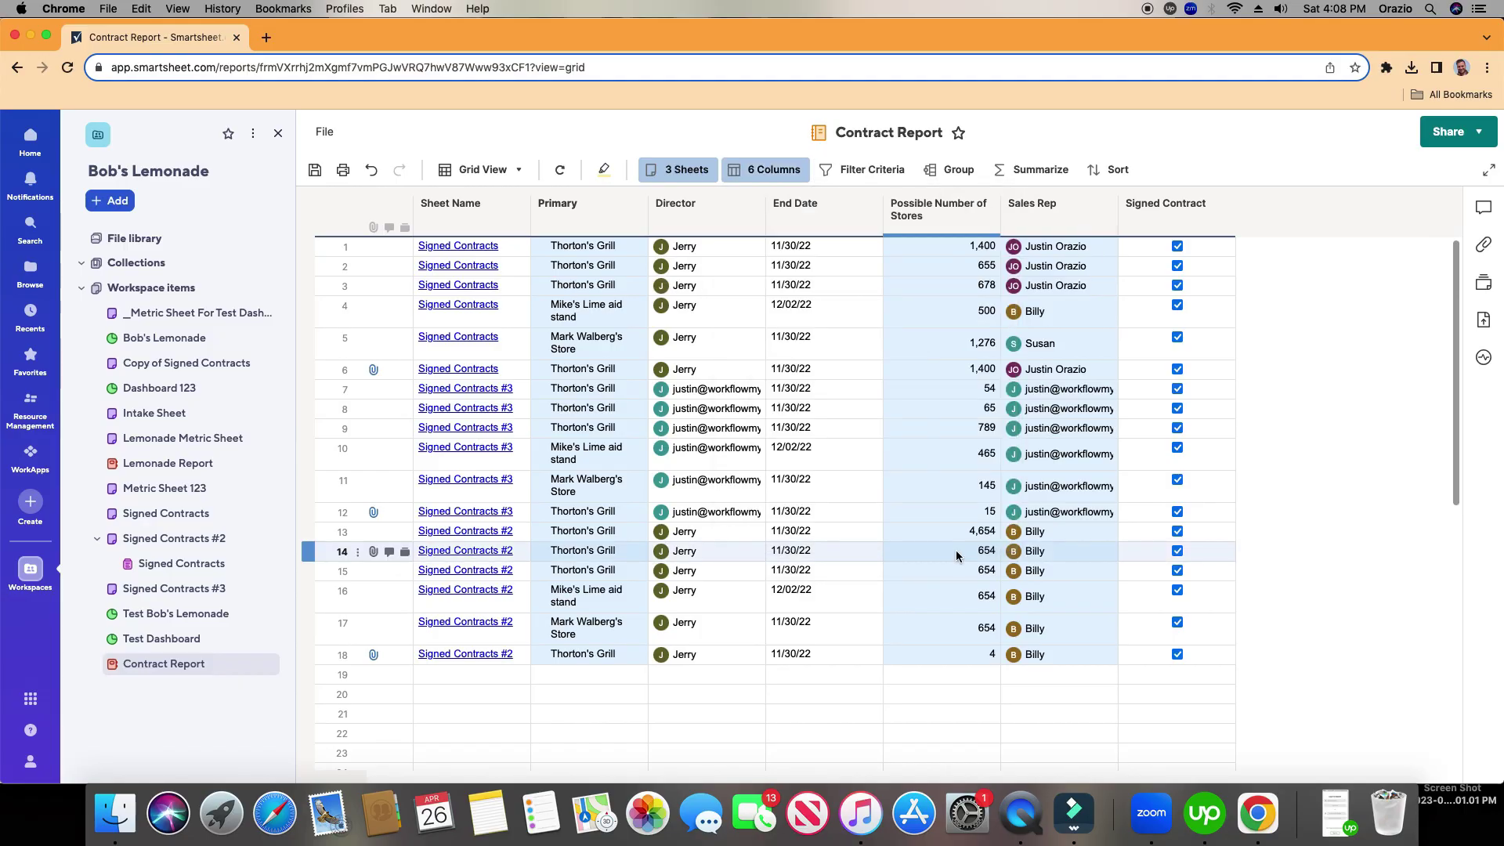
- Add the Start Date column to the report as well
click(795, 208)
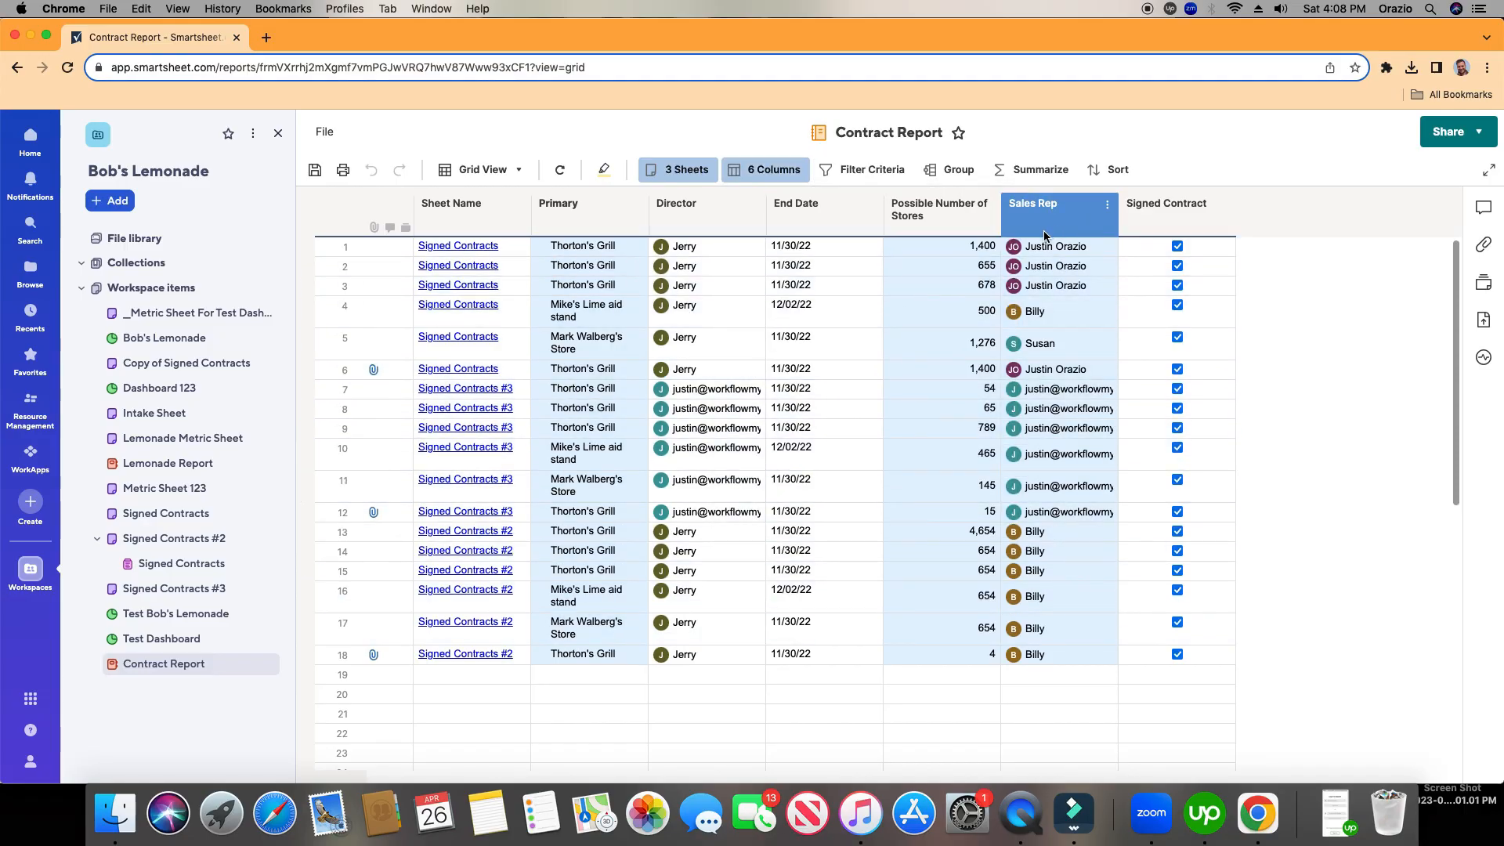
click(764, 169)
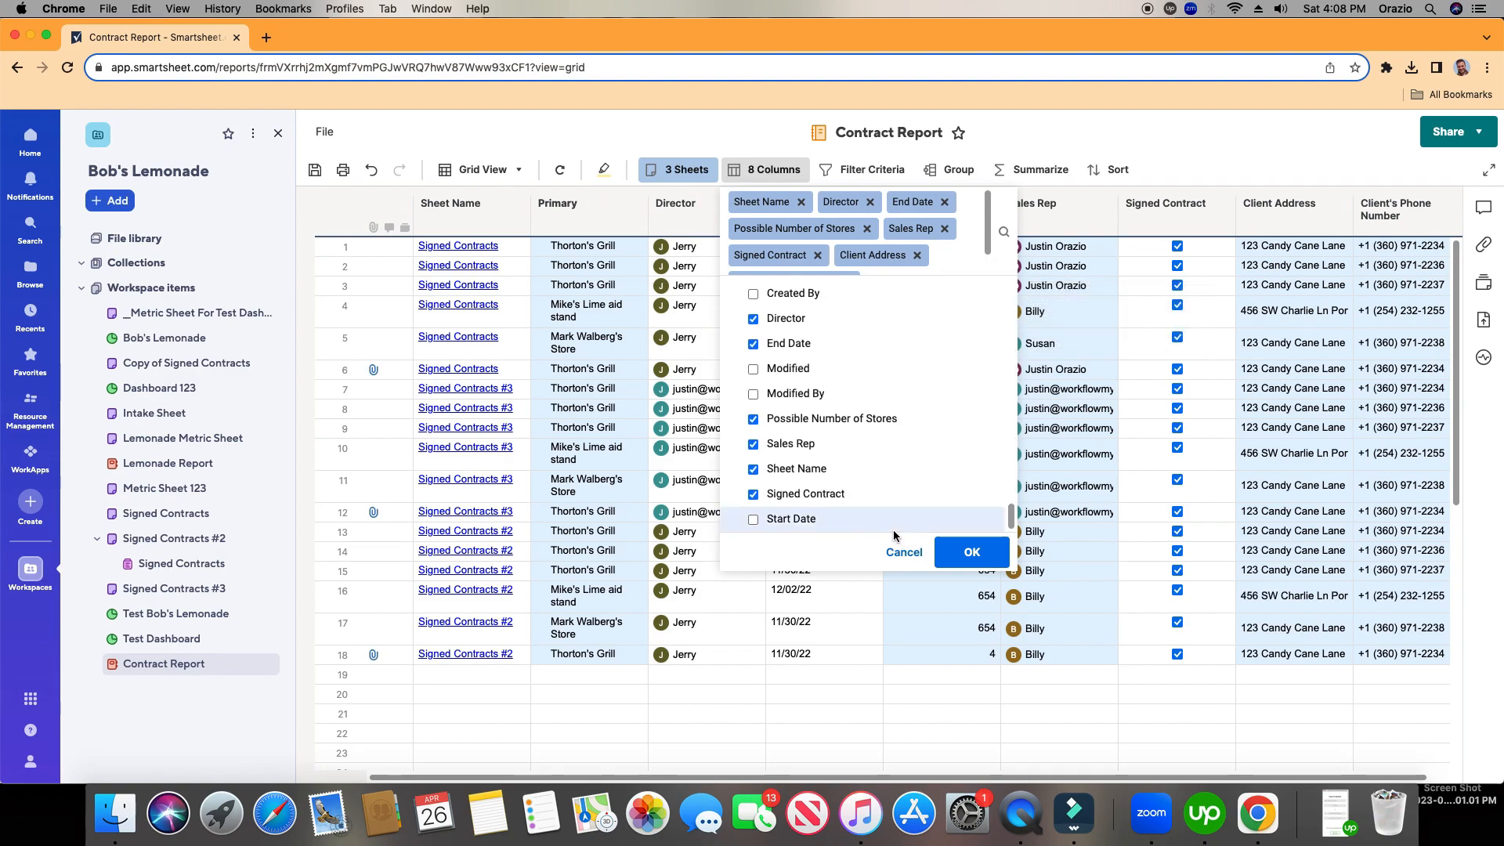
click(752, 518)
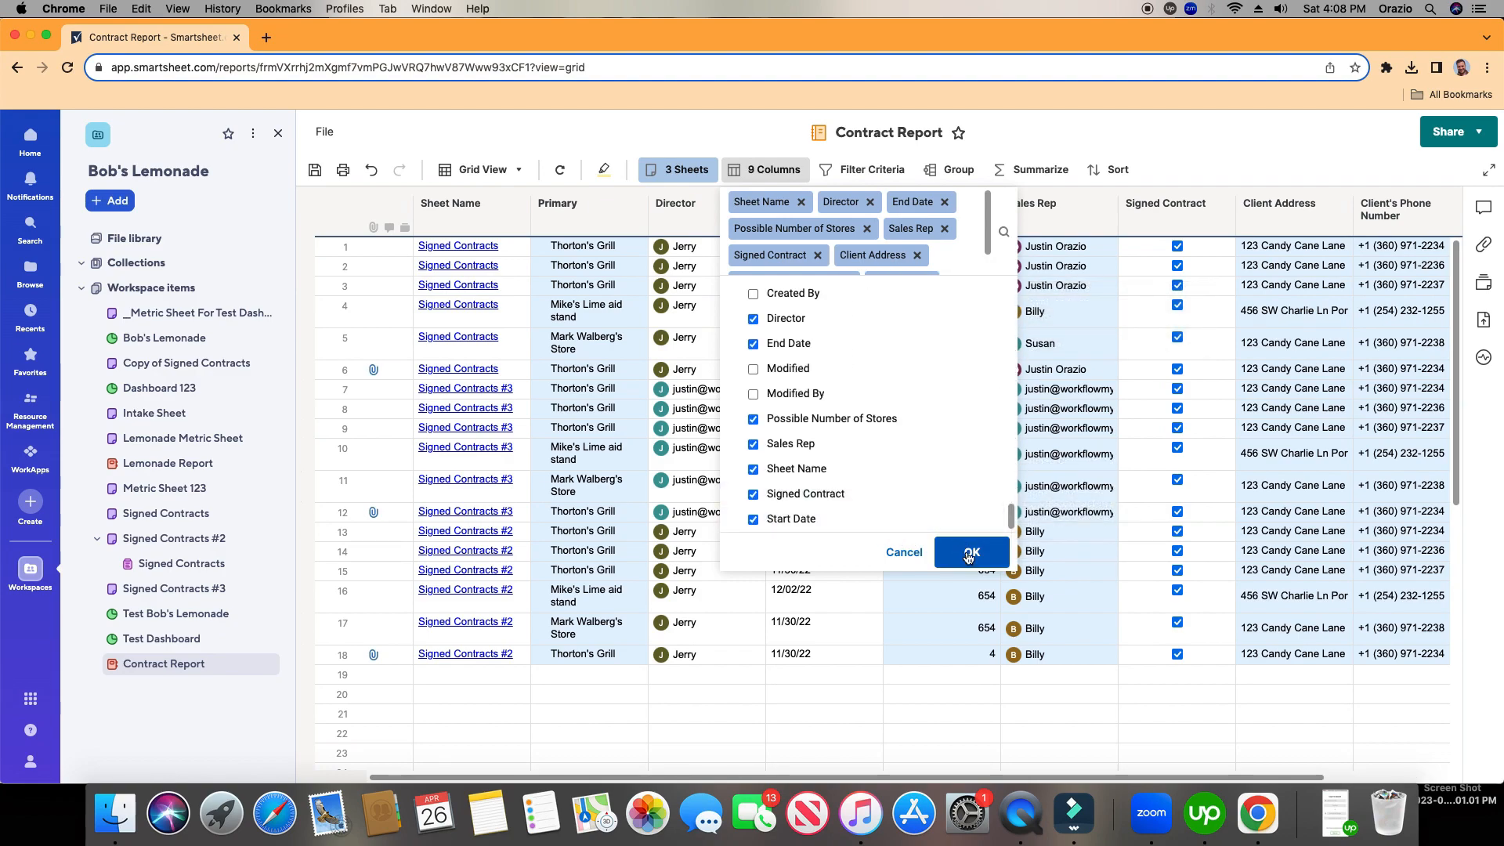
click(971, 552)
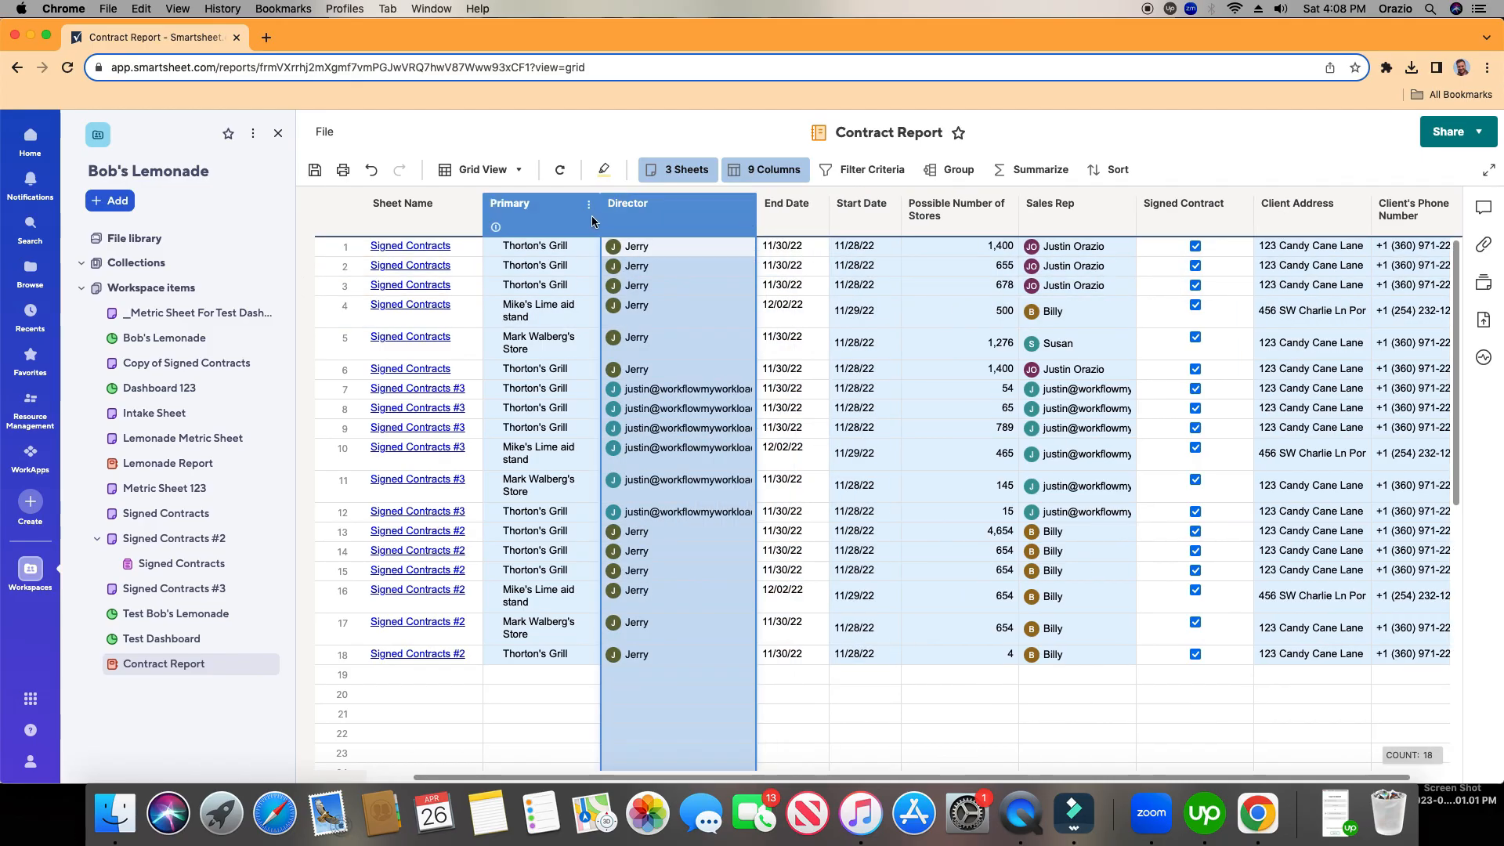
- Drag Client Address beside Primary and add a Contract Amount column from the Columns picker
drag(601, 226, 691, 225)
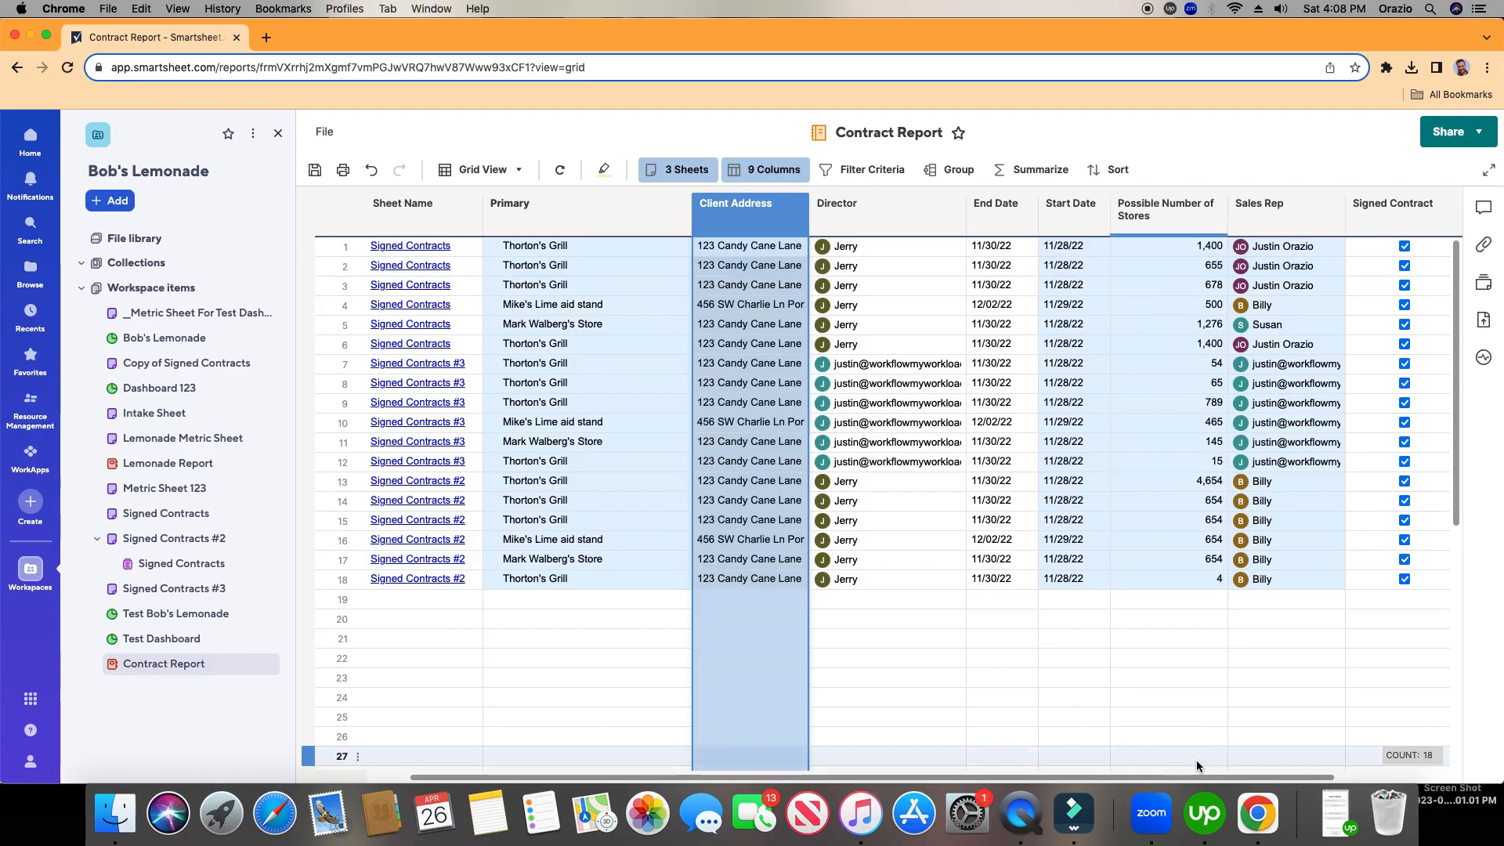
scroll(right, 3)
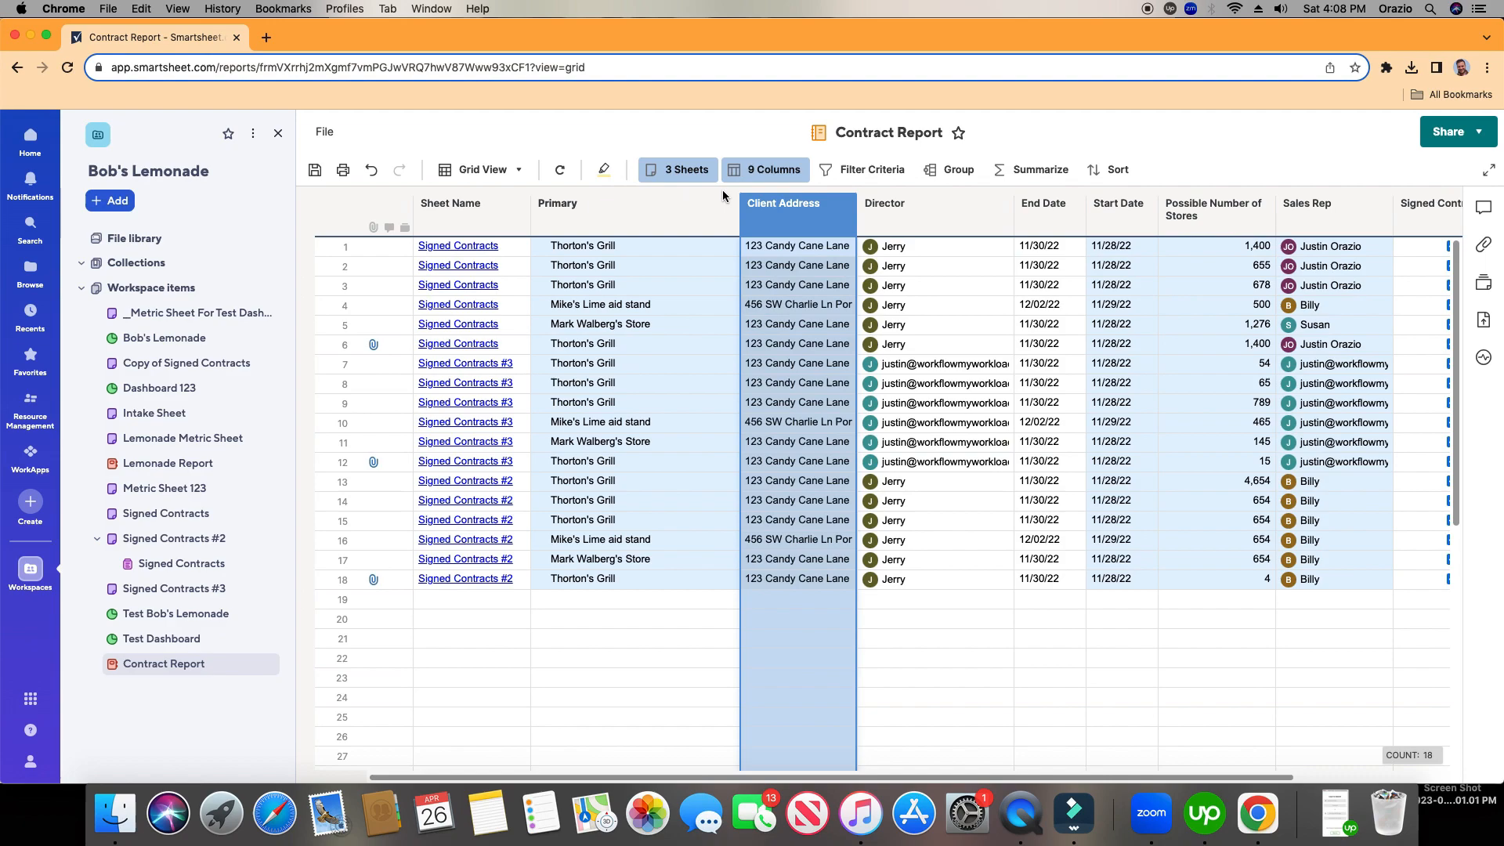
click(765, 169)
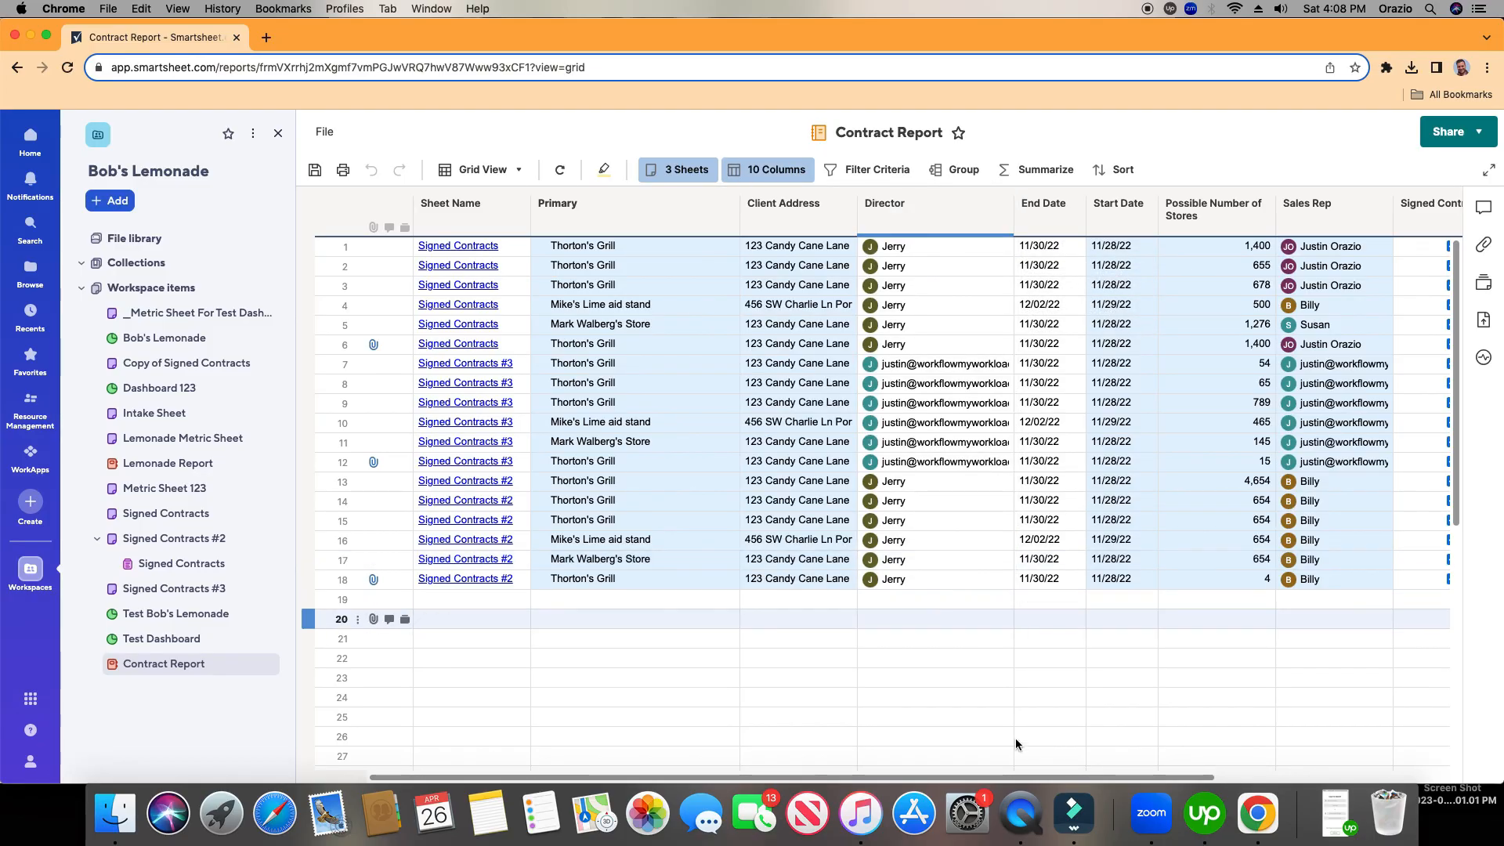
scroll(right, 3)
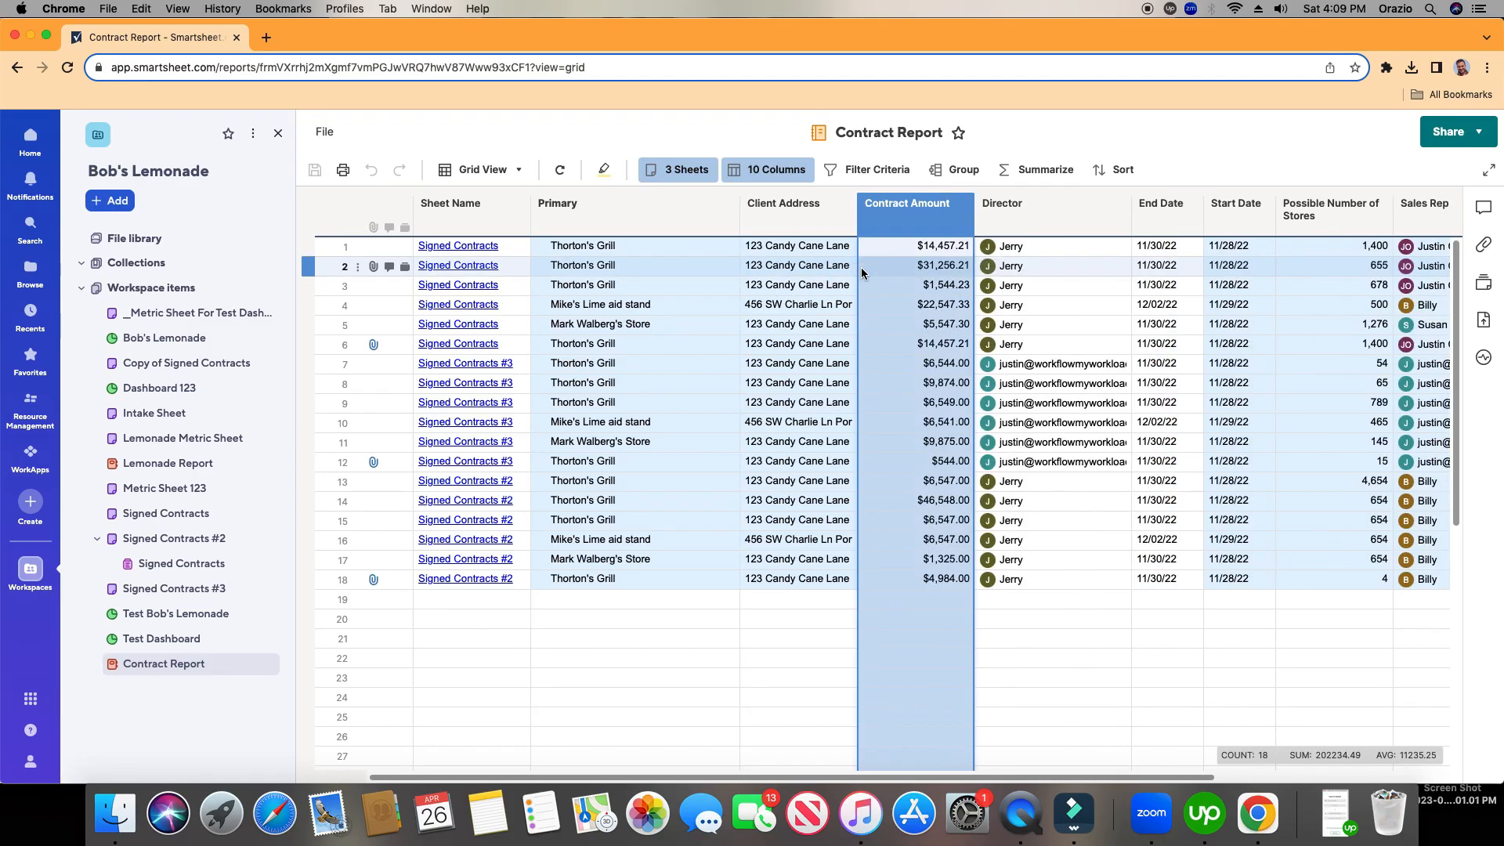
- Remove the Client Address column, leaving Contract Amount right after Primary
click(796, 212)
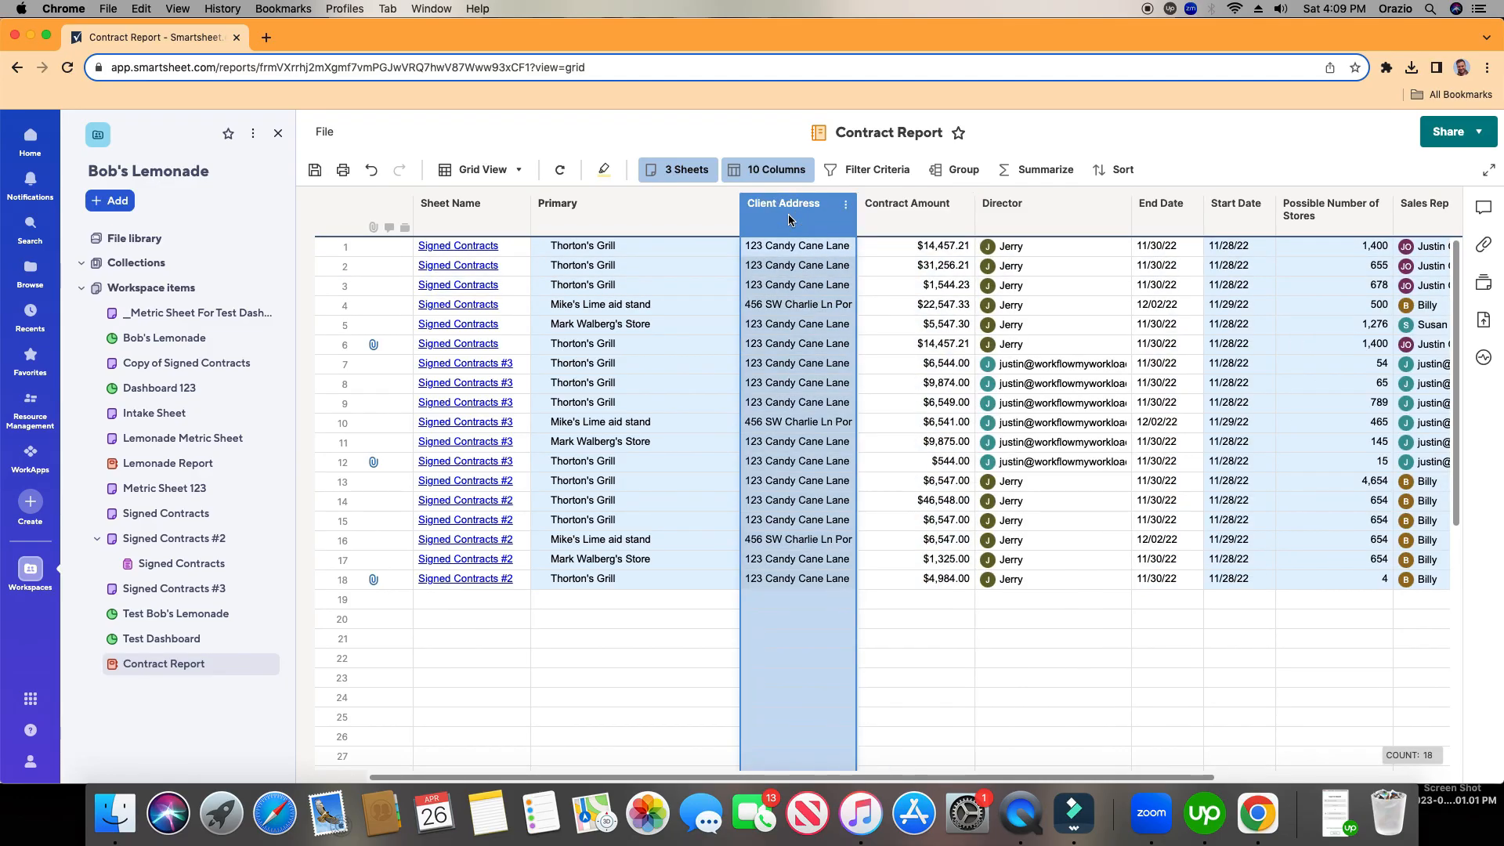
click(844, 204)
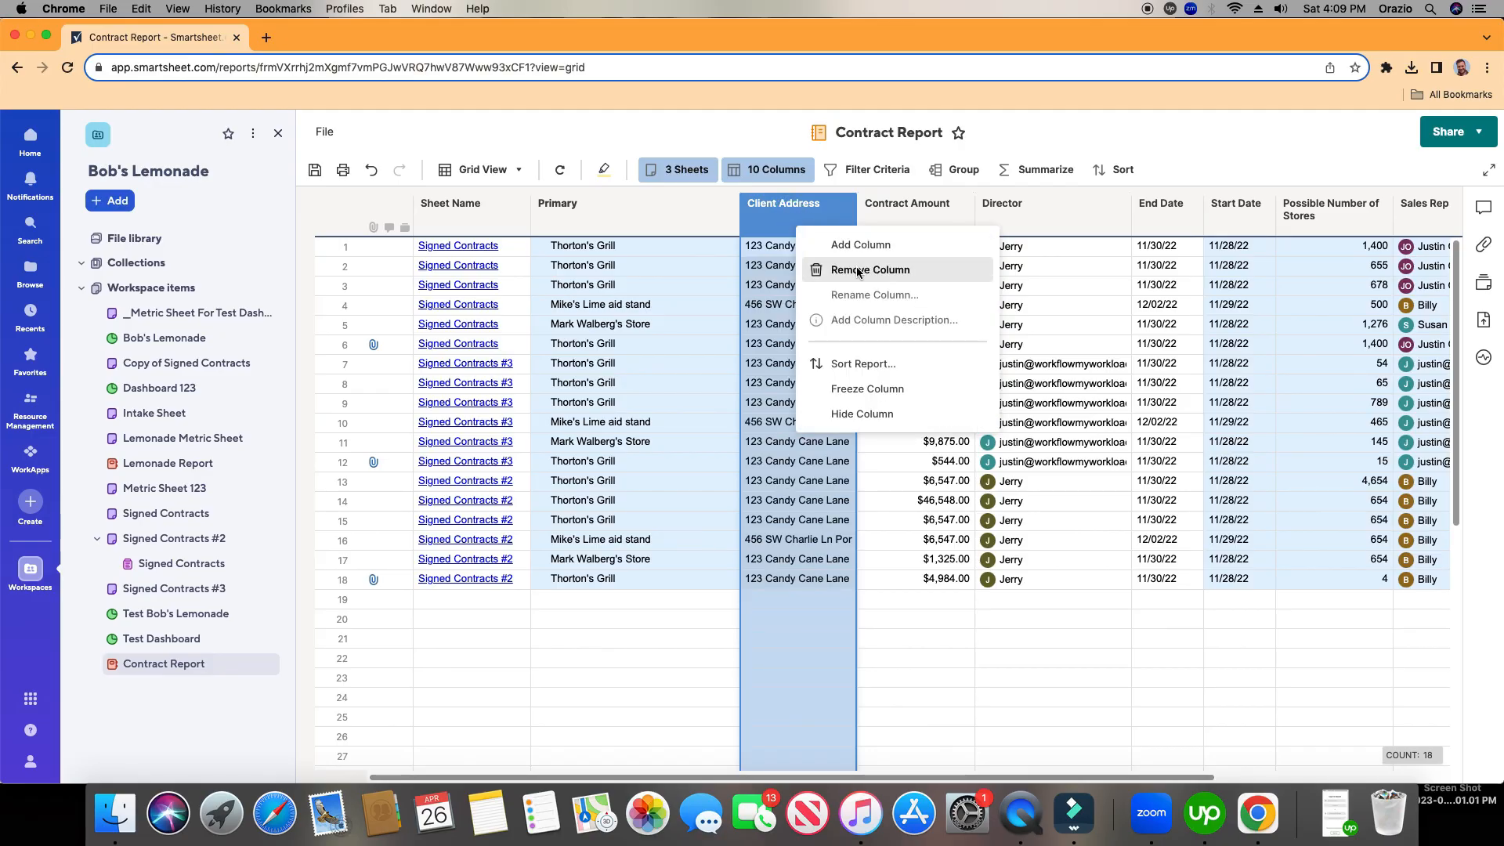
click(870, 269)
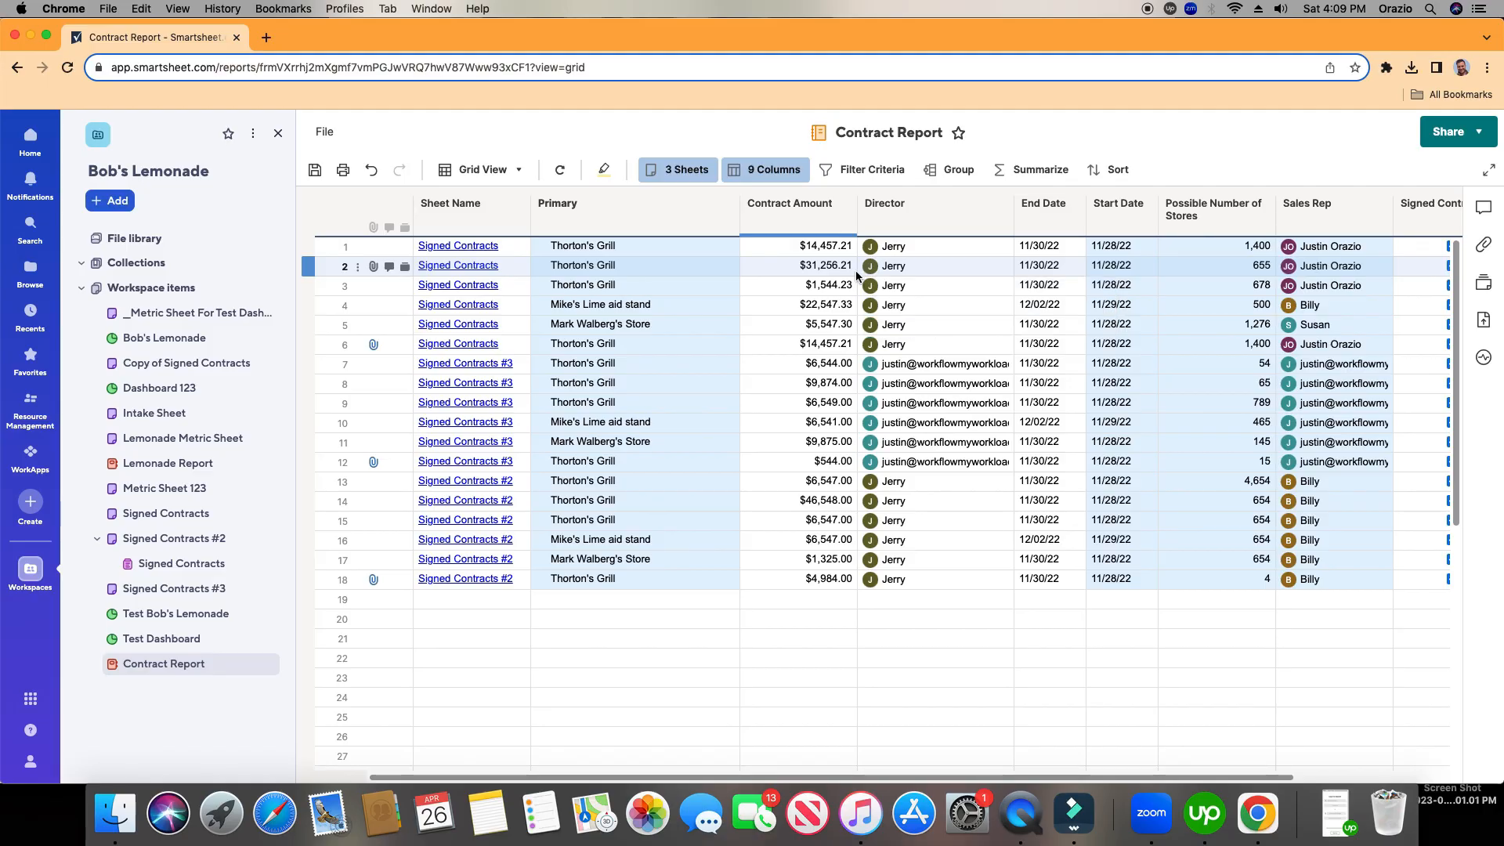
click(1119, 206)
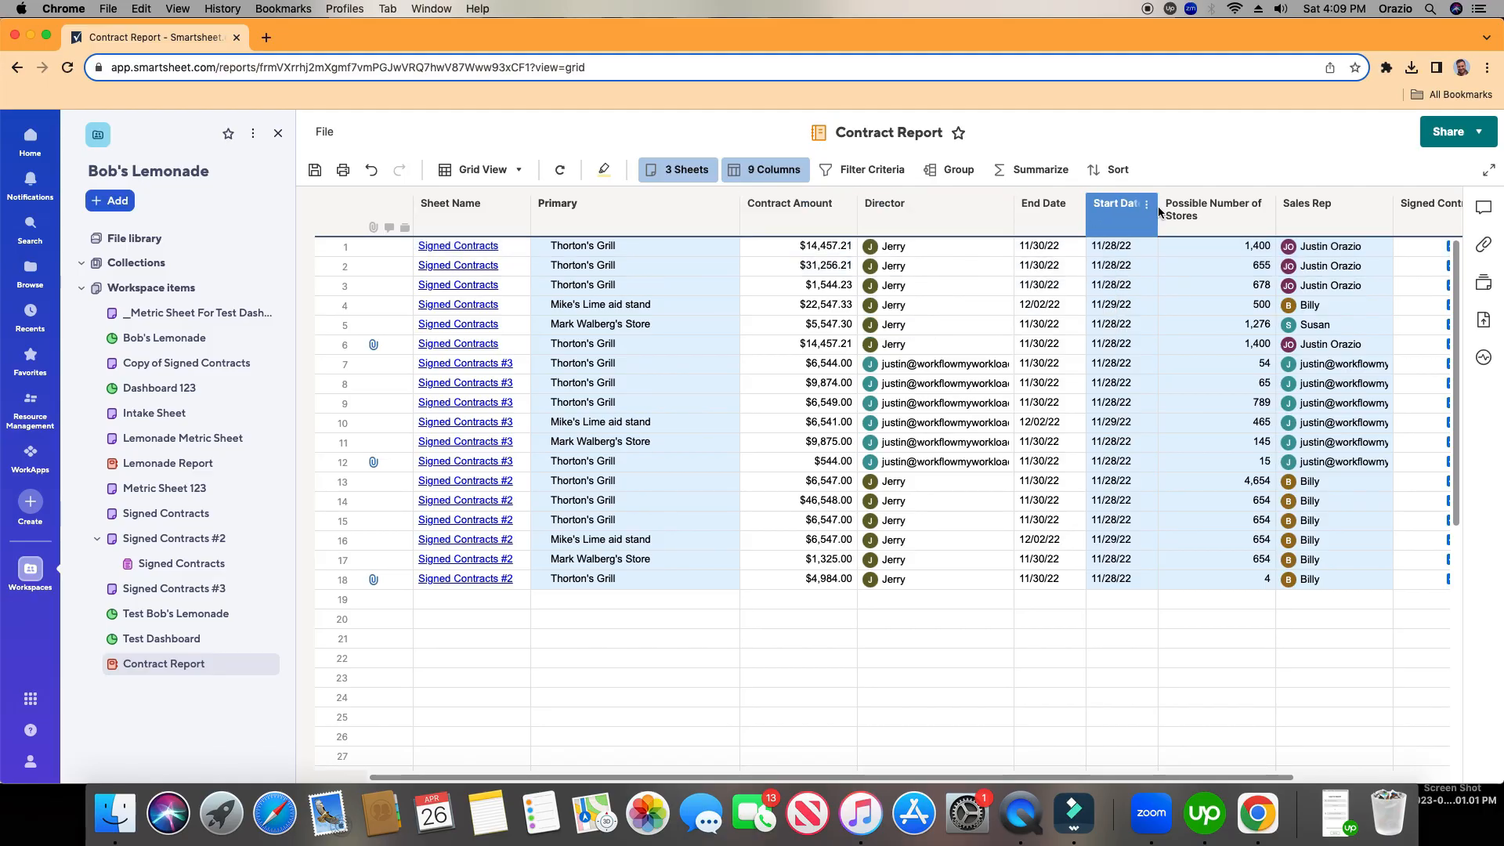
click(1247, 223)
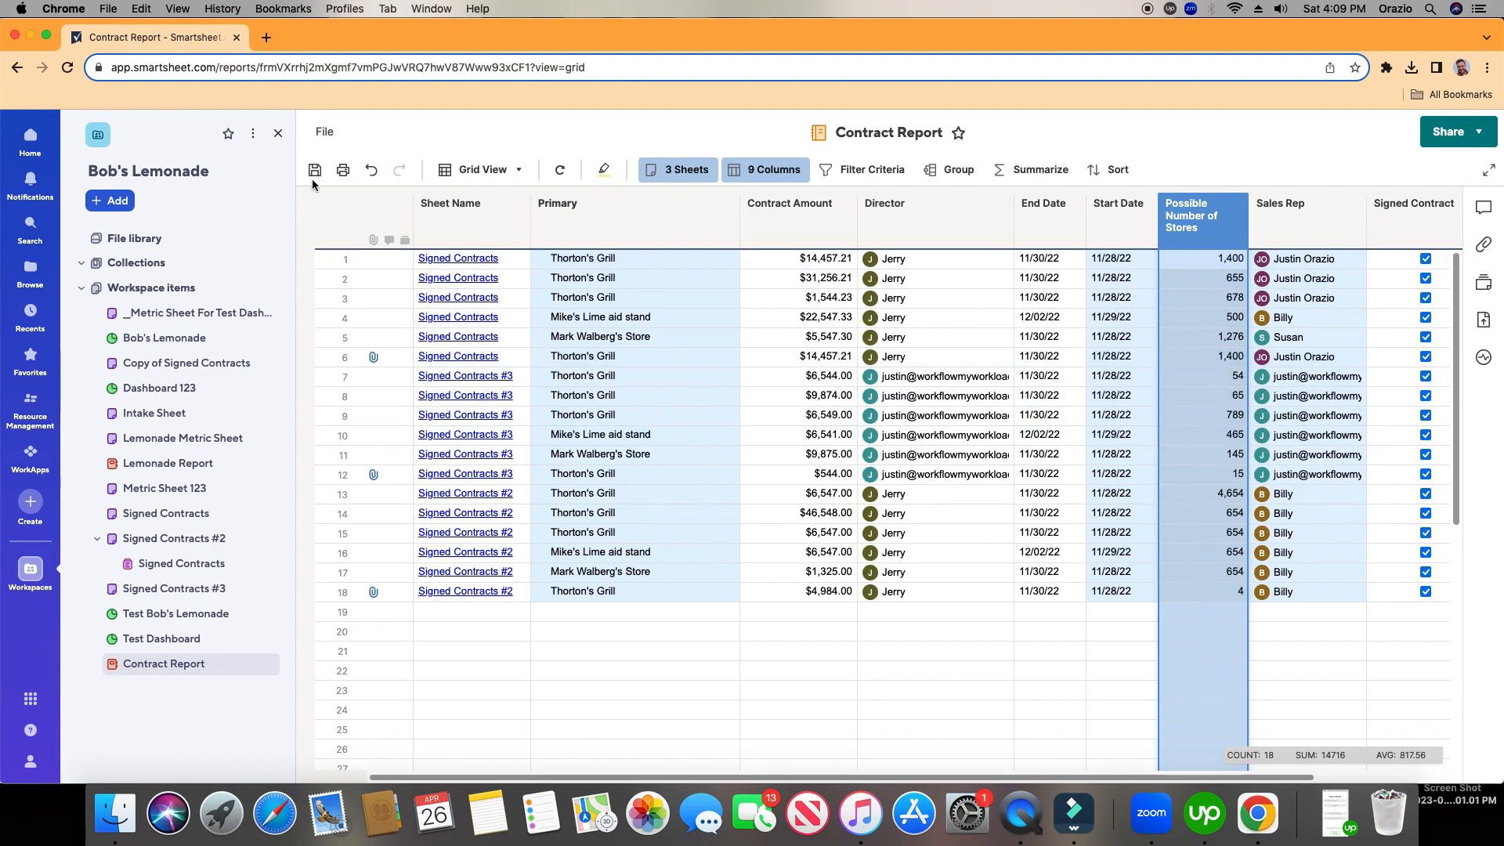
mouse_move(315, 170)
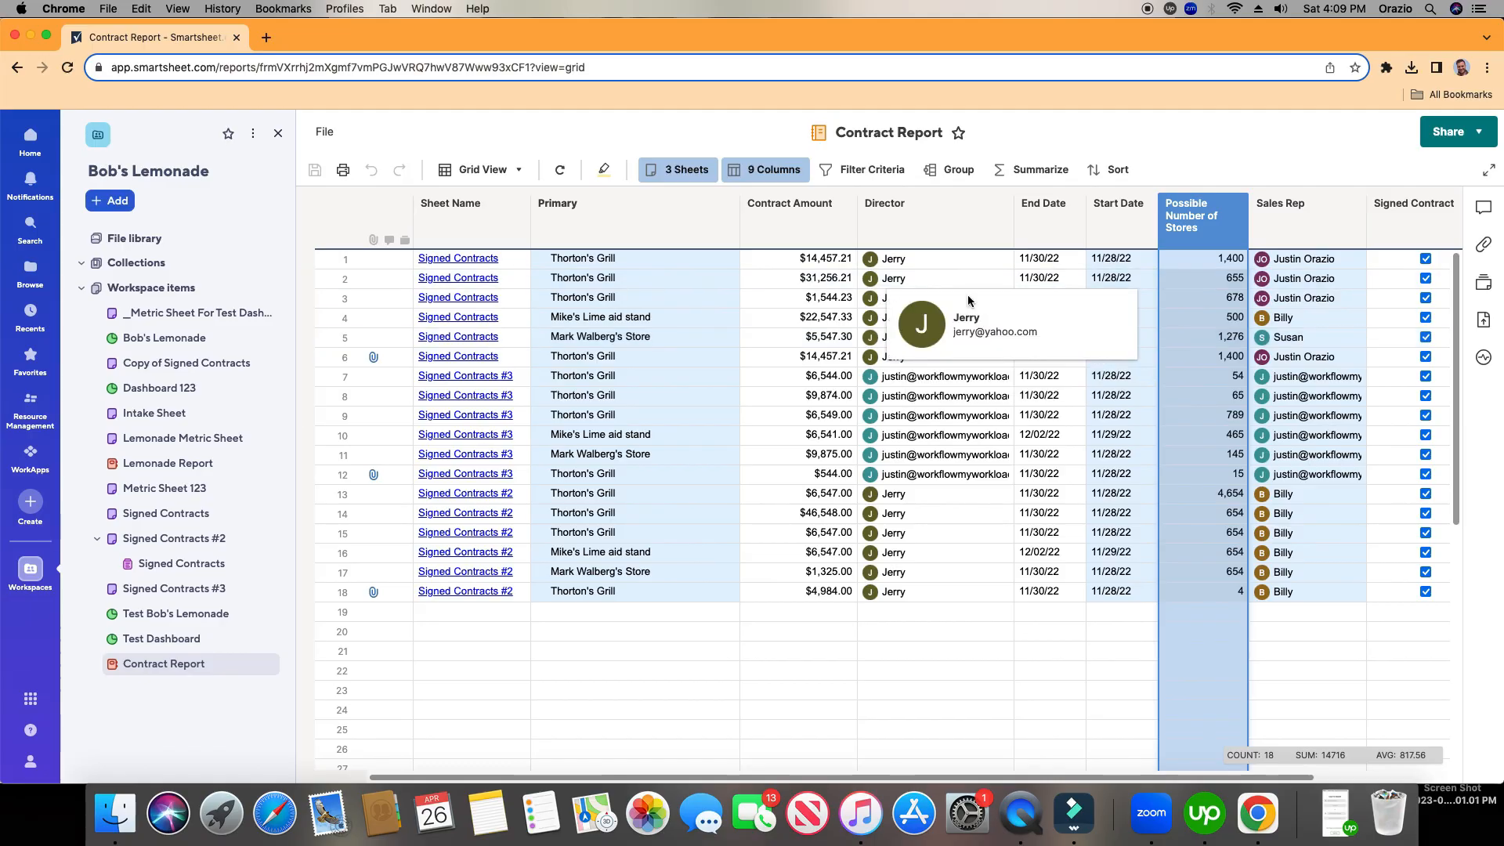
mouse_move(931, 169)
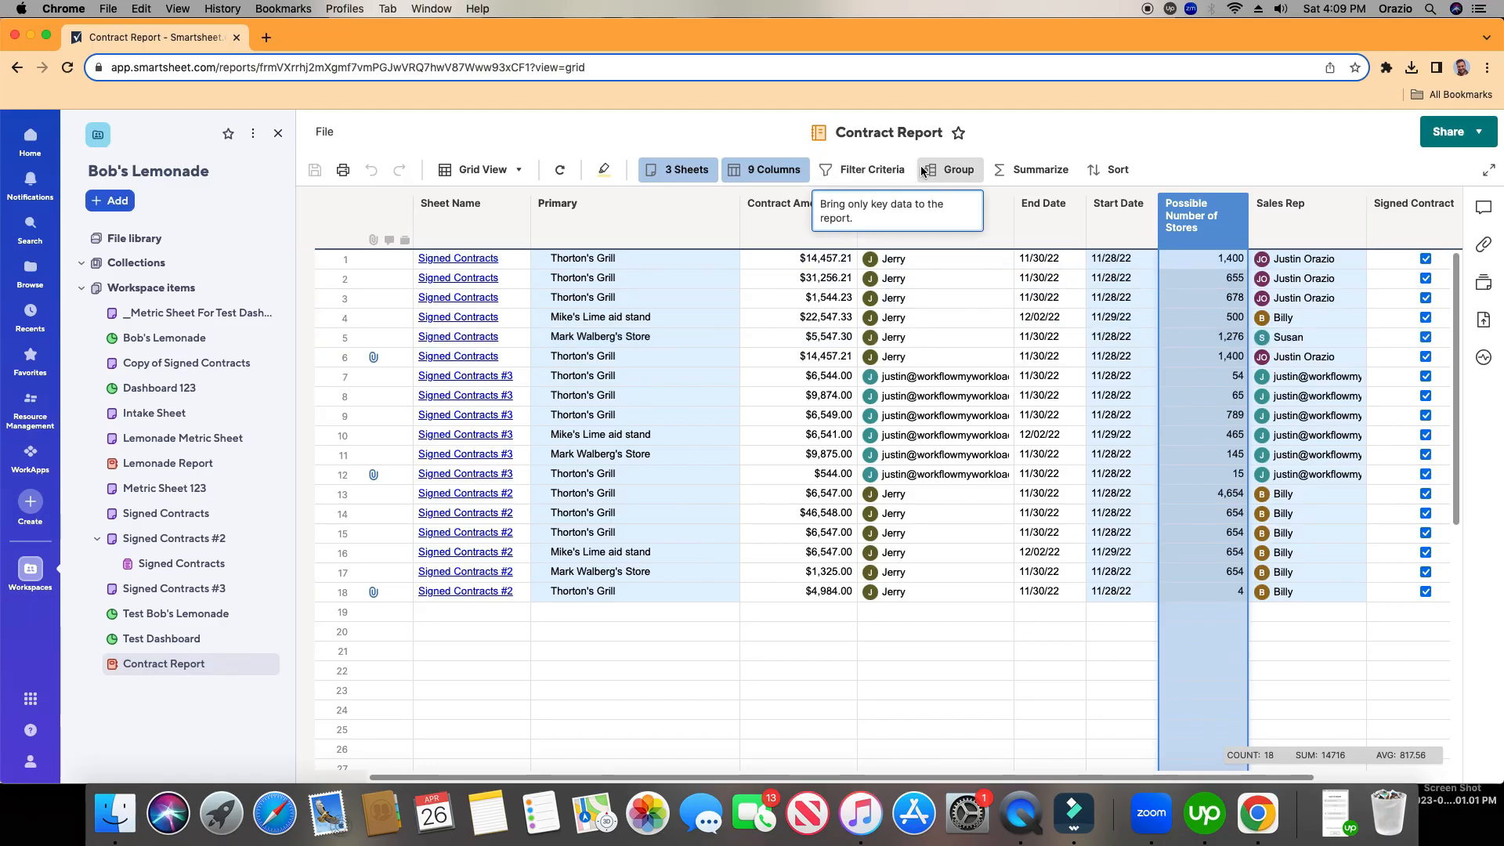
- Open the Filter Criteria panel, close it once without a condition, and reopen it
click(871, 170)
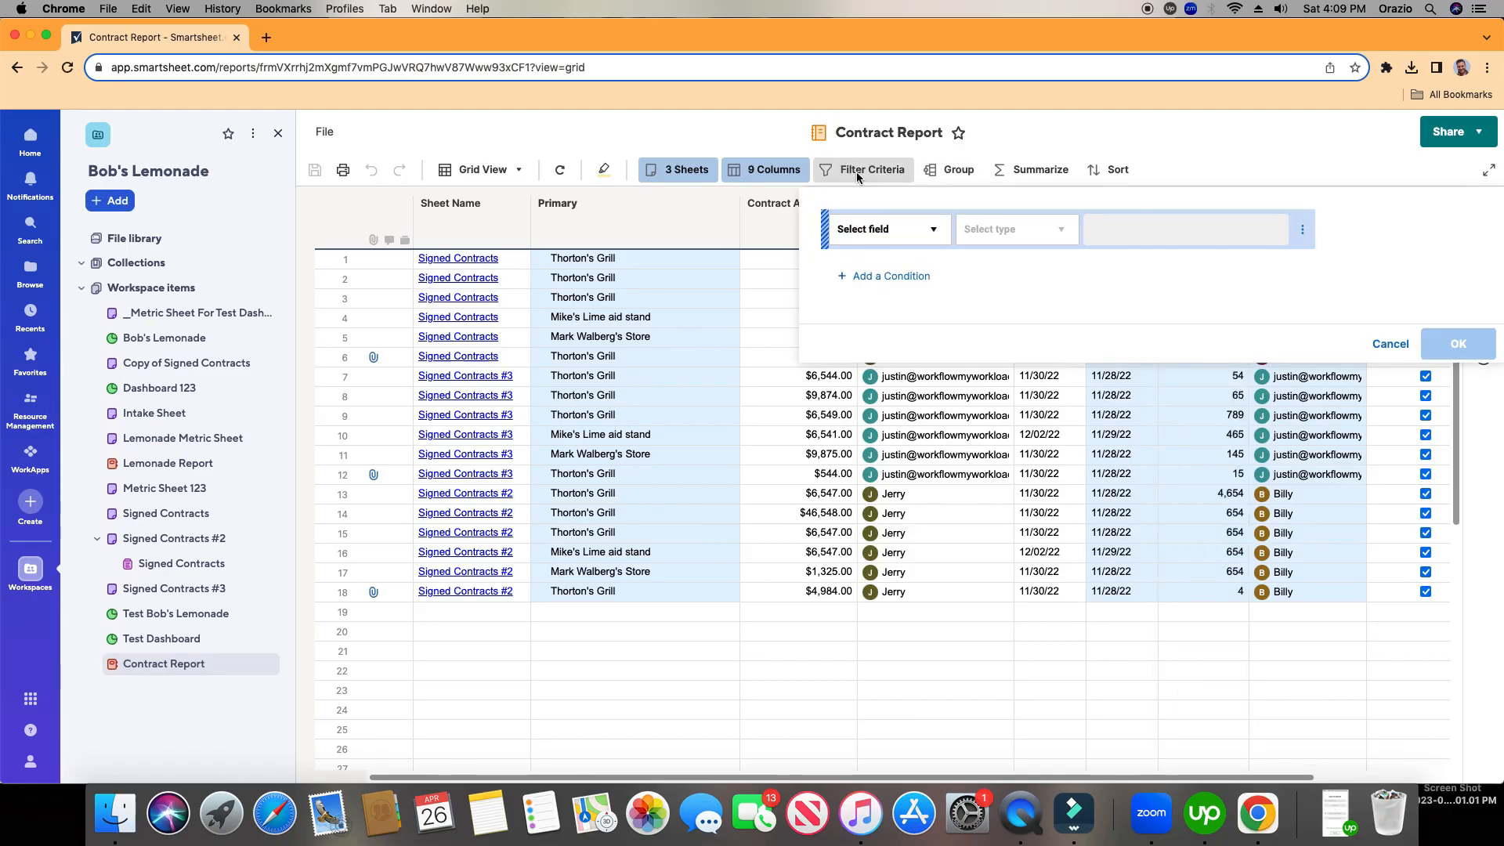
click(885, 229)
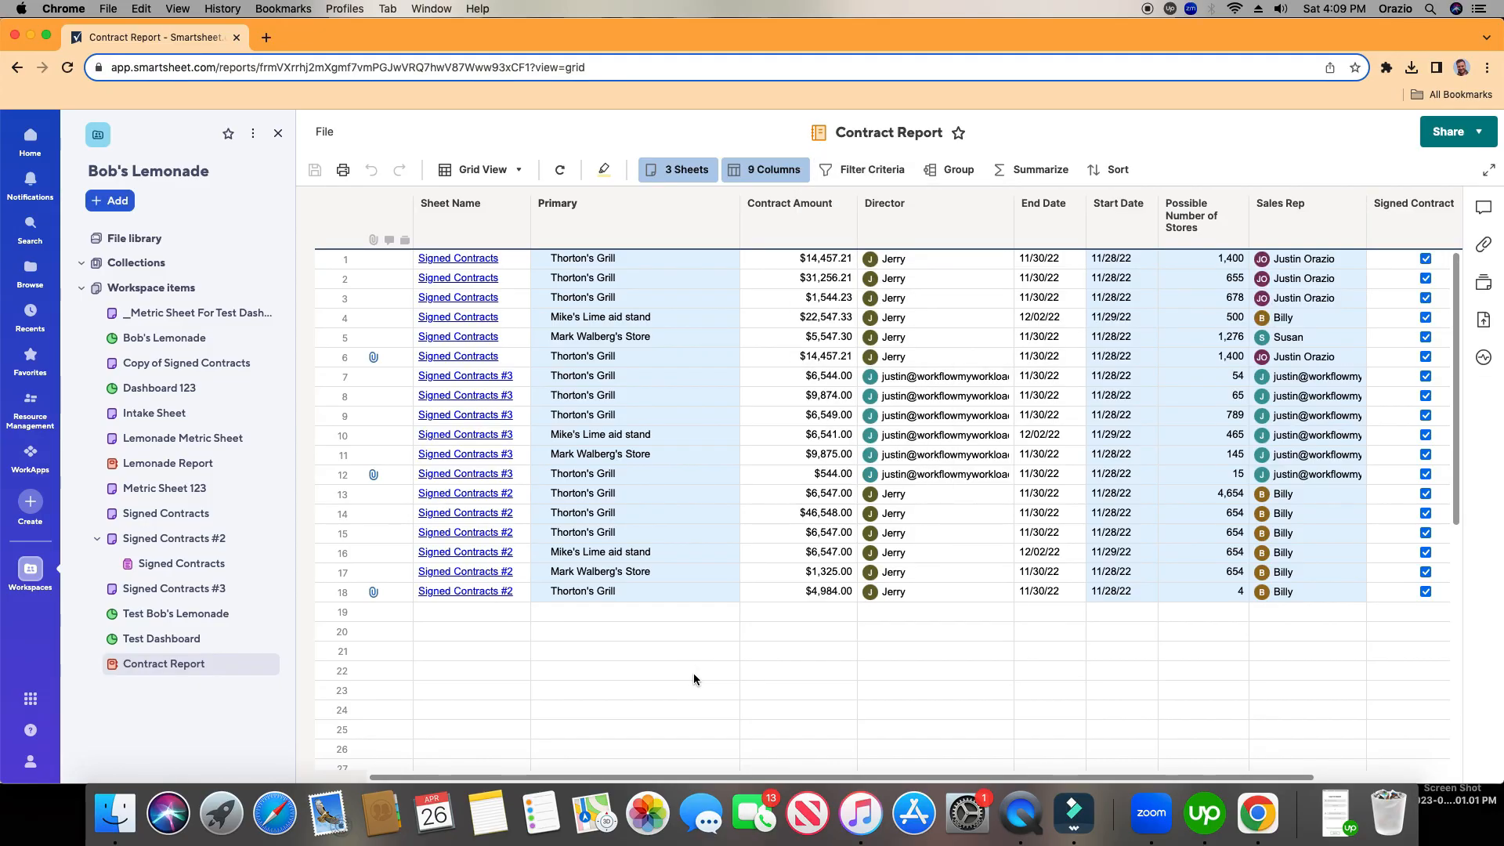
click(820, 513)
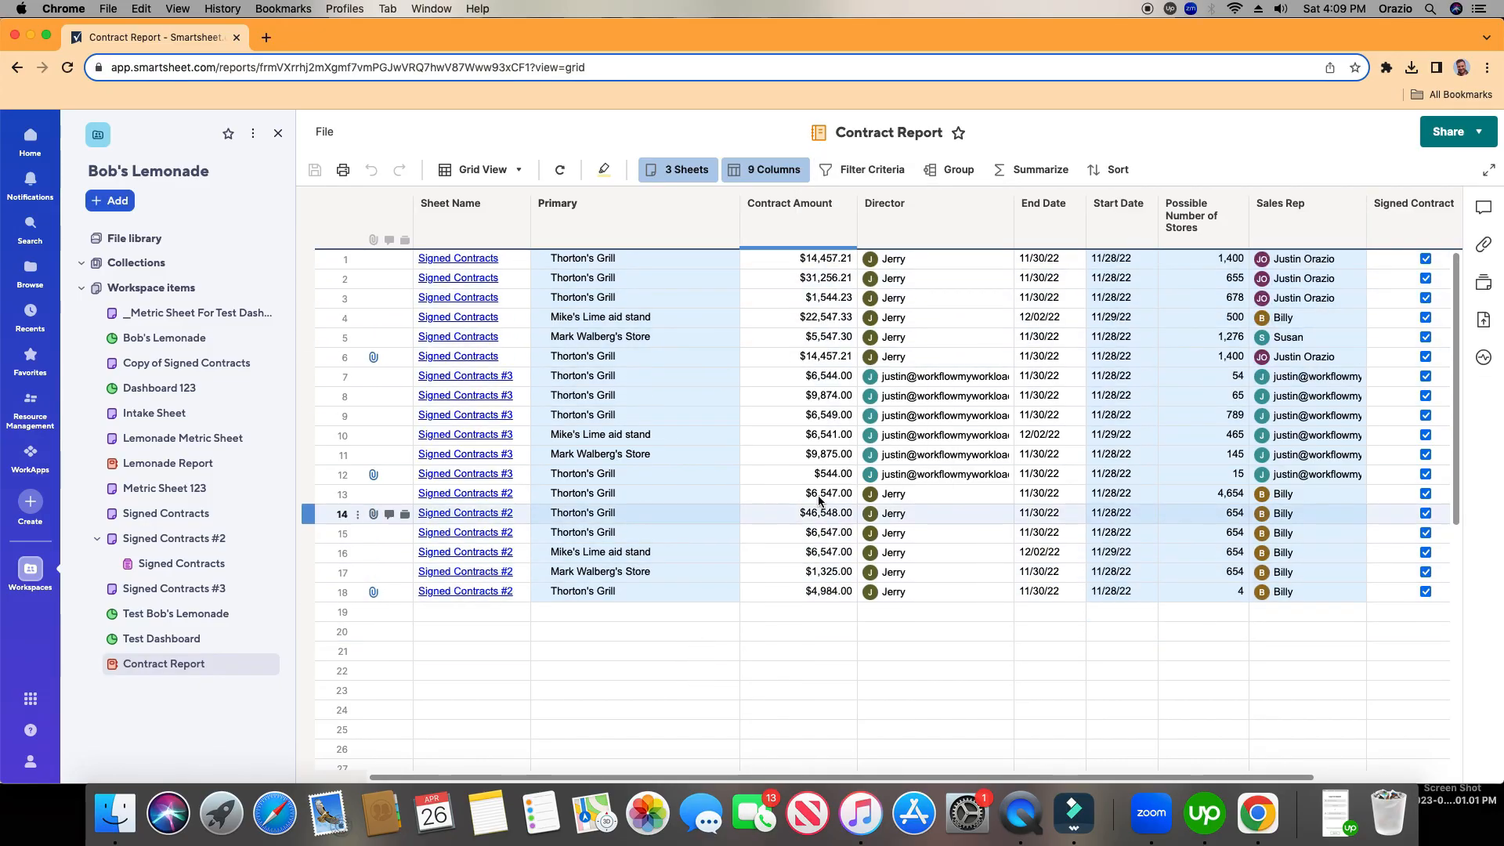
mouse_move(839, 507)
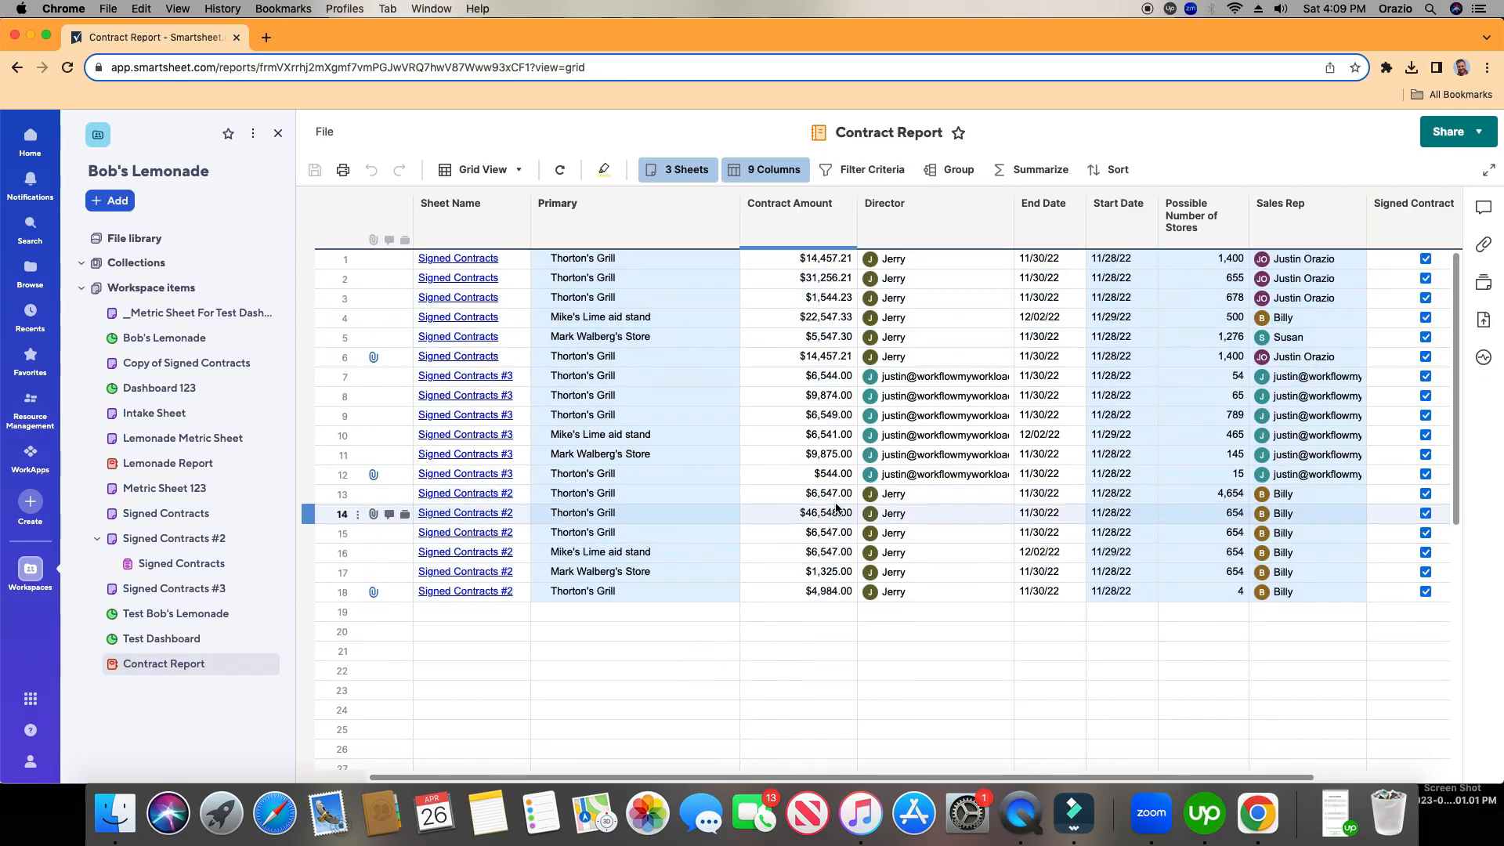
mouse_move(847, 169)
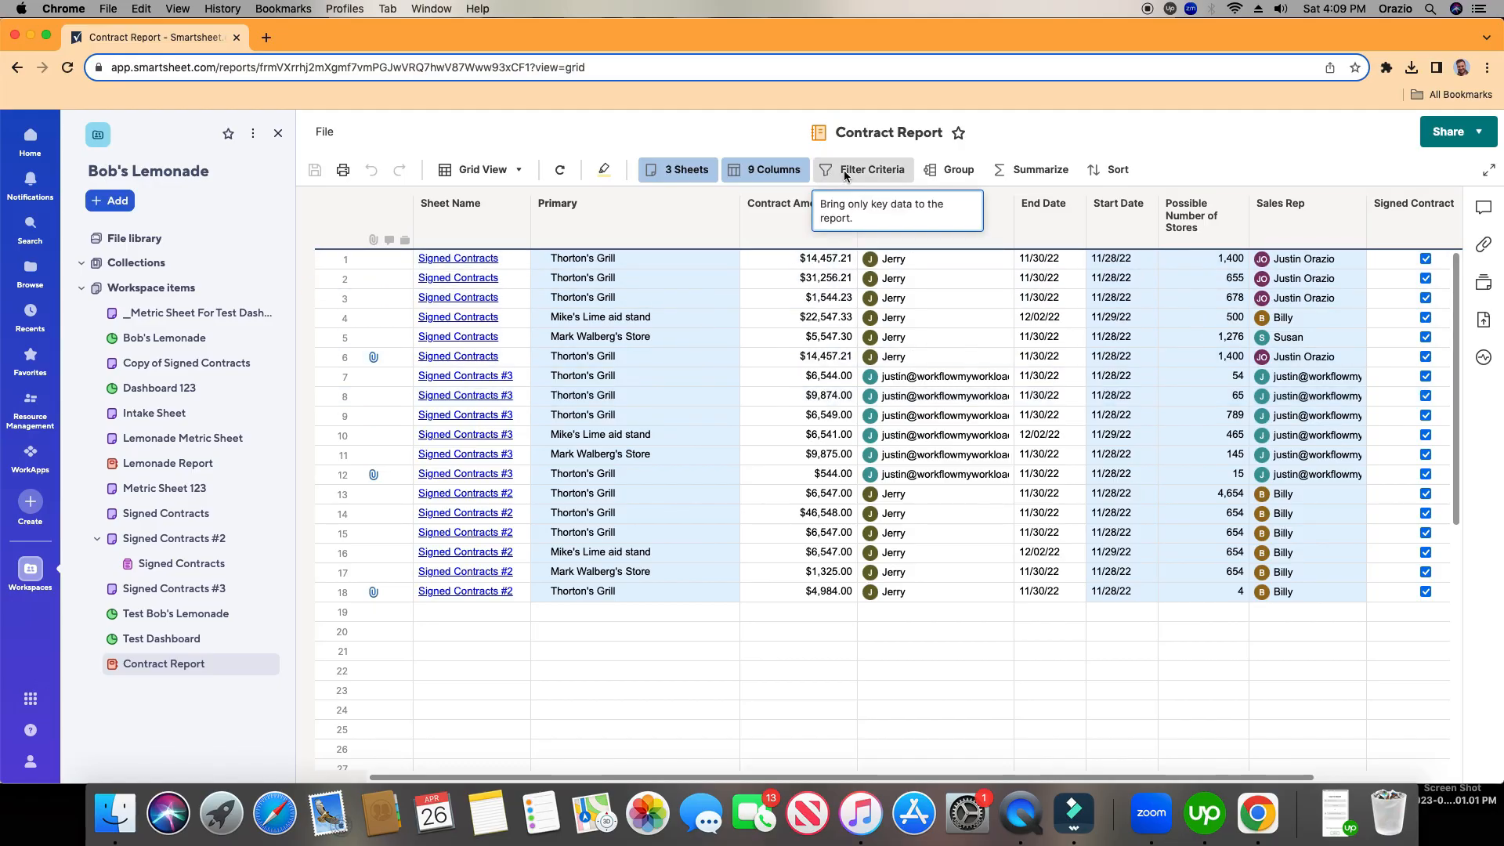
click(871, 169)
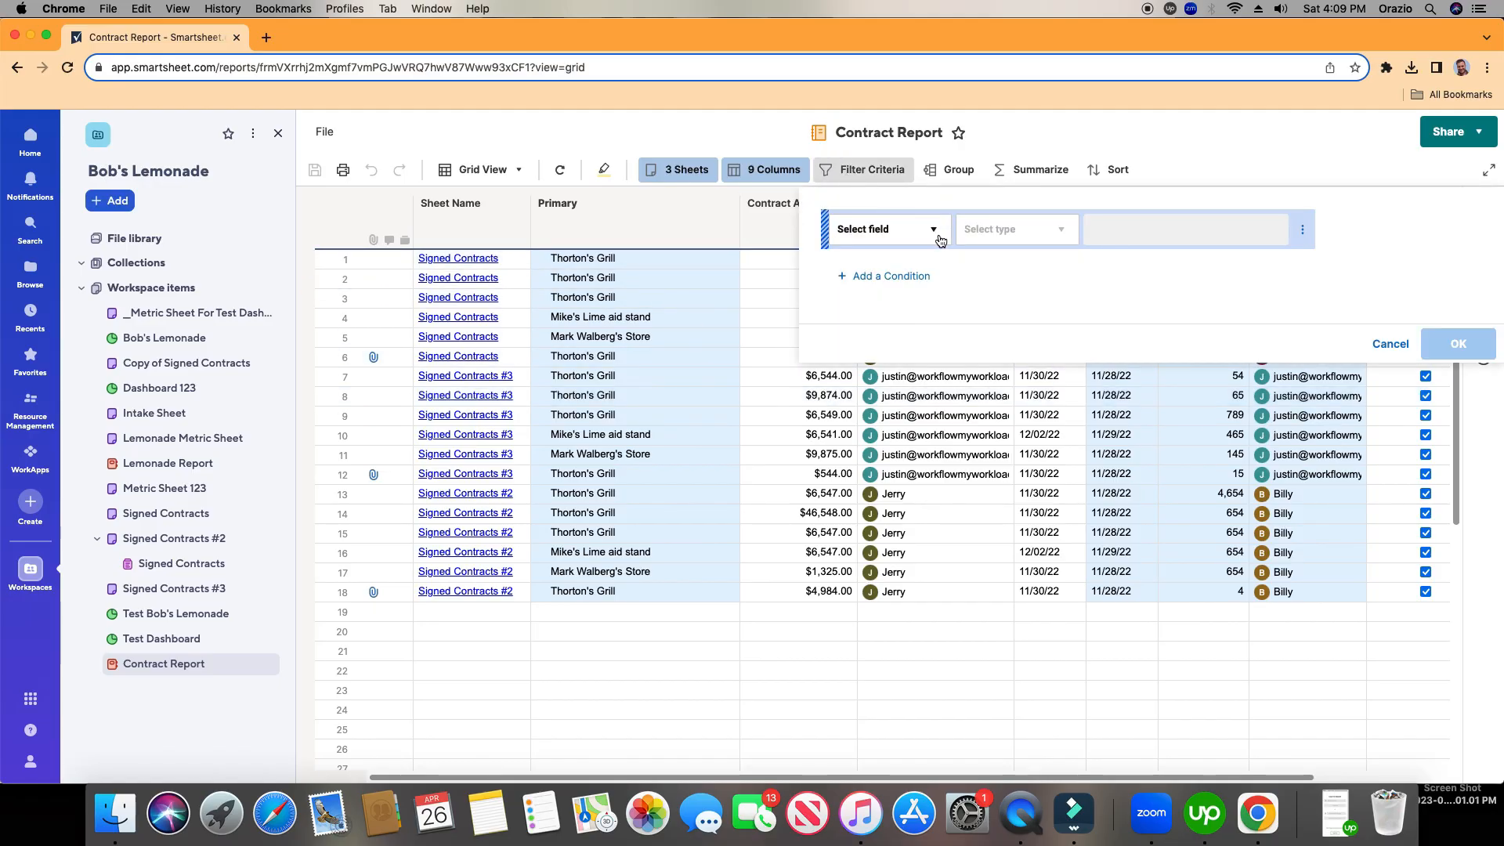
- Choose the Contract Amount field with the 'is greater than' condition
click(885, 229)
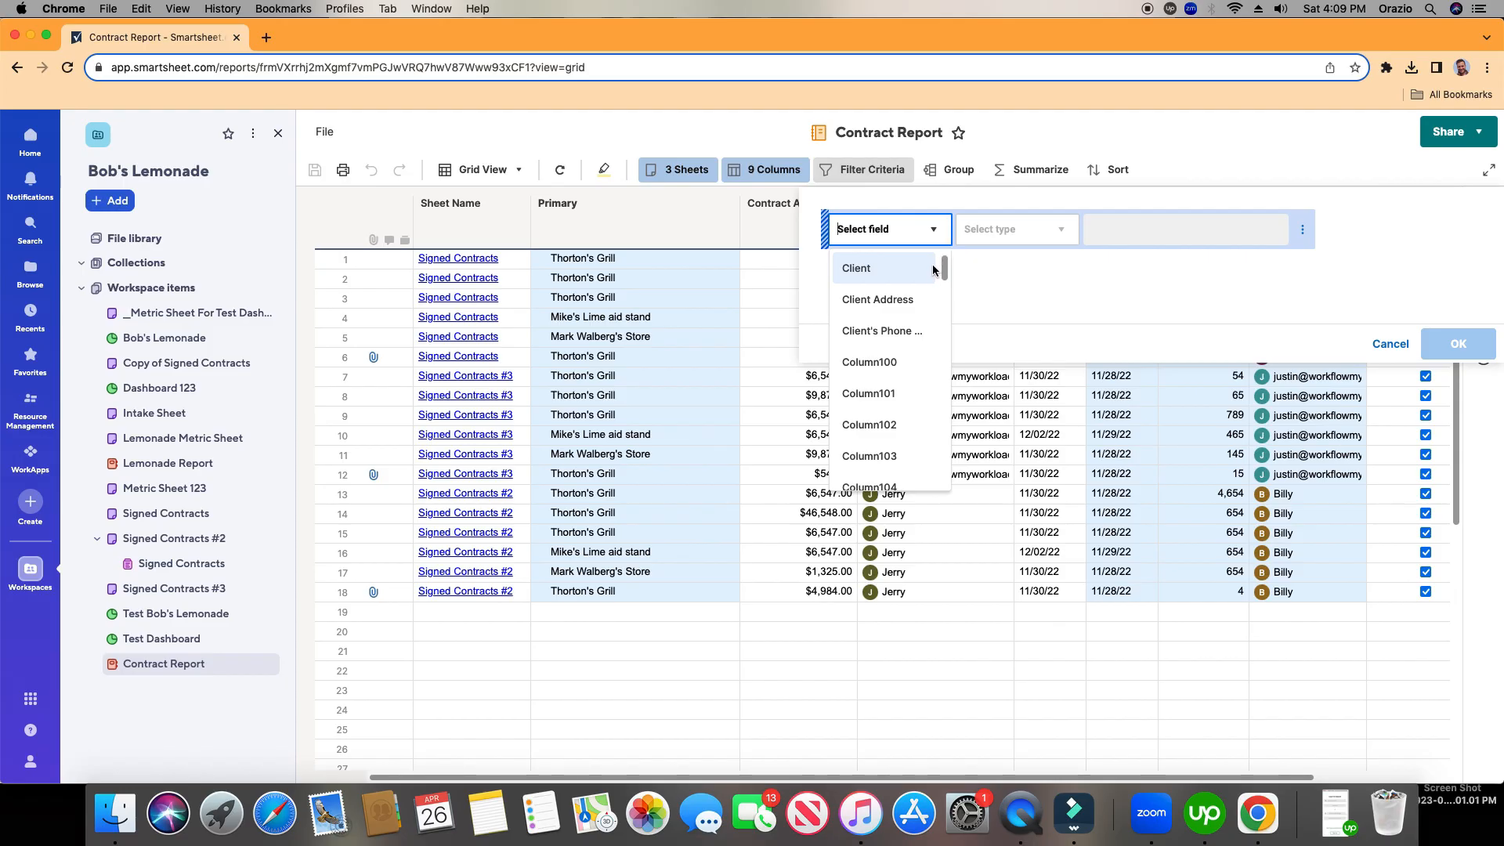
scroll(down, 3)
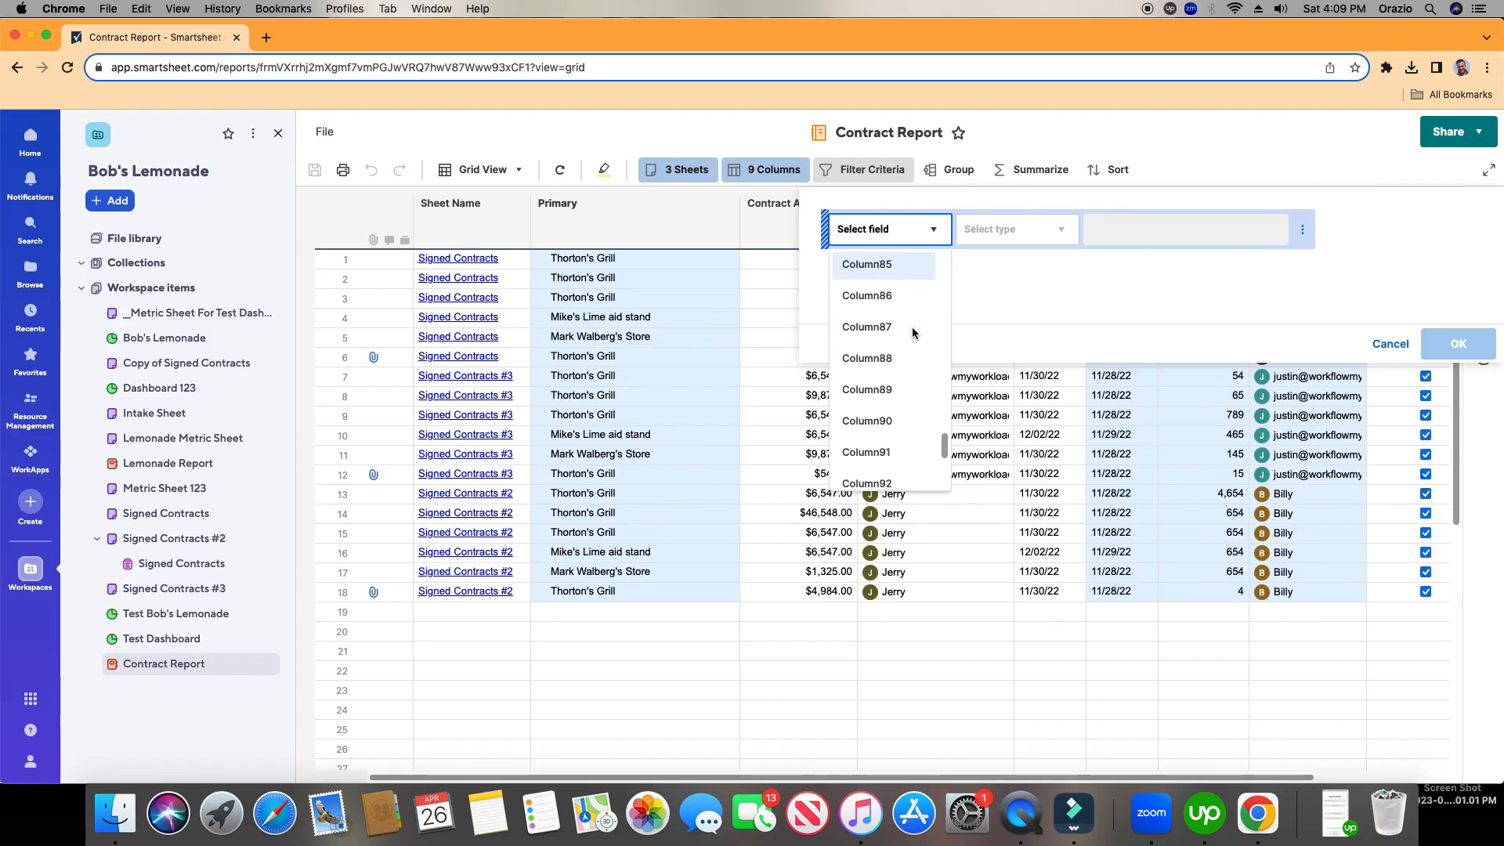
scroll(down, 3)
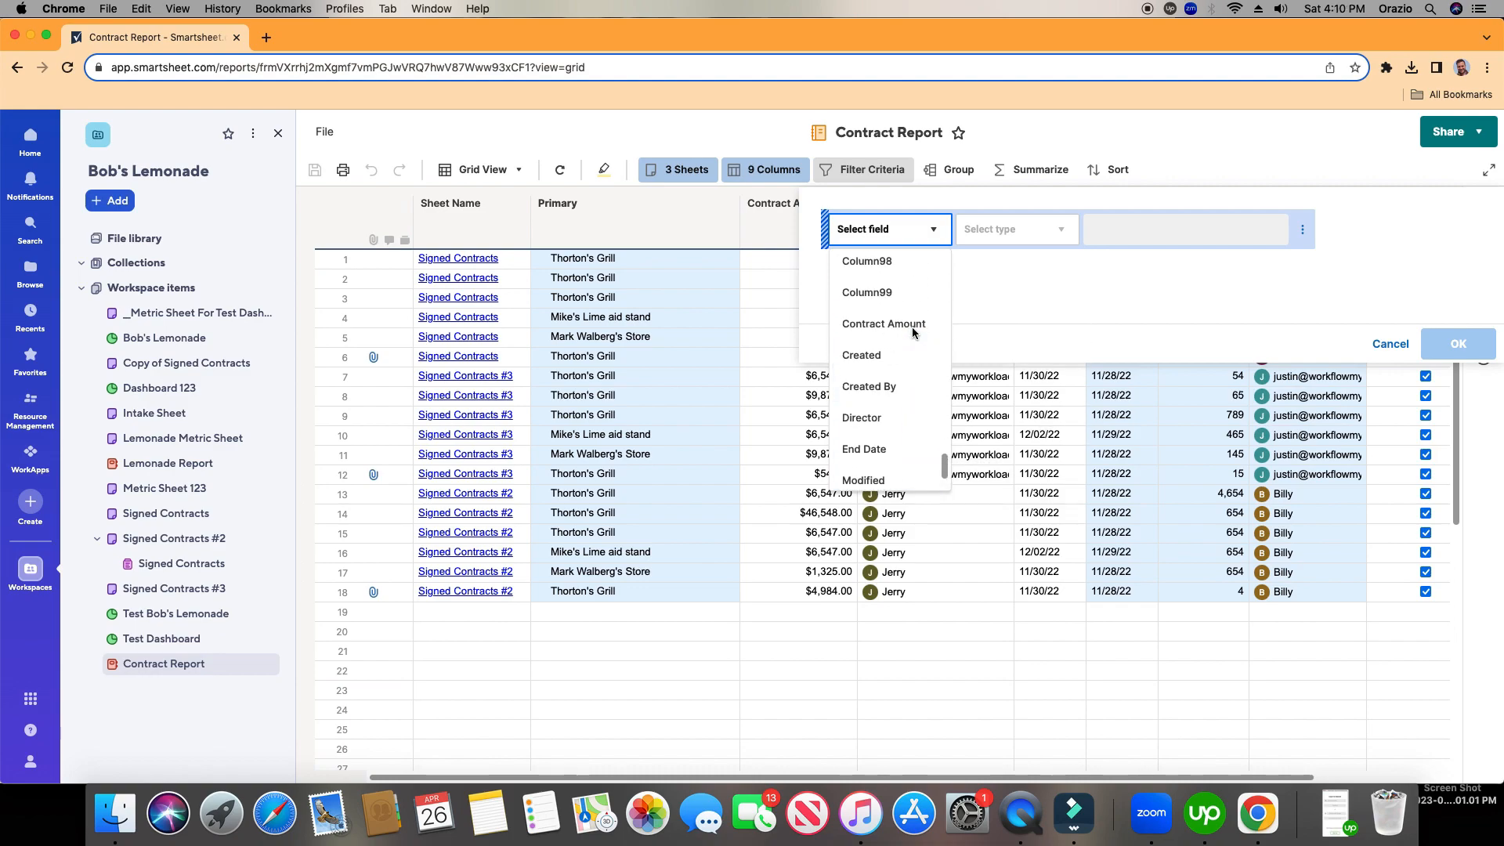
click(884, 323)
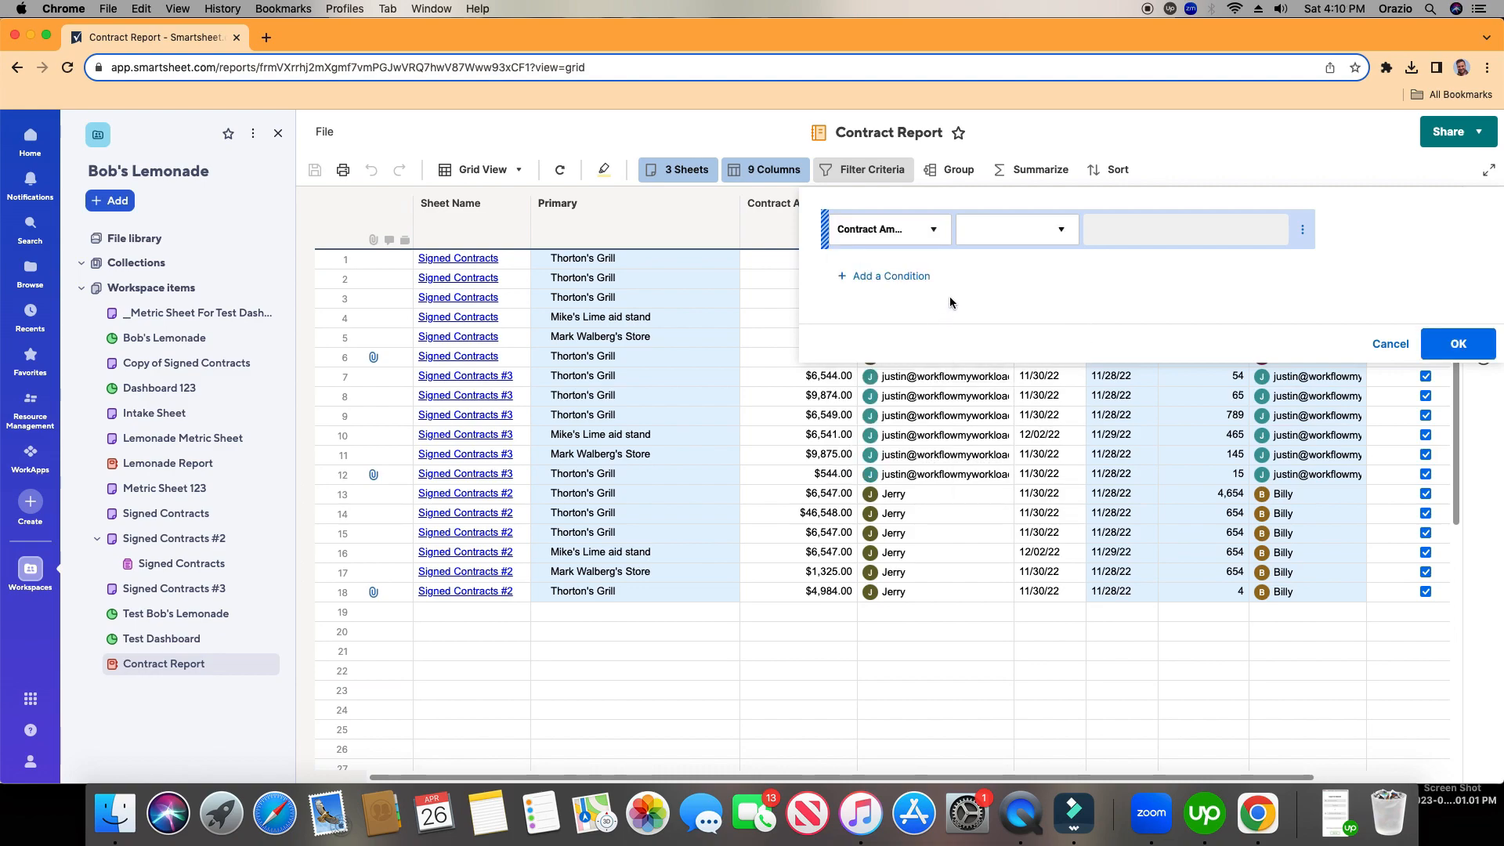
click(1017, 228)
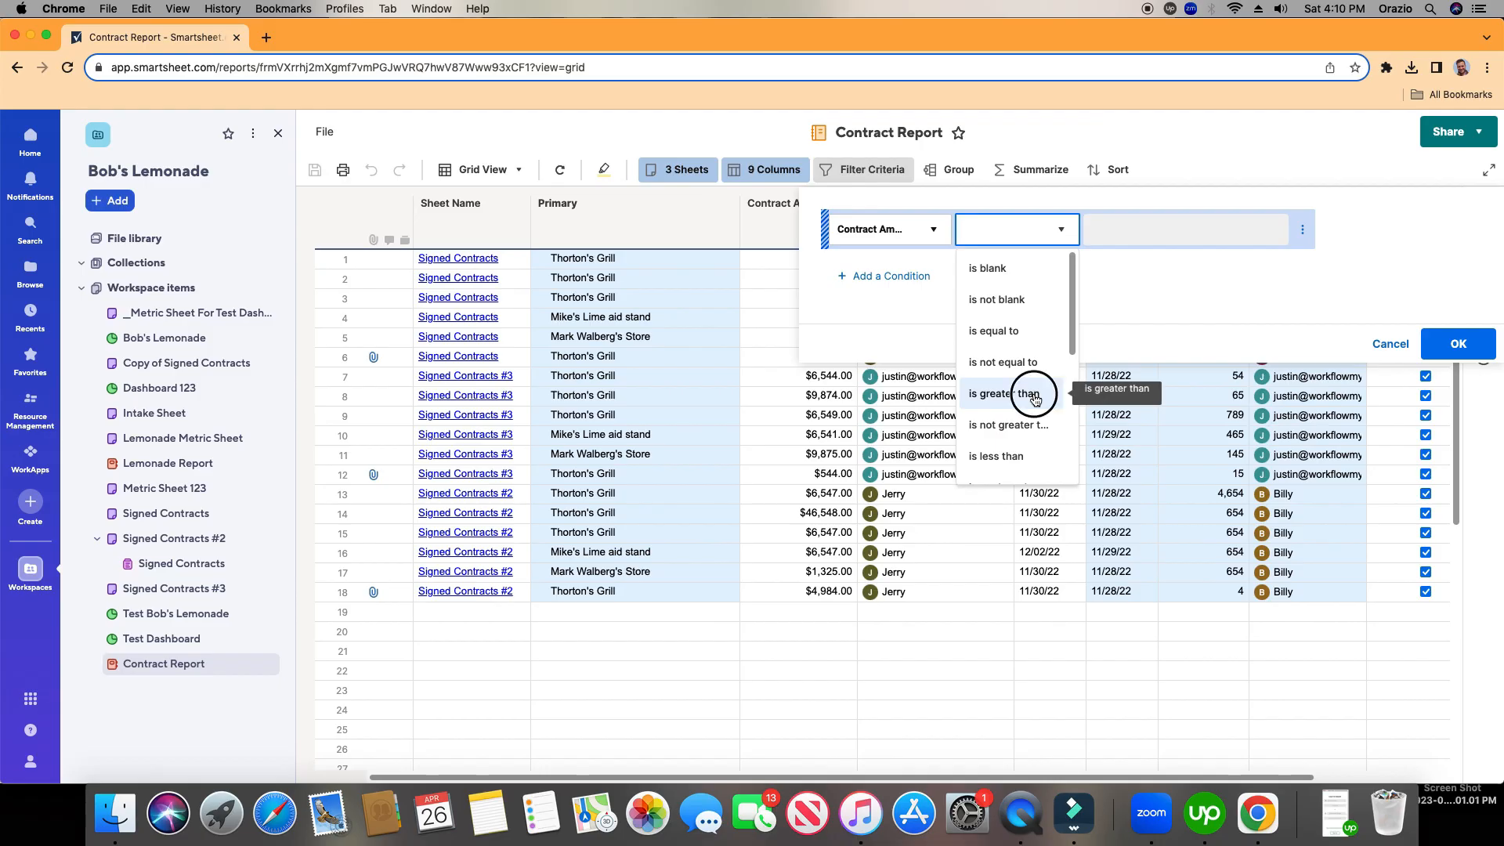
click(999, 394)
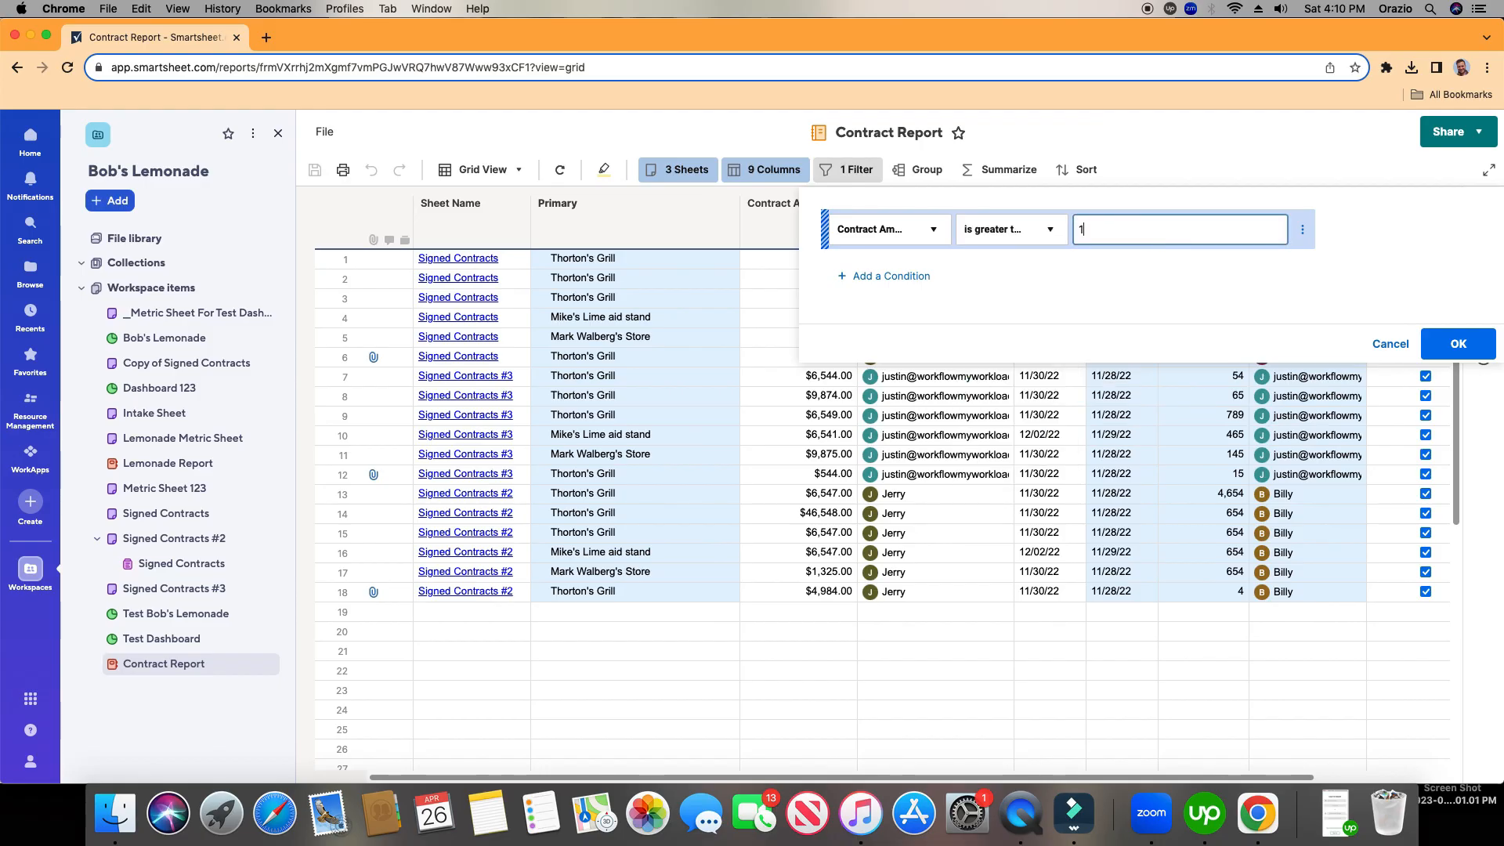
- Enter 10000 as the value and apply the filter, leaving five contract rows
text(0000)
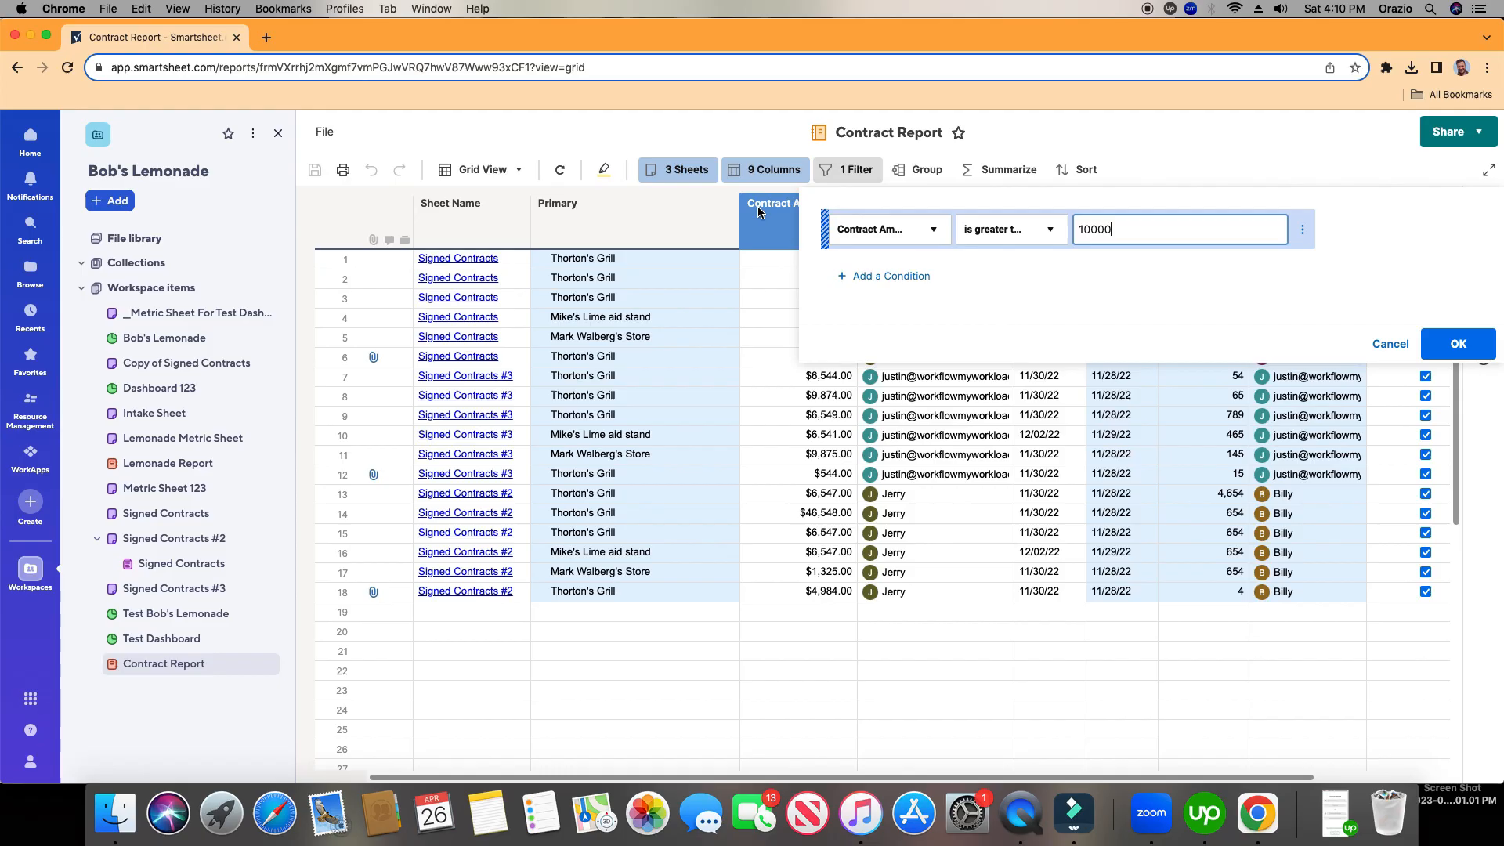
click(1457, 343)
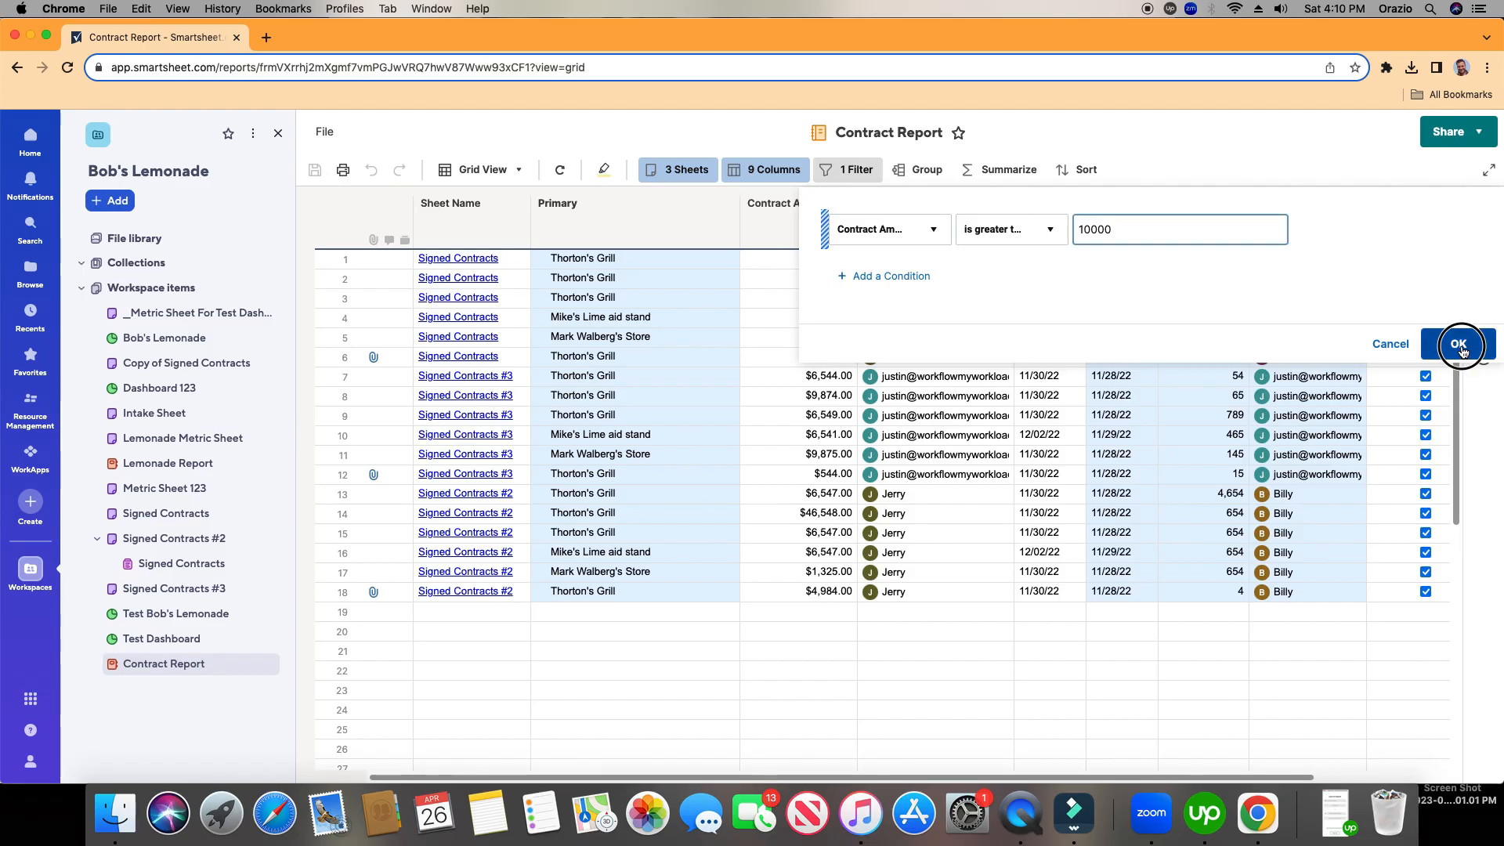
click(1459, 343)
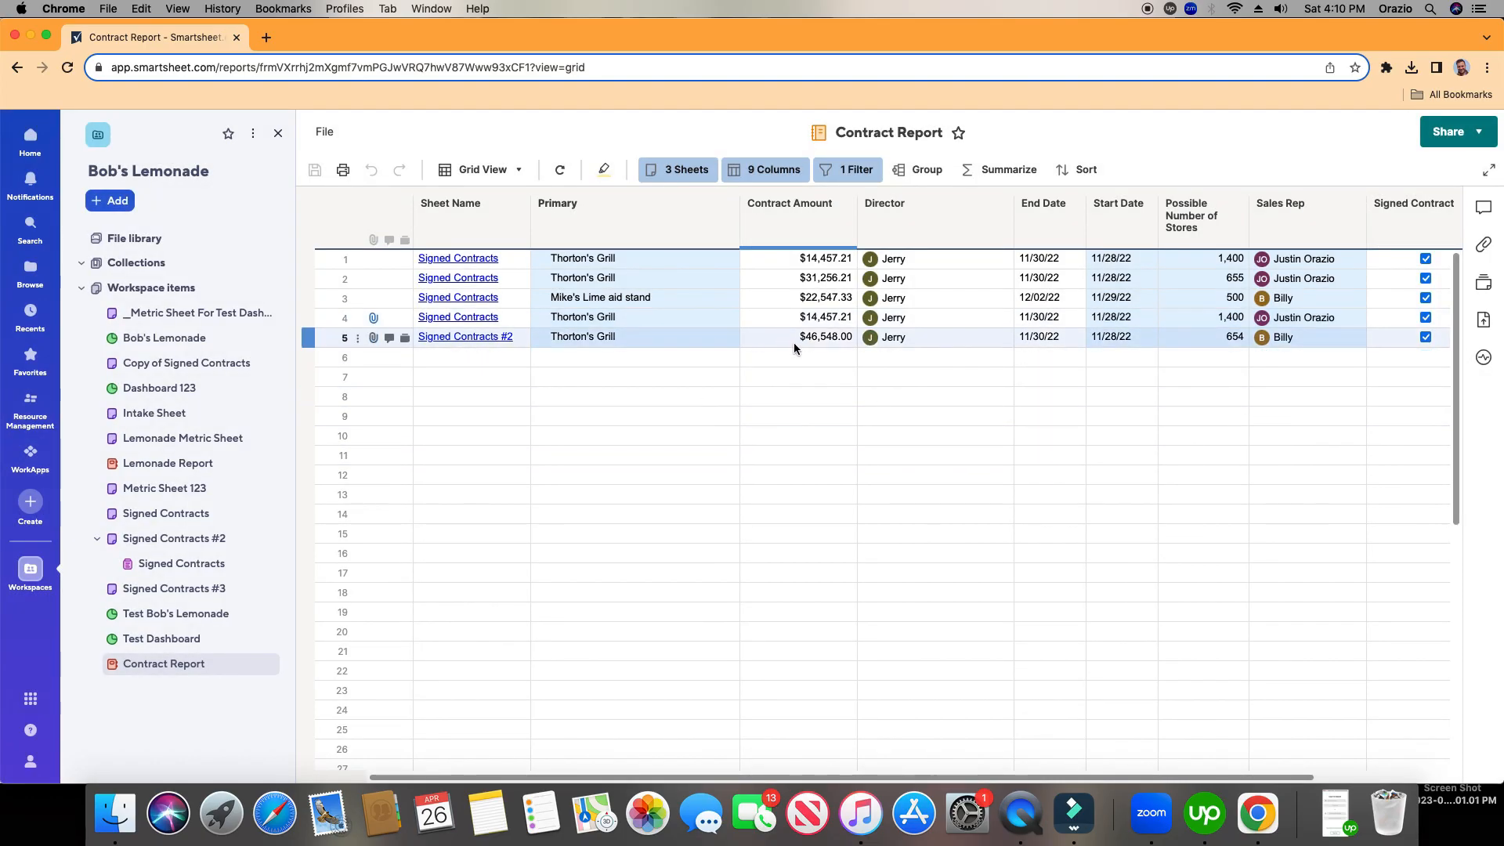
click(846, 169)
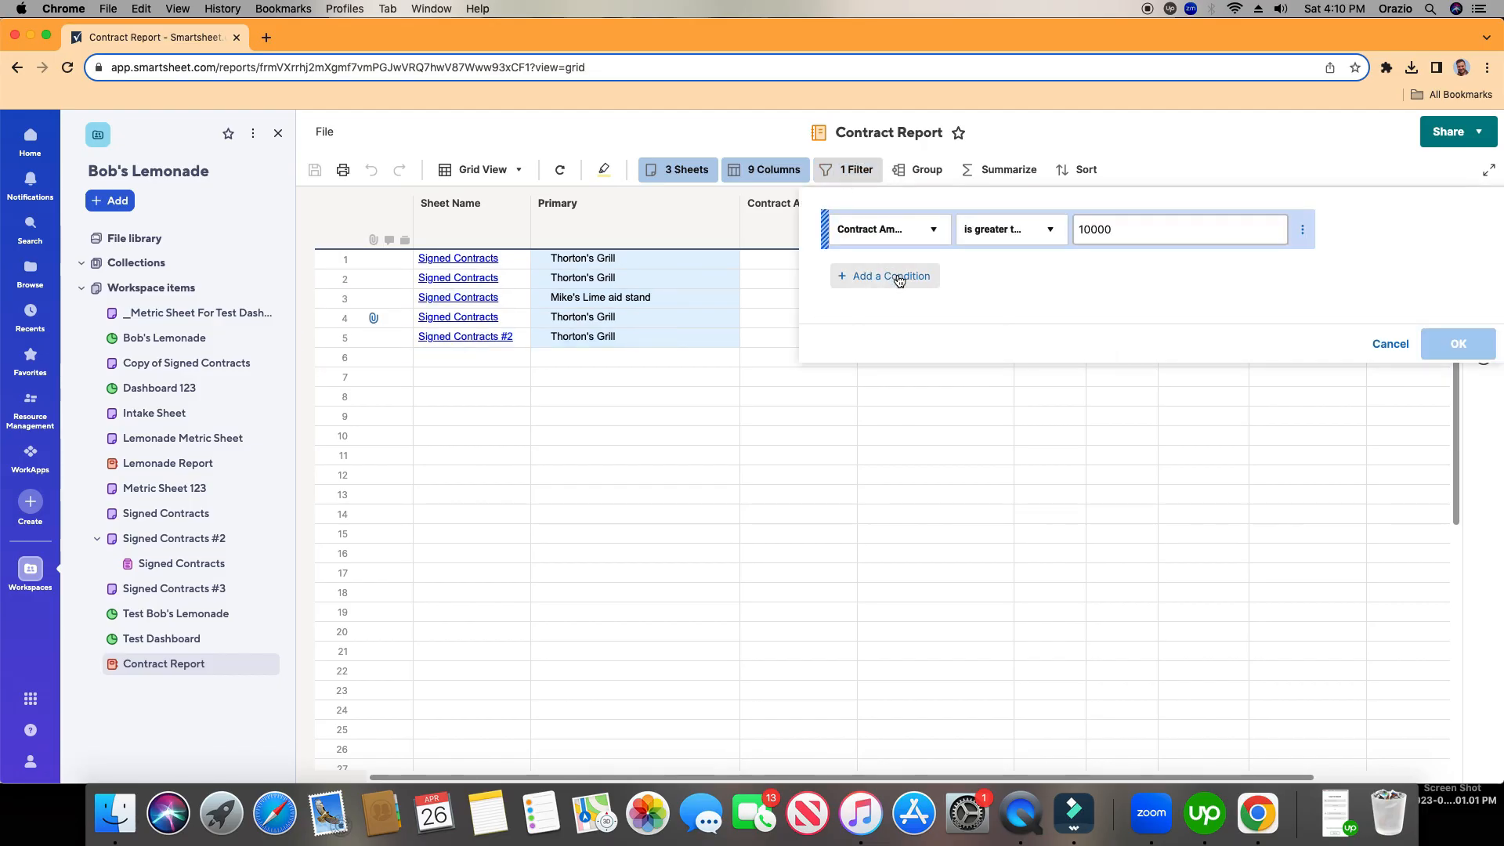
click(884, 276)
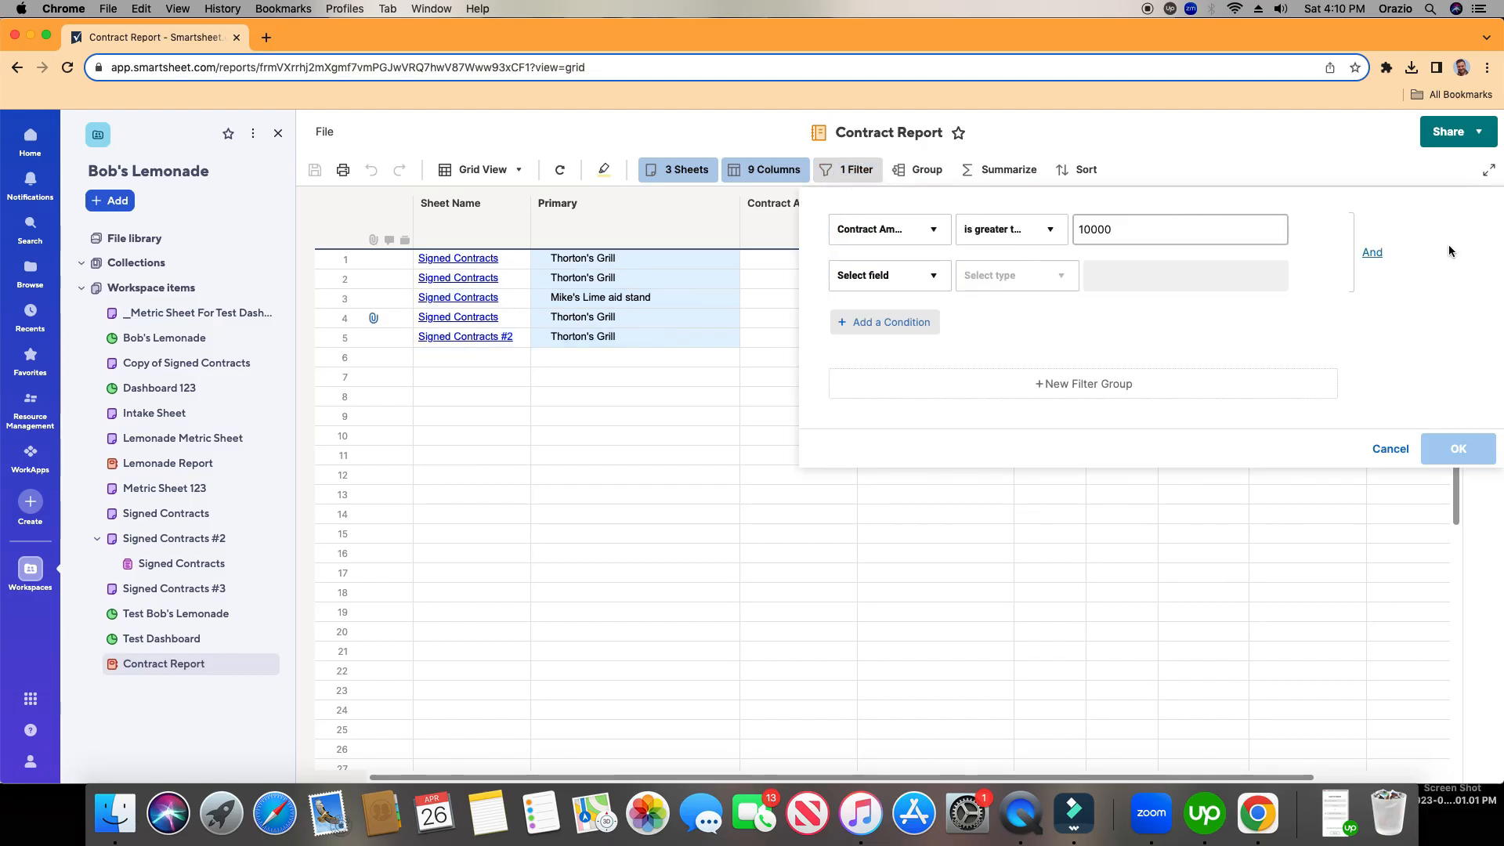
click(1373, 252)
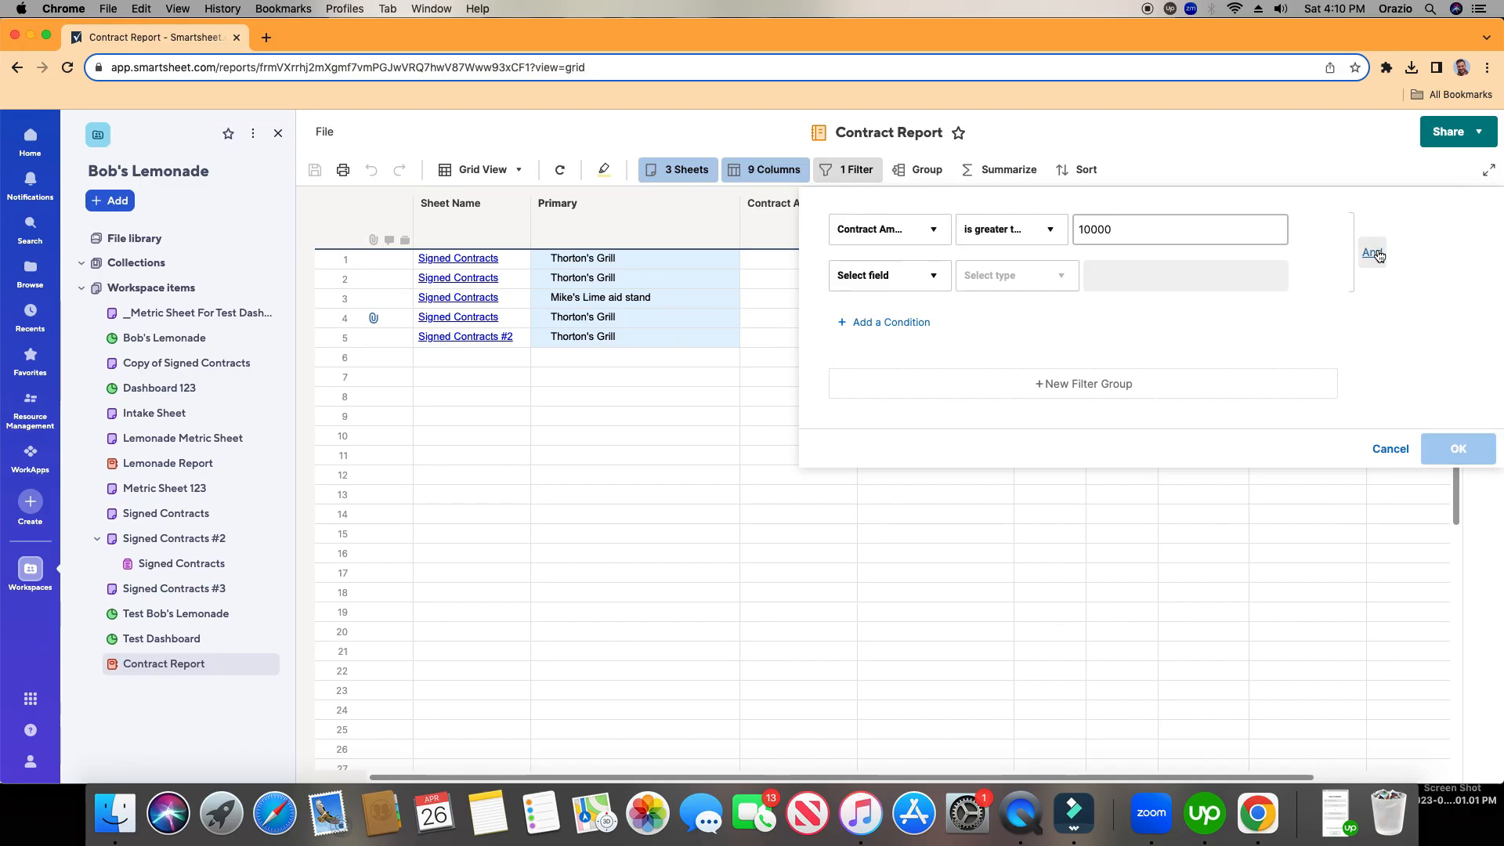
click(1458, 448)
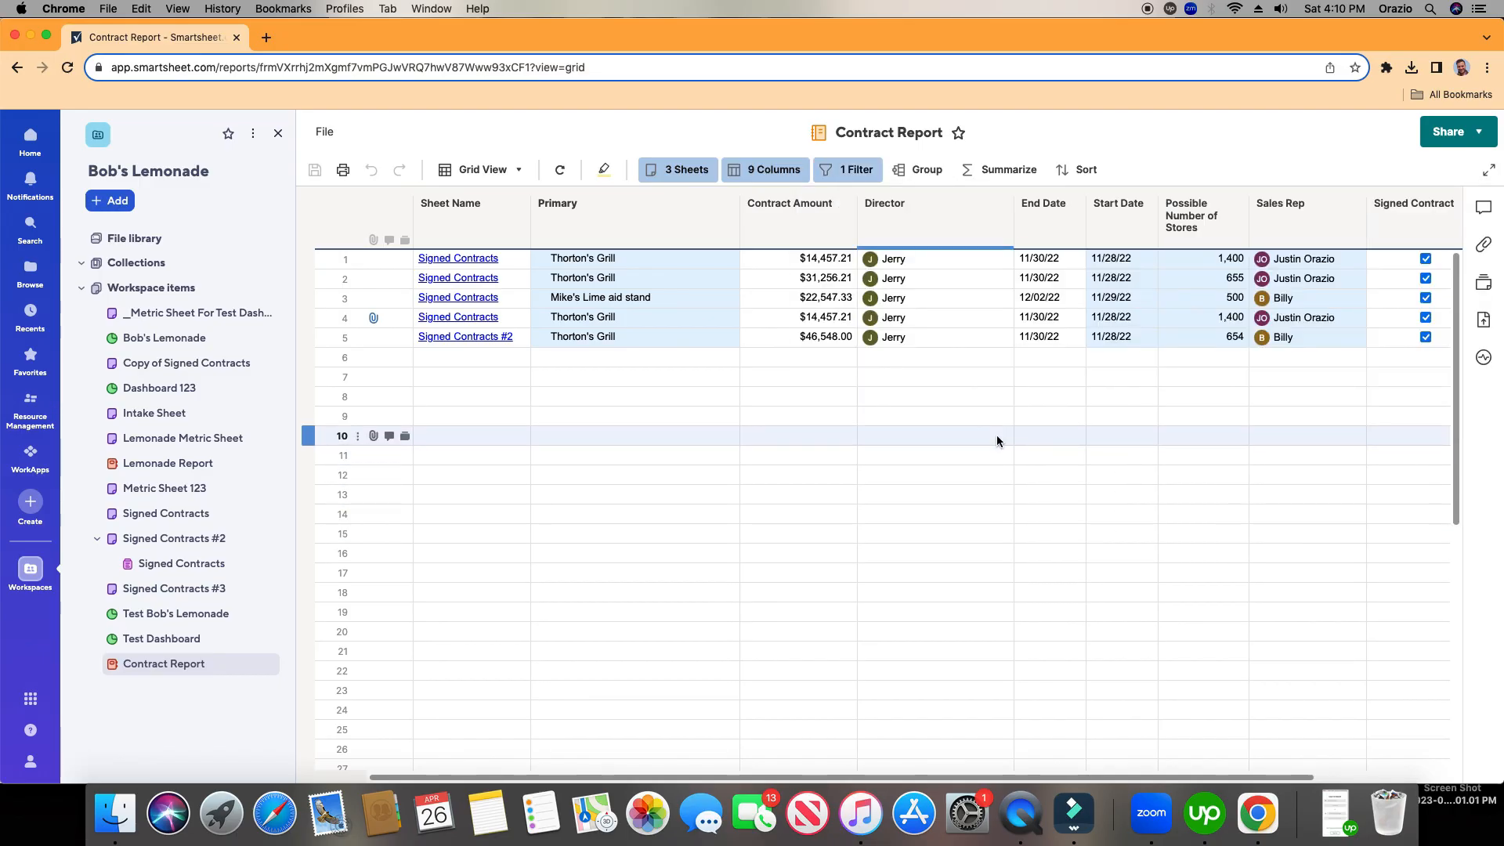
click(1293, 219)
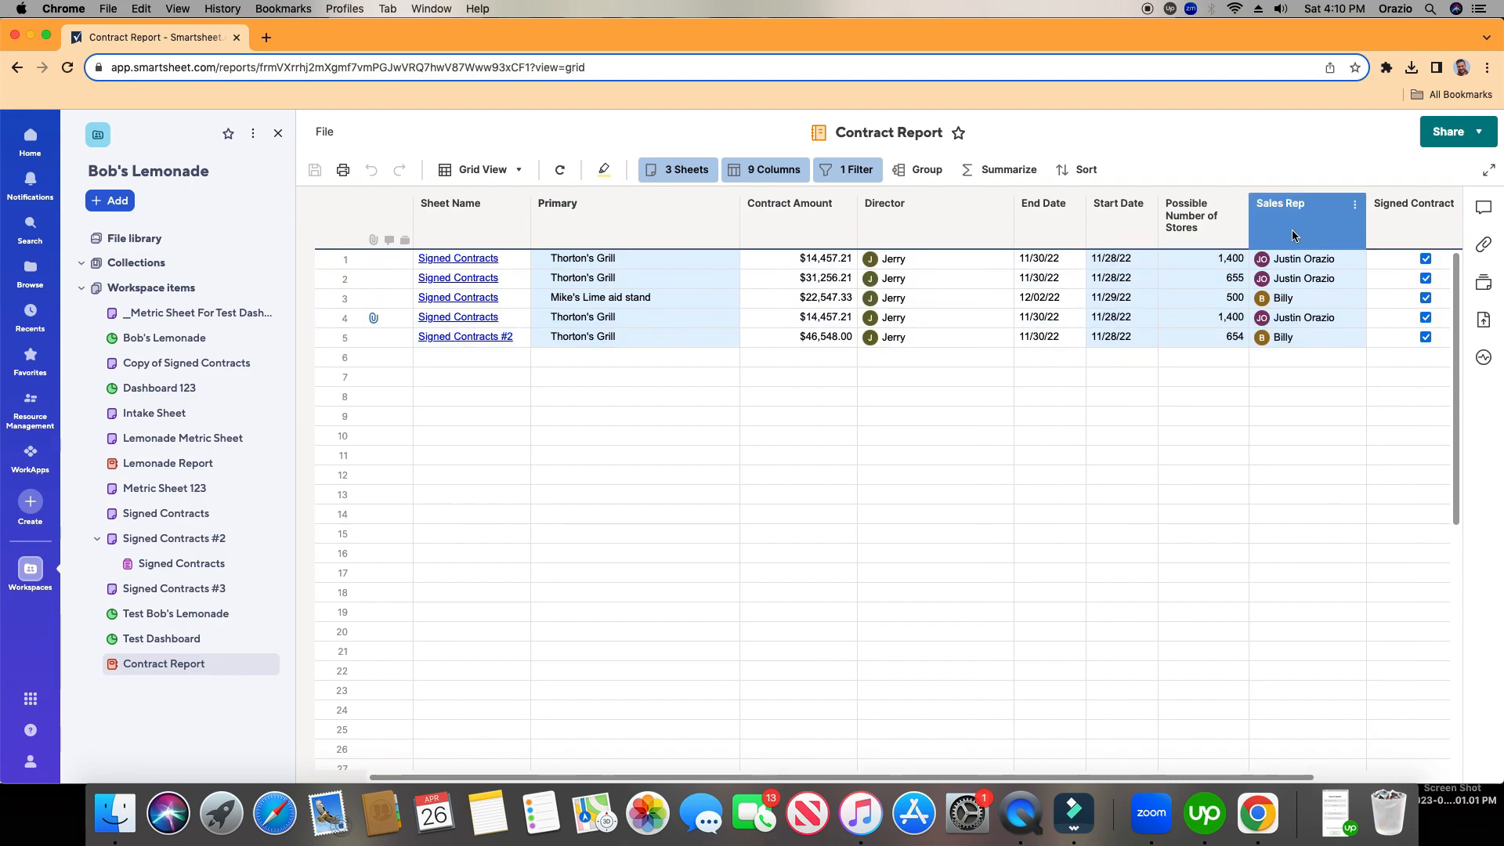
- Group the report rows by the Sales Rep column, sorted ascending
click(928, 169)
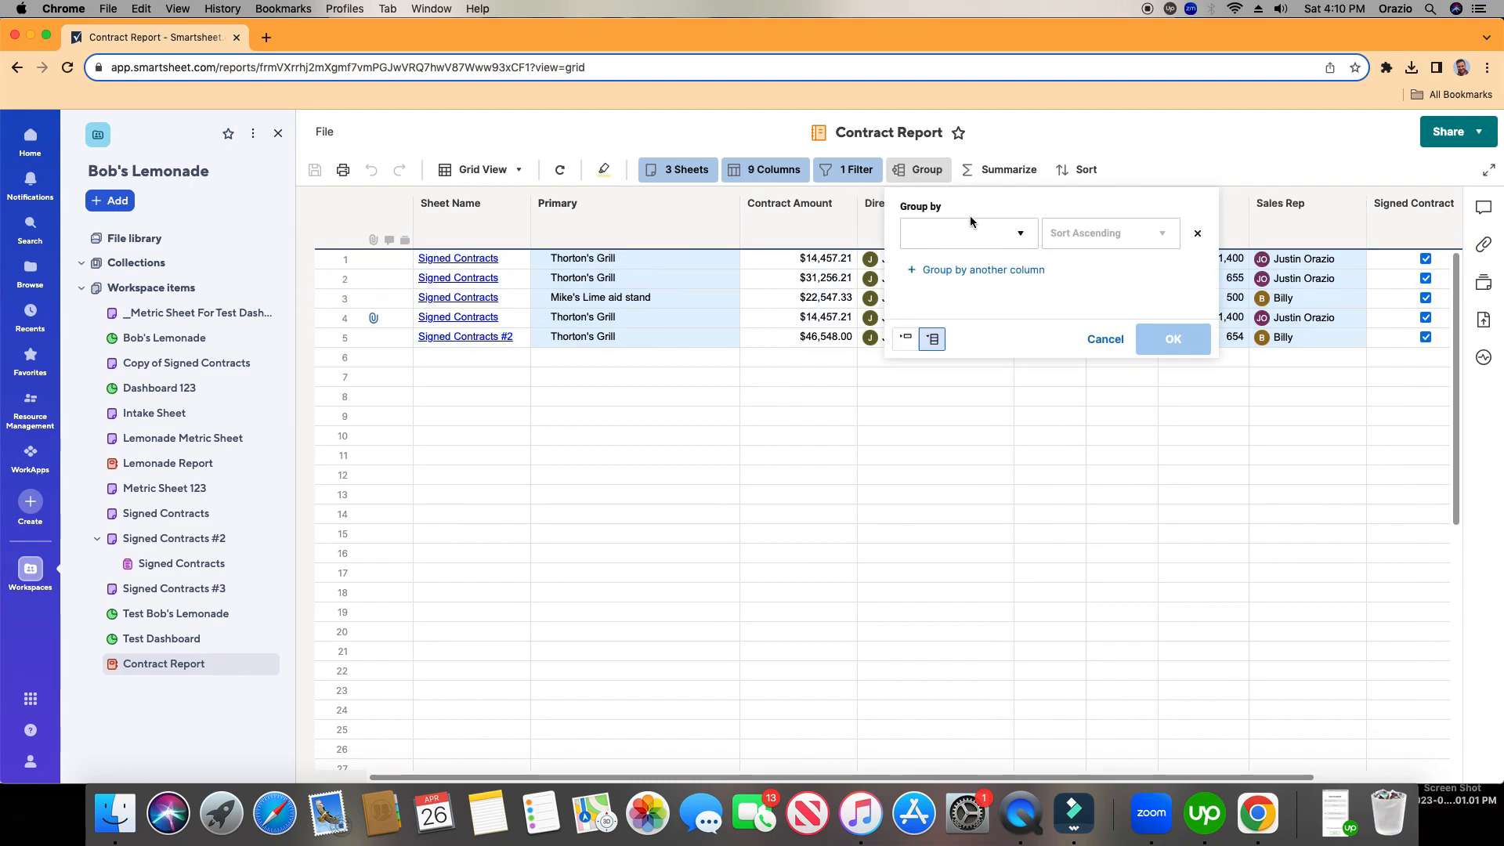
click(968, 232)
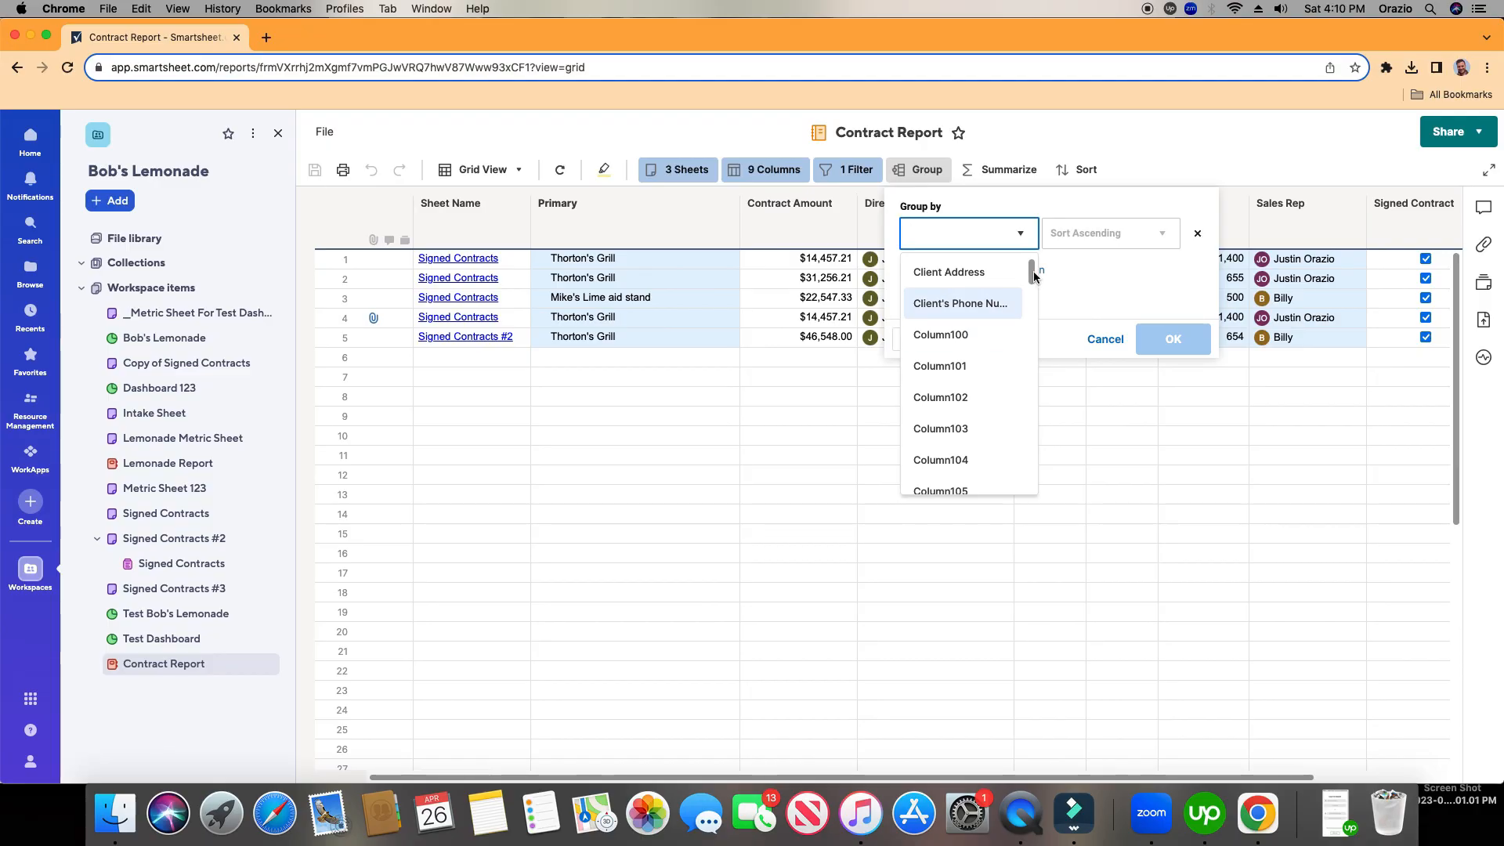
text(sal)
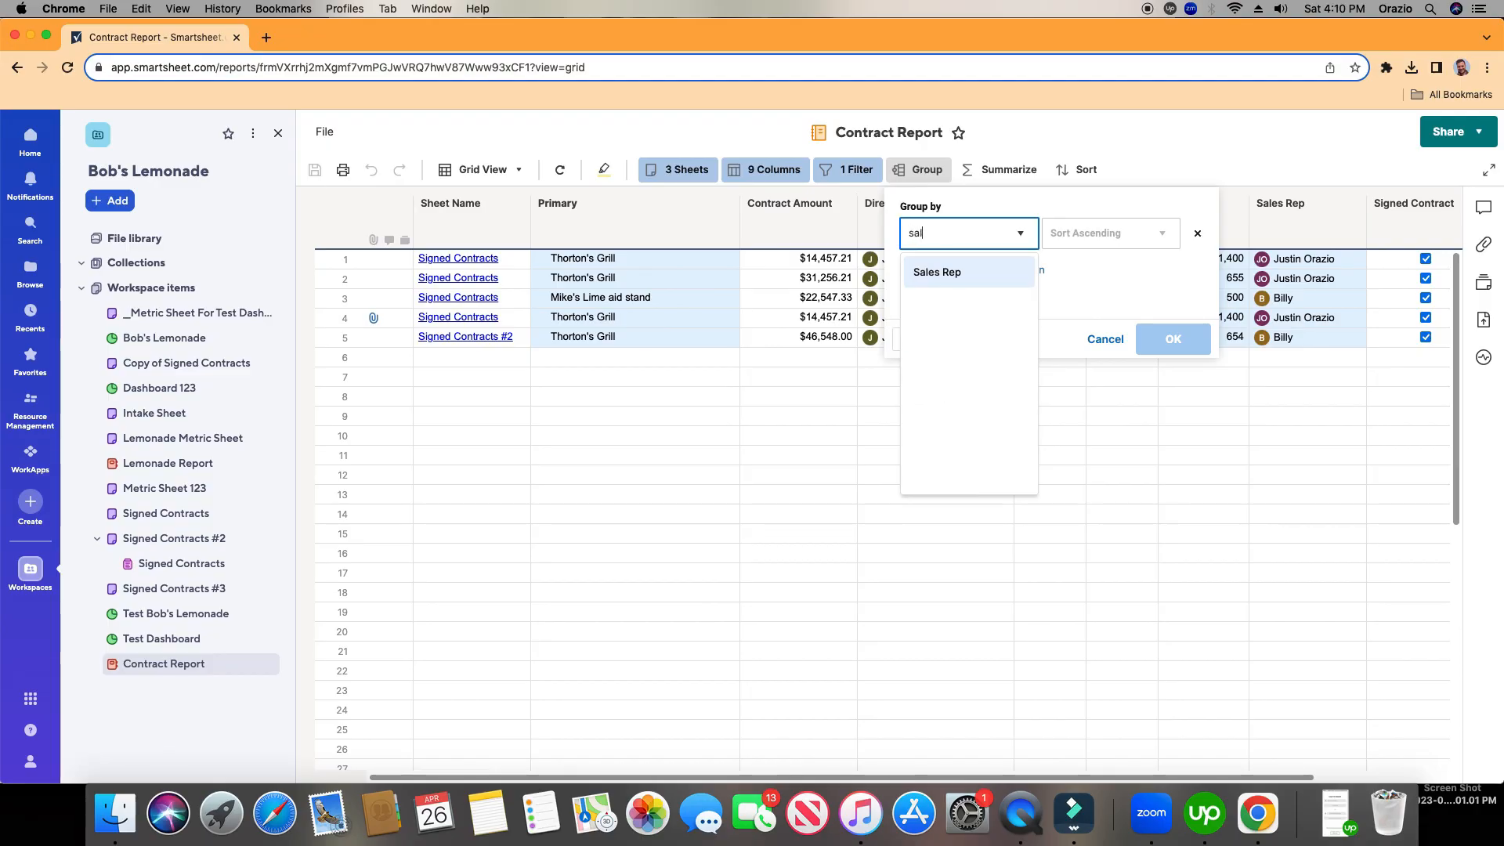
click(937, 272)
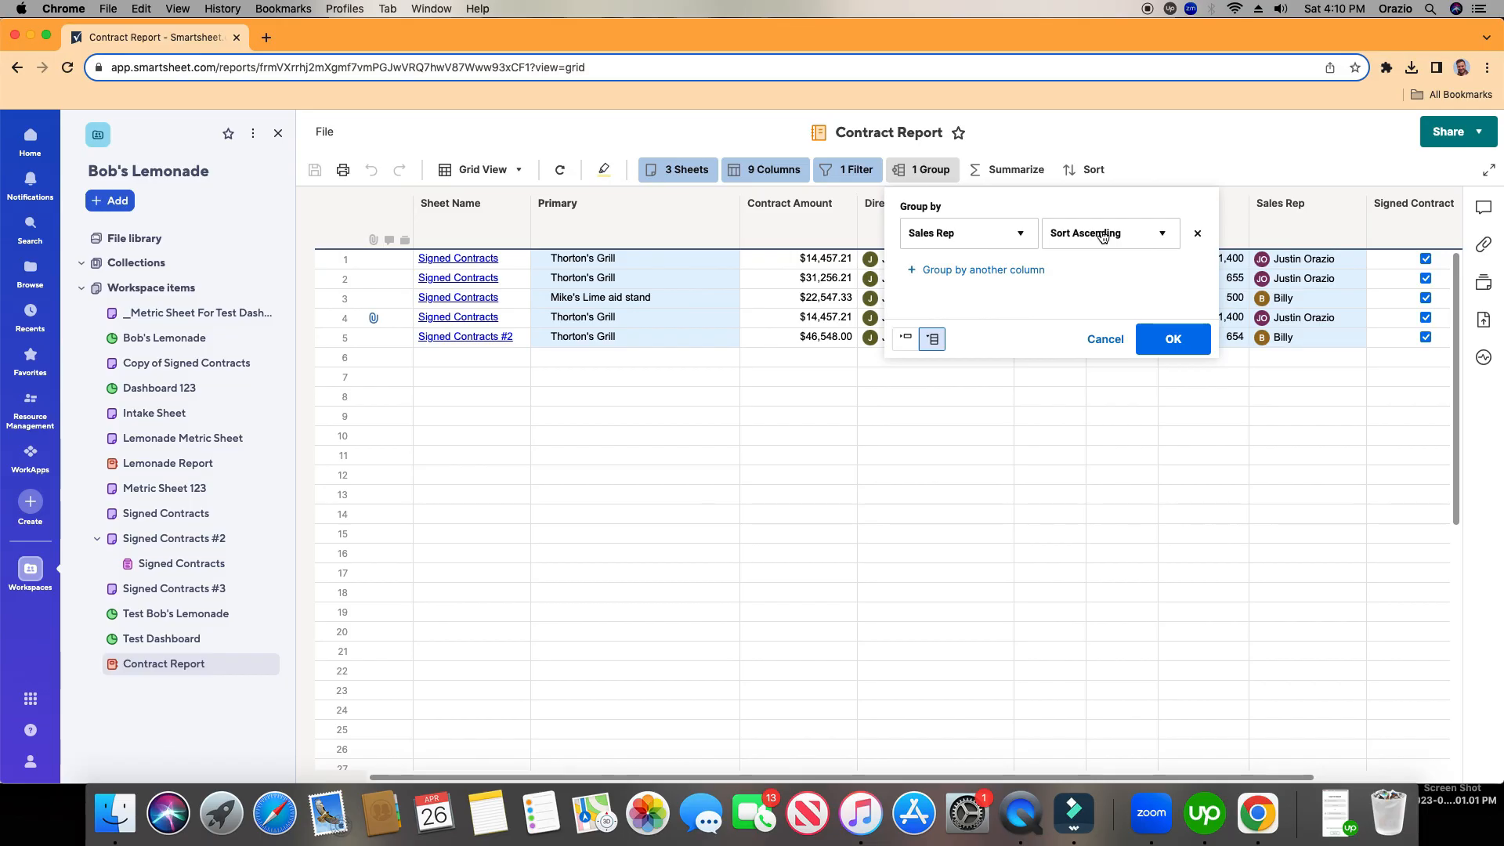
click(1172, 339)
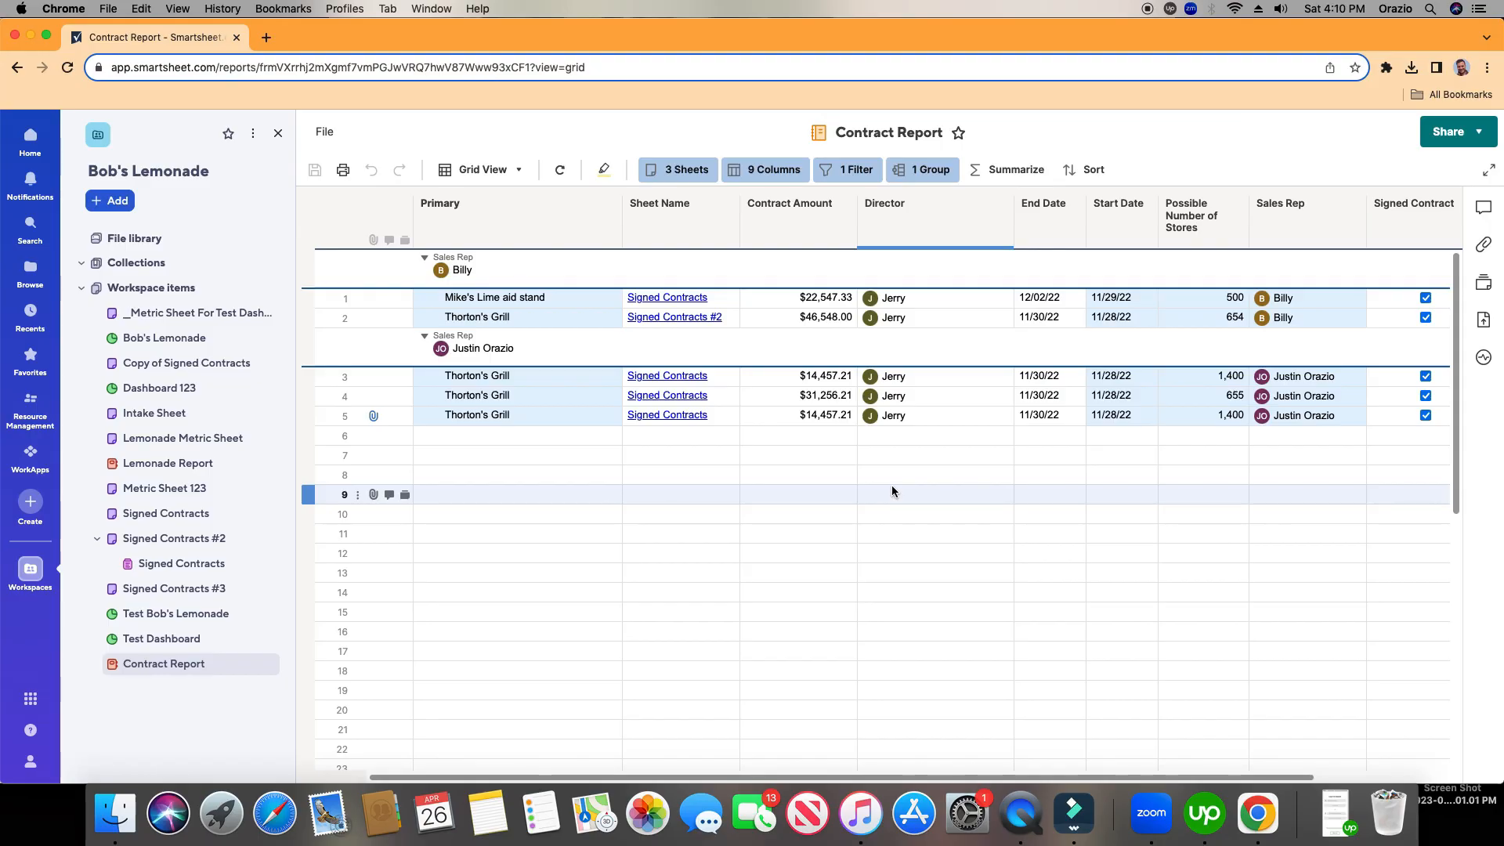
mouse_move(1025, 173)
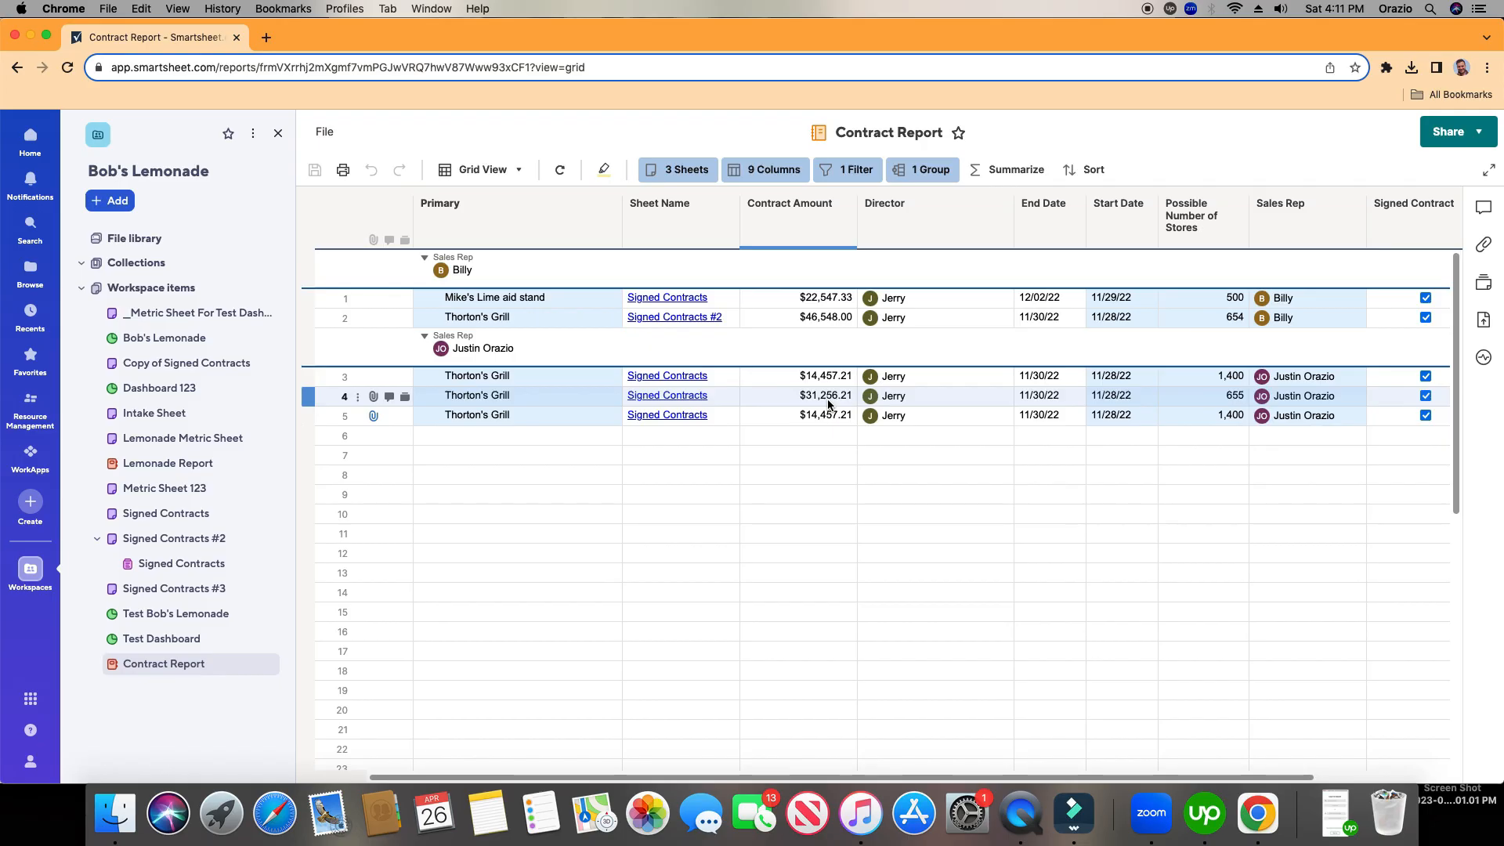
click(1118, 203)
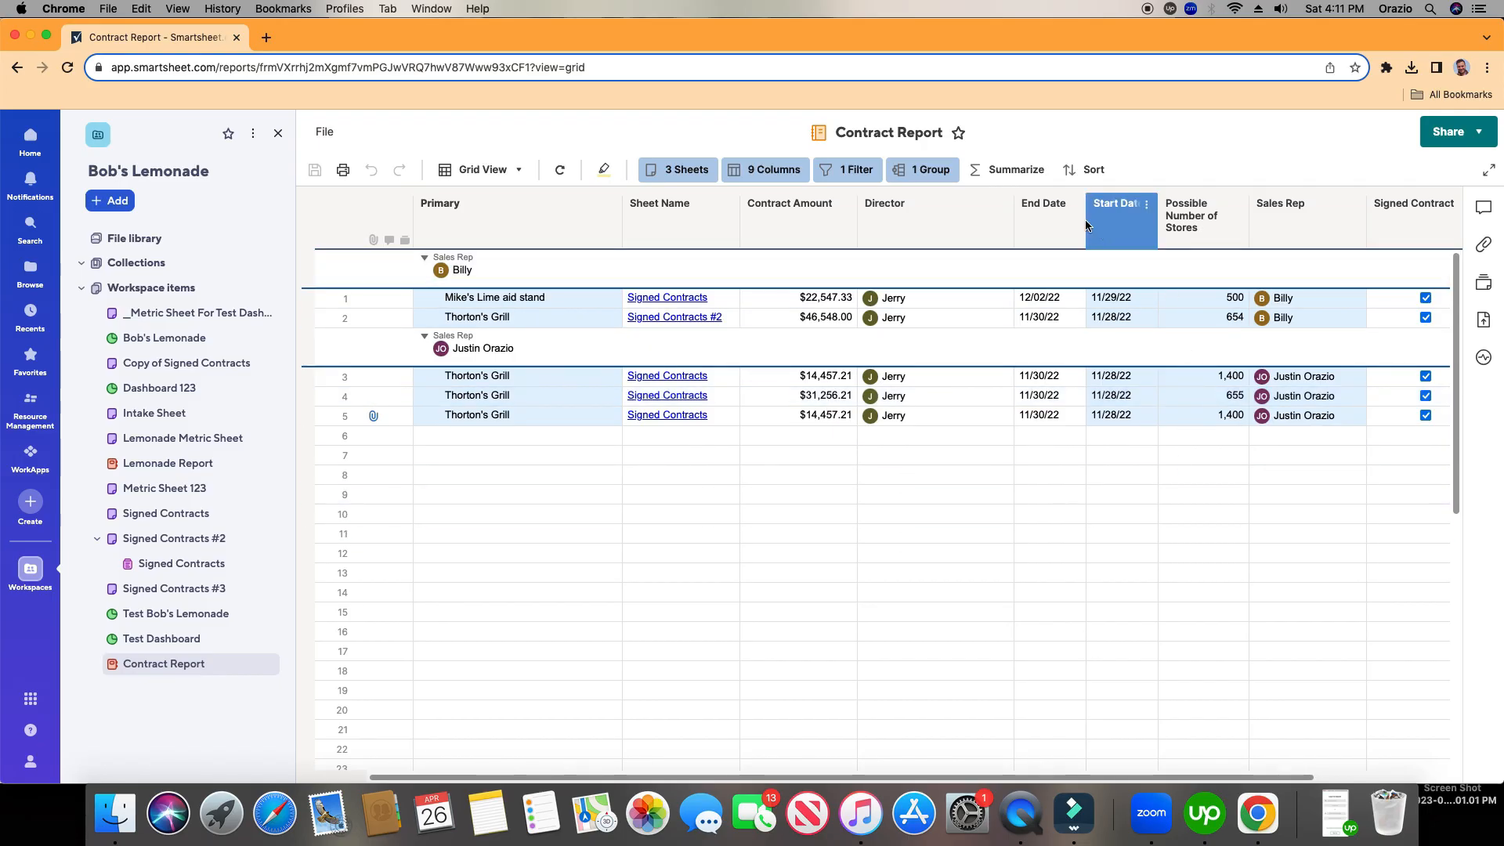
- Add a summary on the Contract Amount column, leaving its calculation choice open
click(1015, 169)
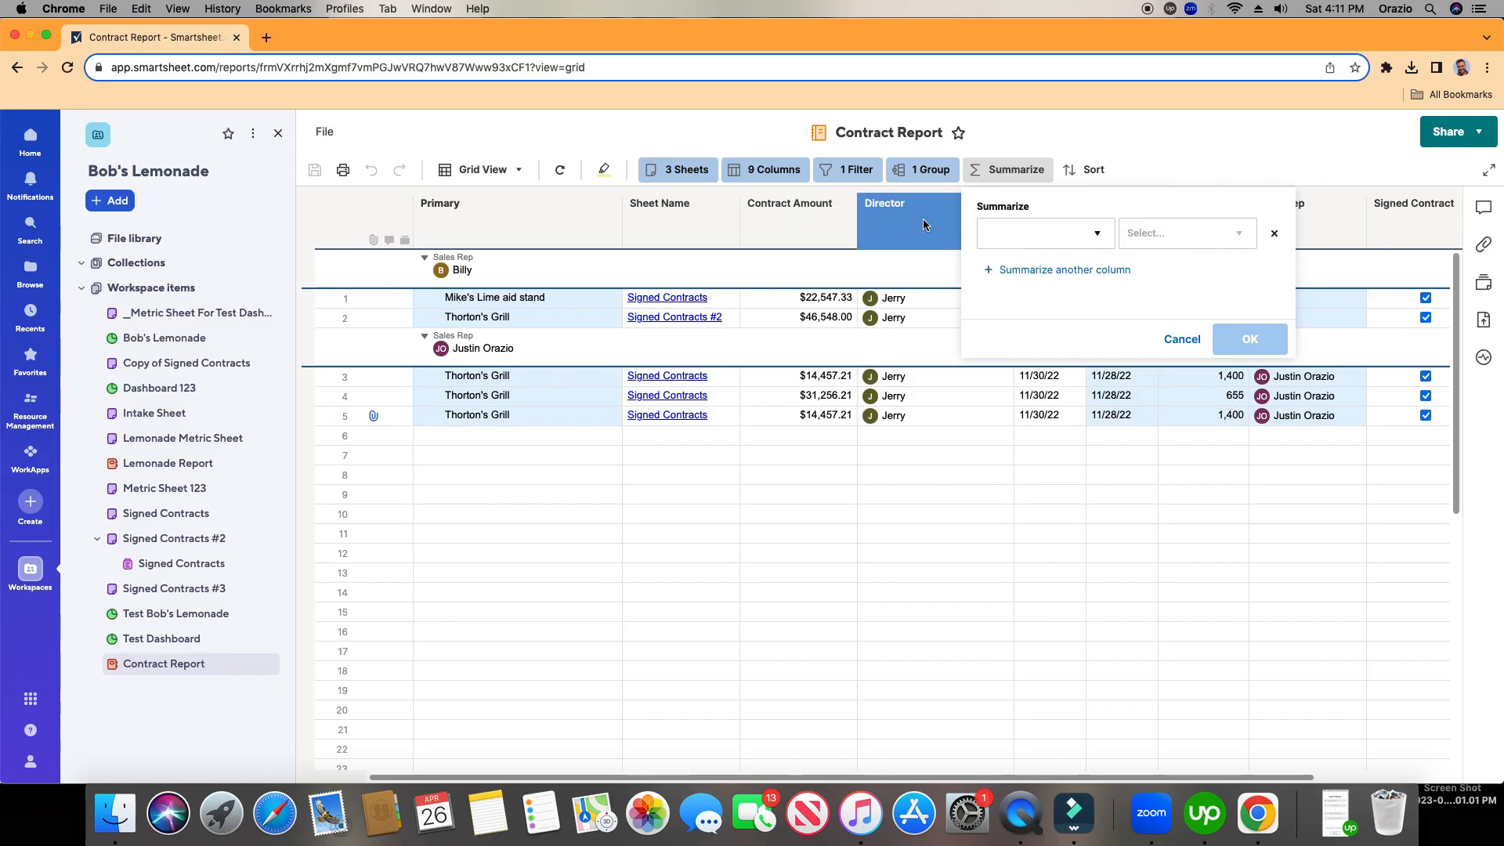
click(1045, 232)
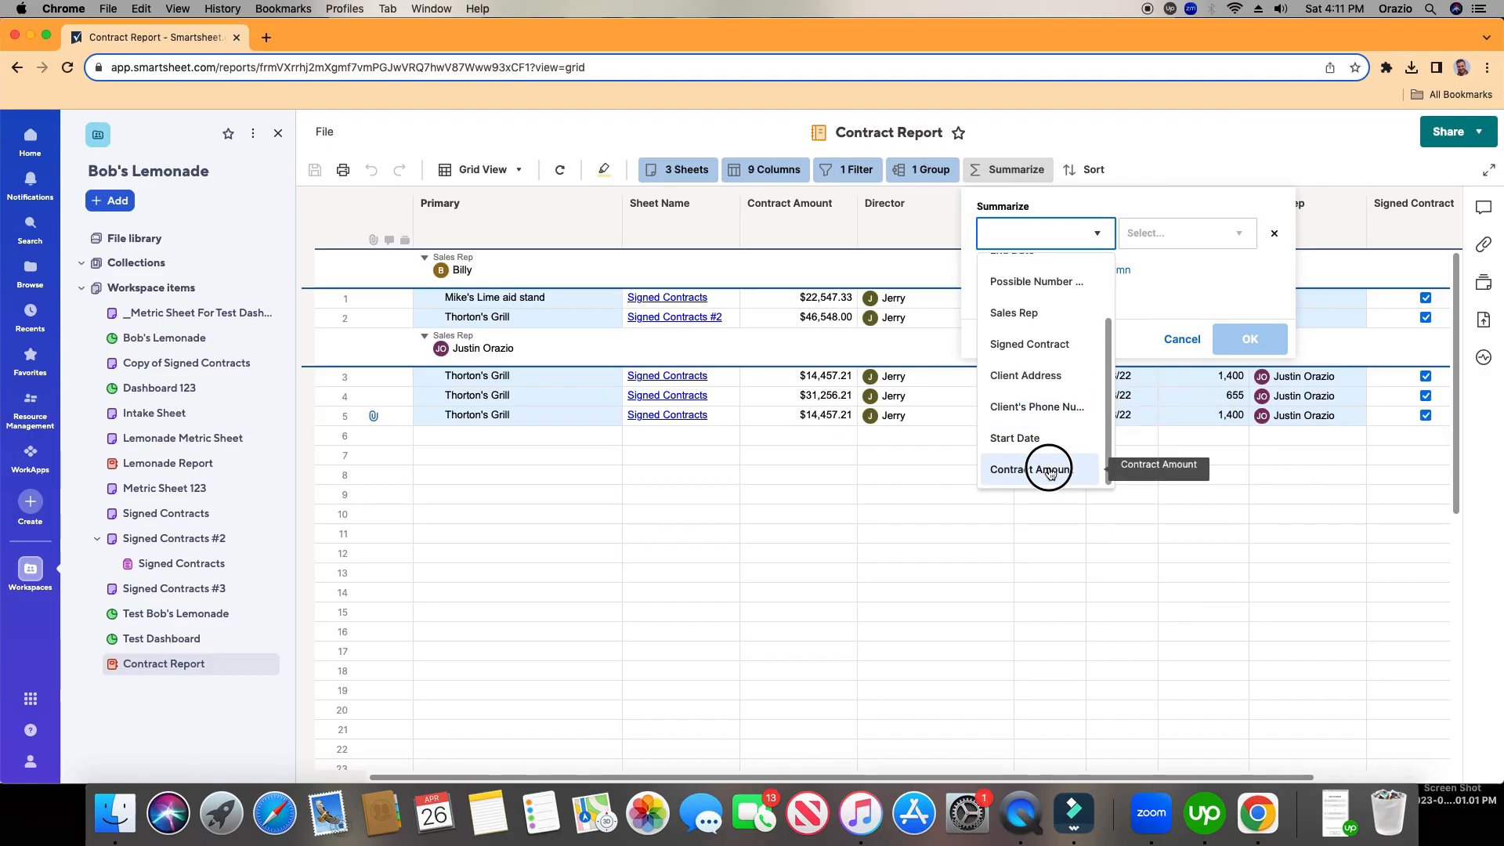
click(1038, 470)
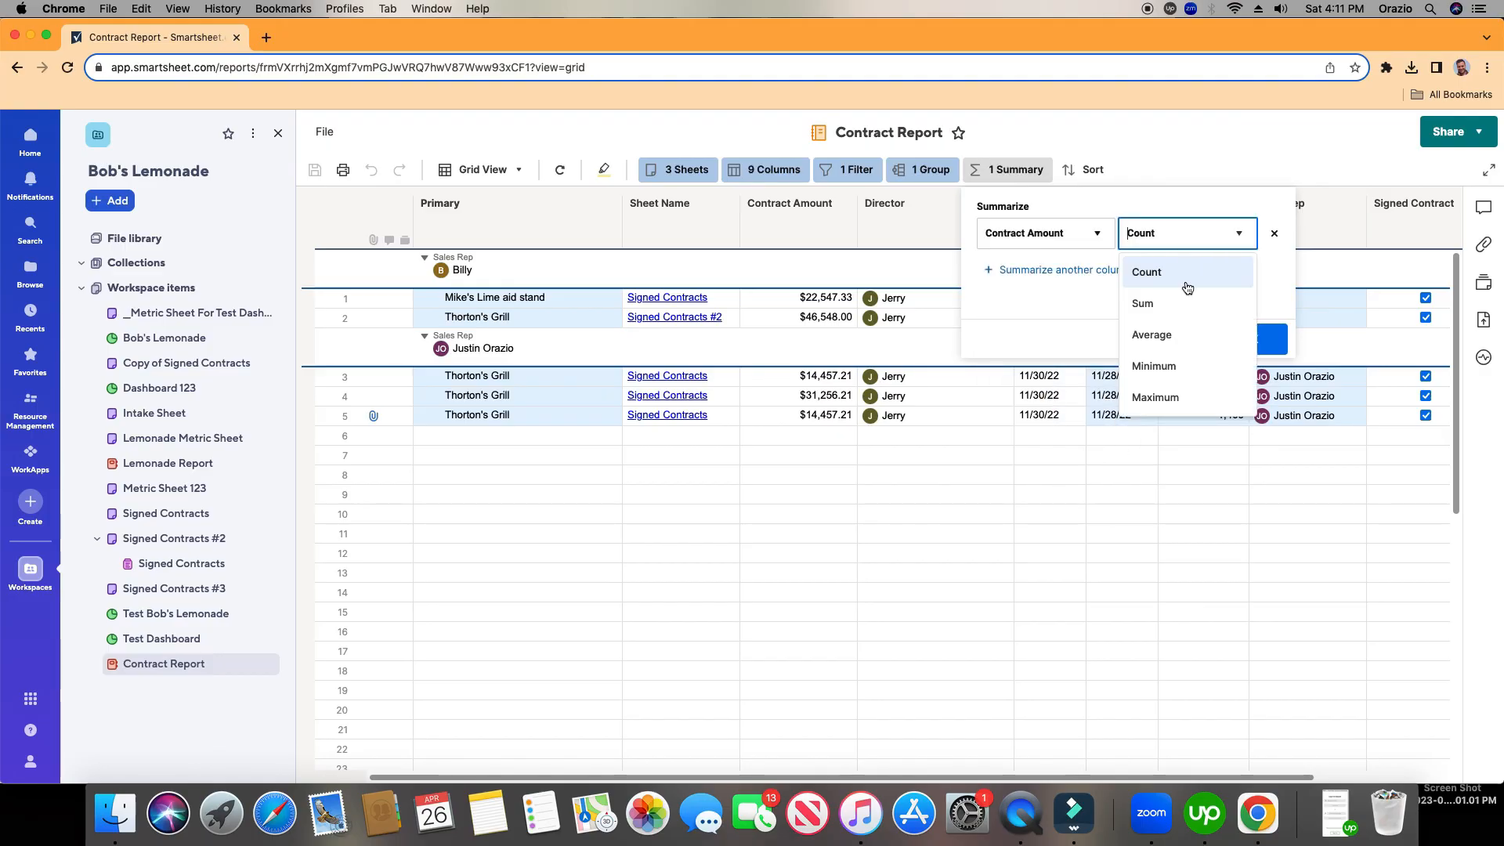
mouse_move(1182, 308)
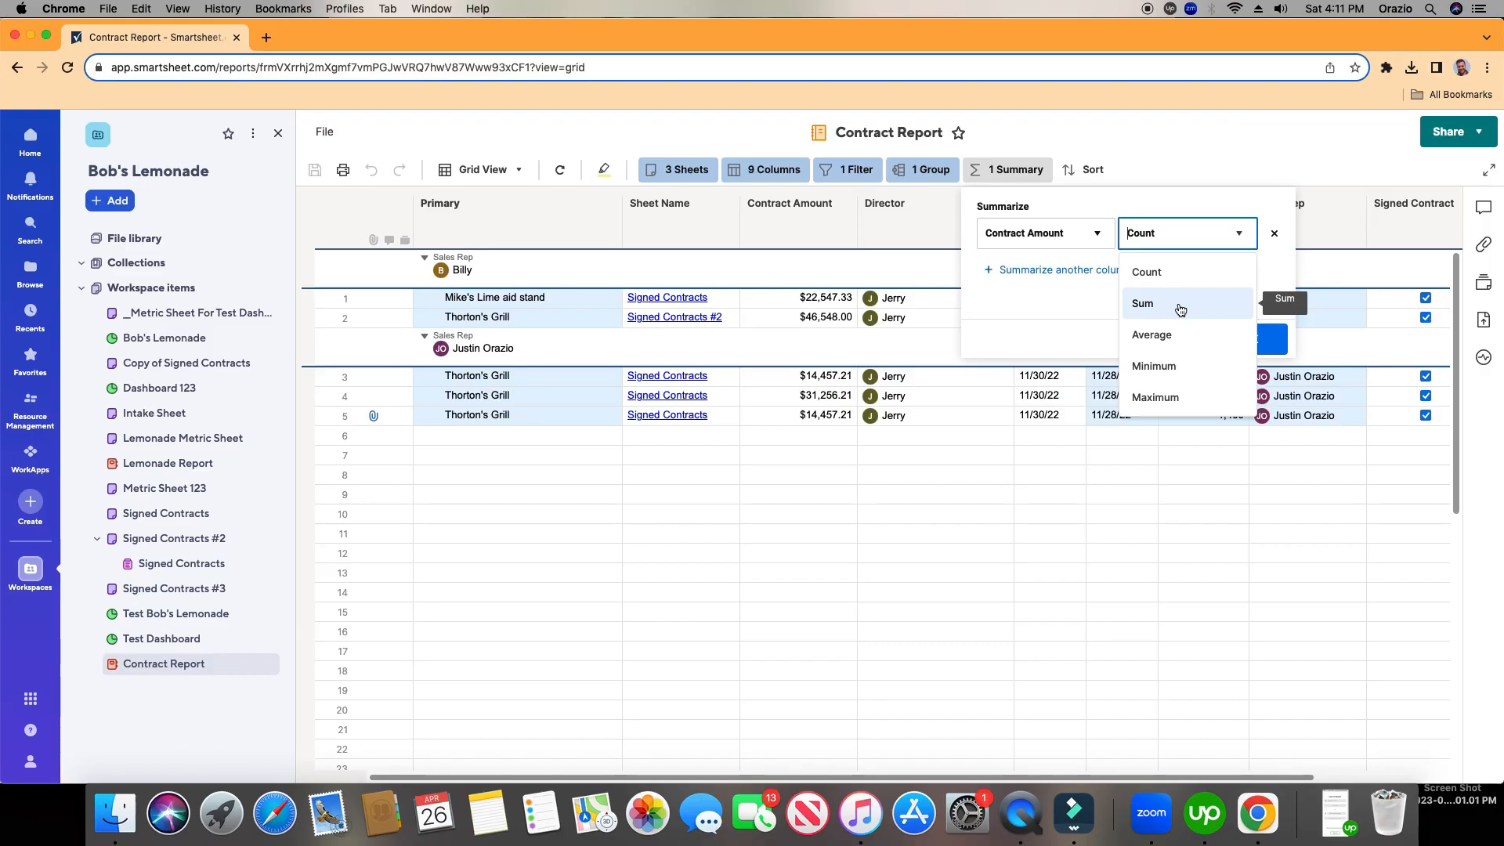